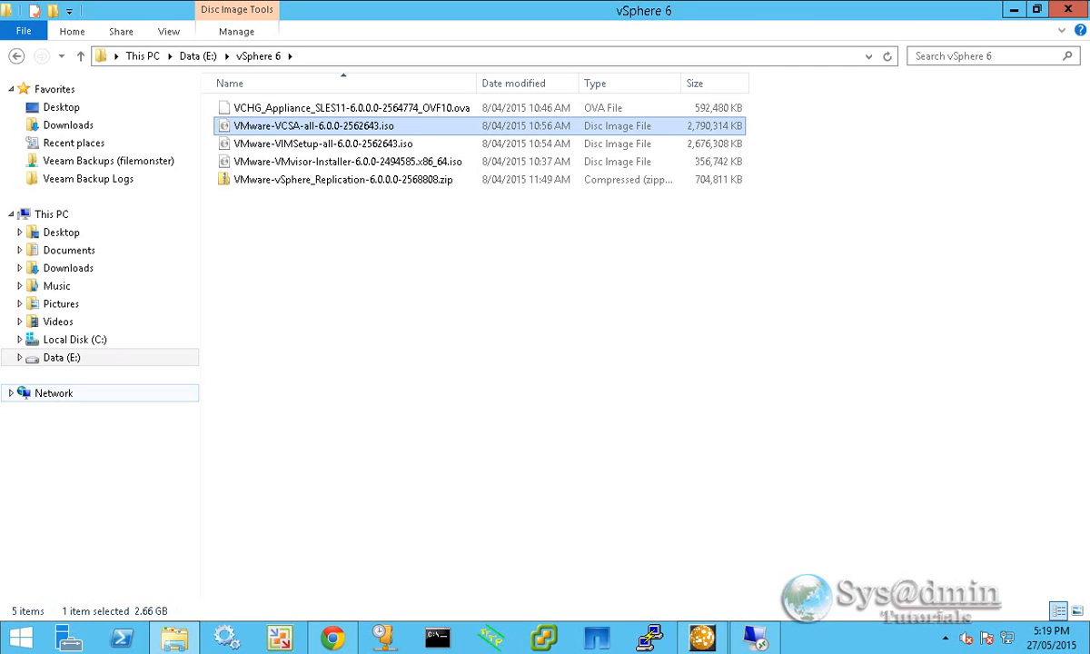
{"action": "mouse_move", "coordinate": [516, 461]}
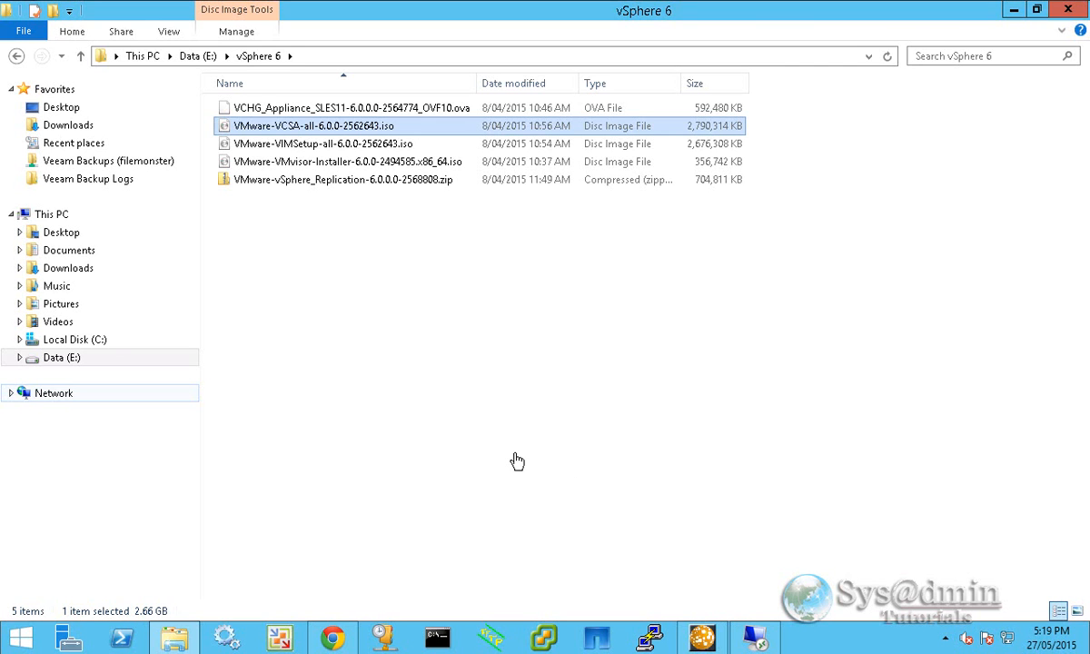
{"action": "mouse_move", "coordinate": [386, 133]}
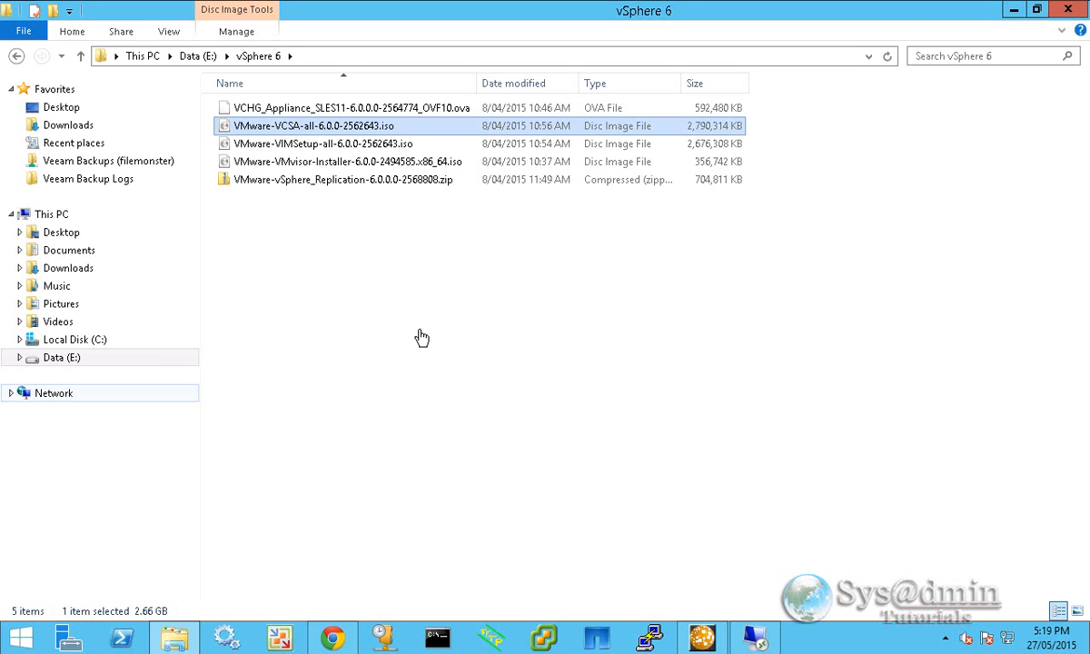
{"action": "mouse_move", "coordinate": [463, 322]}
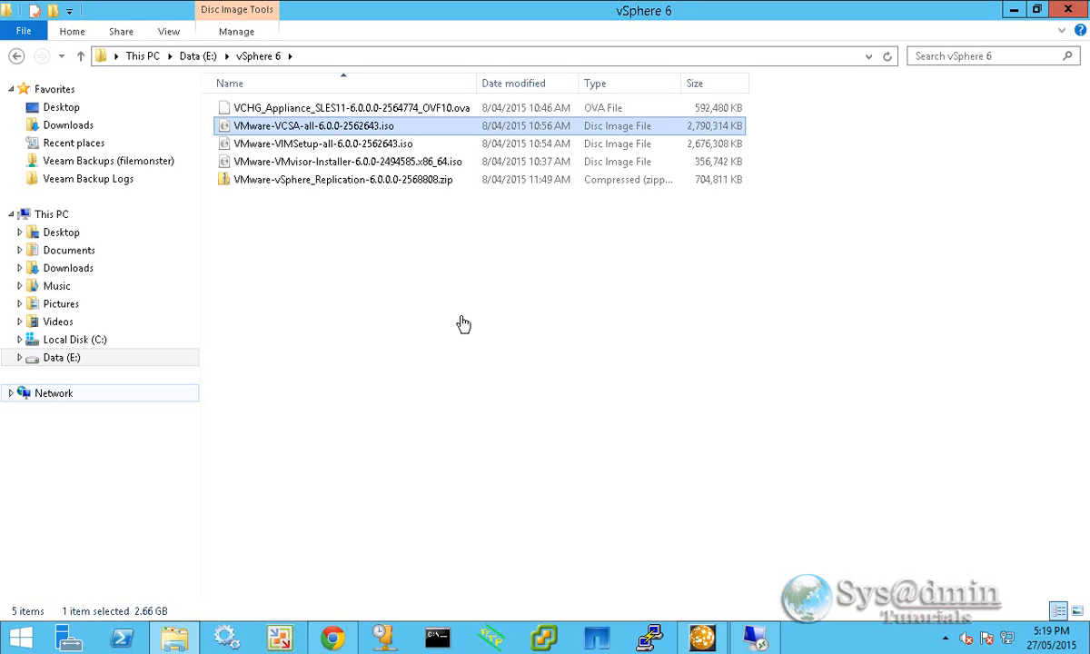
{"action": "mouse_move", "coordinate": [316, 132]}
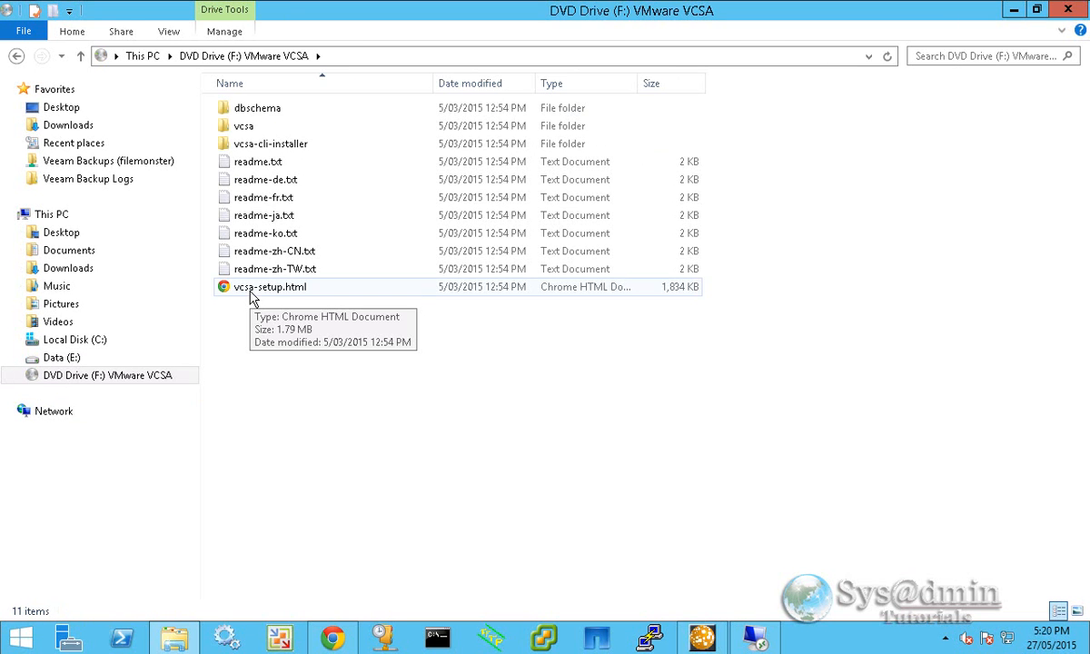
Launch vcsa-setup.html from the mounted DVD to bring up the appliance installer page
{"action": "left_click", "coordinate": [270, 286]}
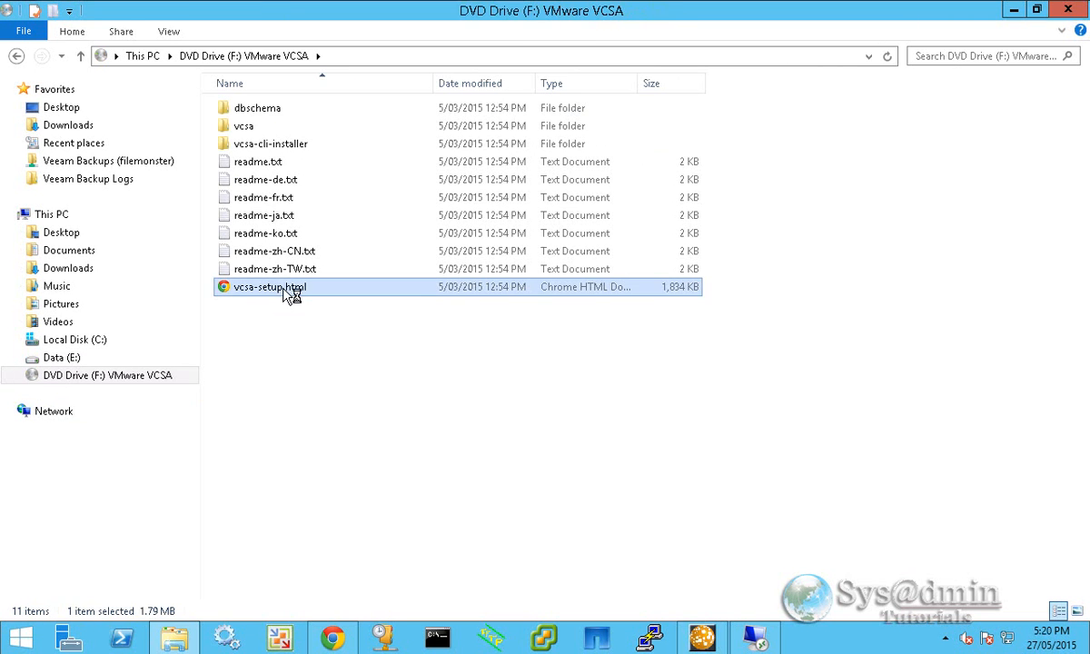
{"action": "double_click", "coordinate": [269, 287]}
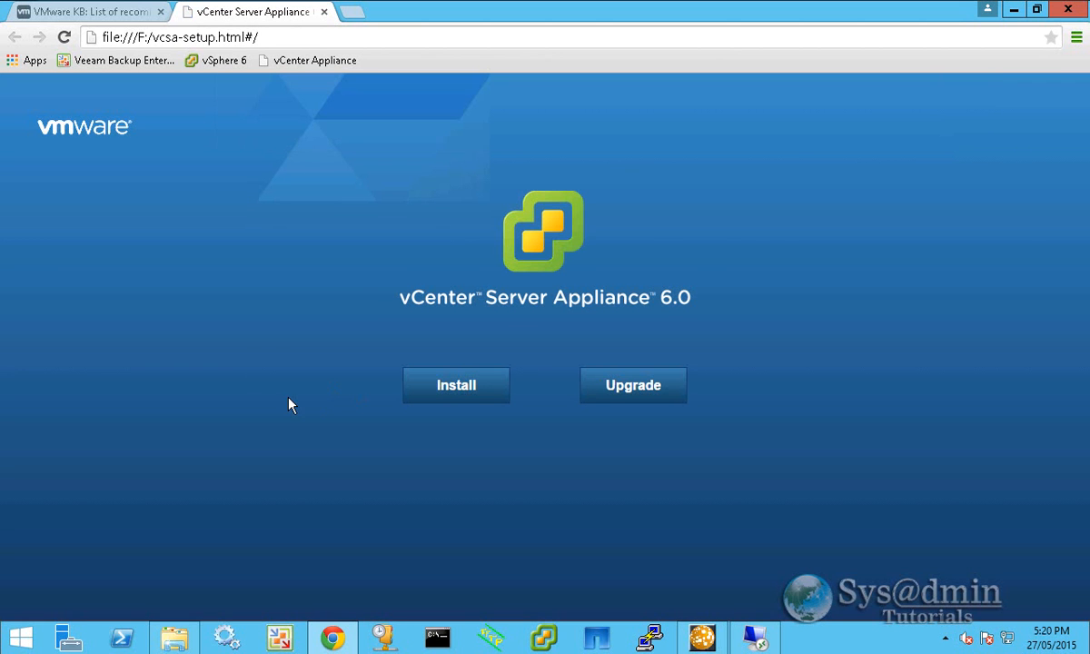
{"action": "mouse_move", "coordinate": [292, 384]}
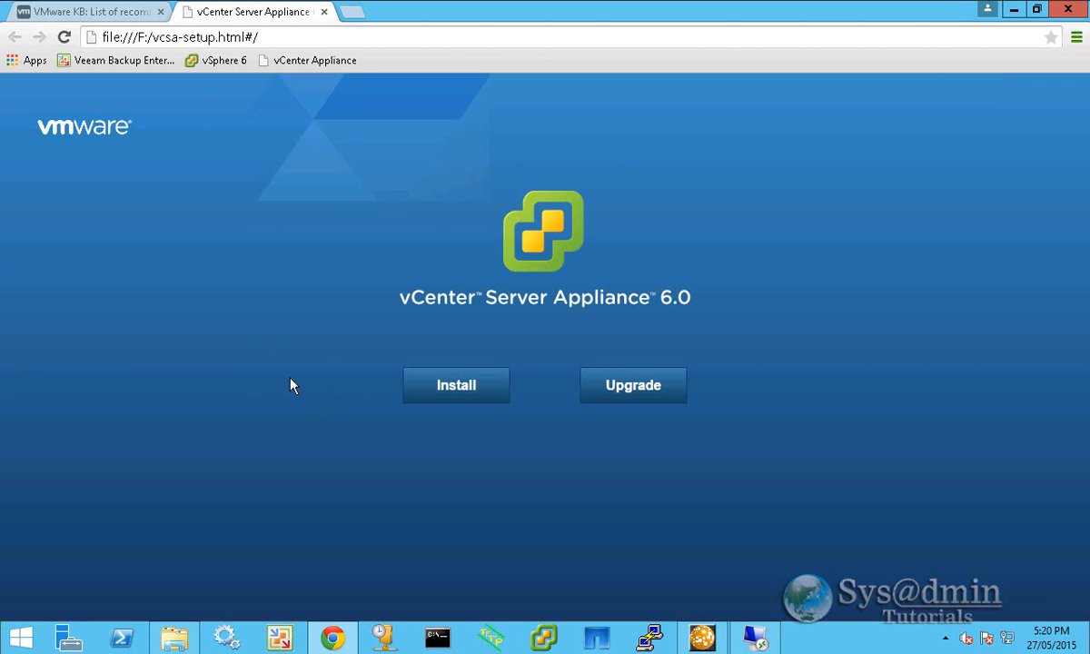
{"action": "mouse_move", "coordinate": [584, 496]}
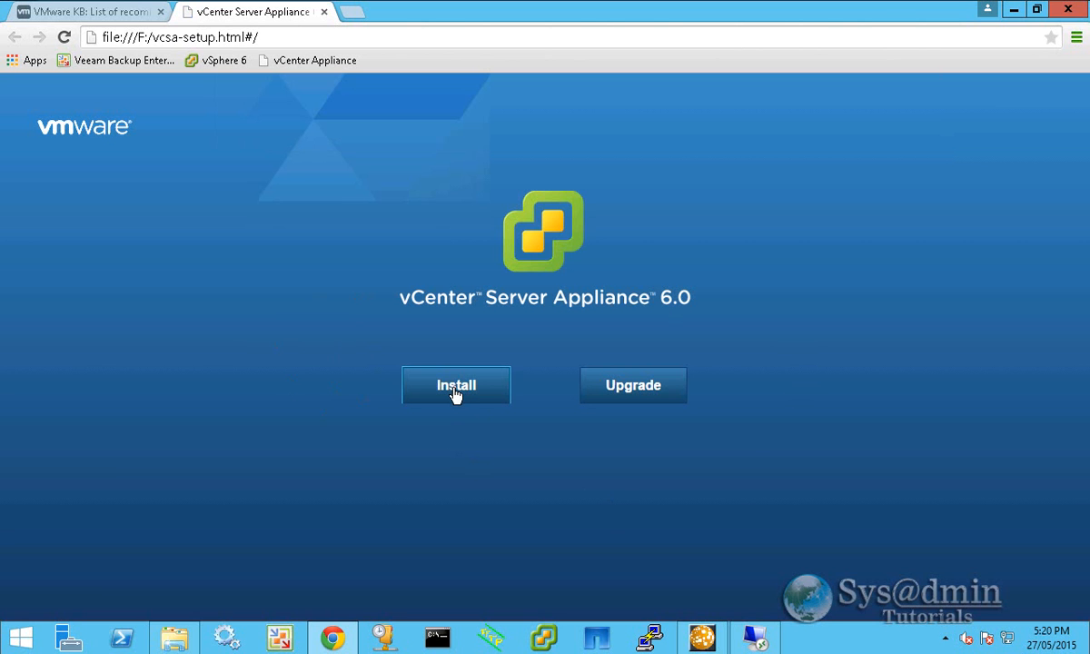
Start a new installation and accept the licence agreement terms
{"action": "left_click", "coordinate": [455, 385]}
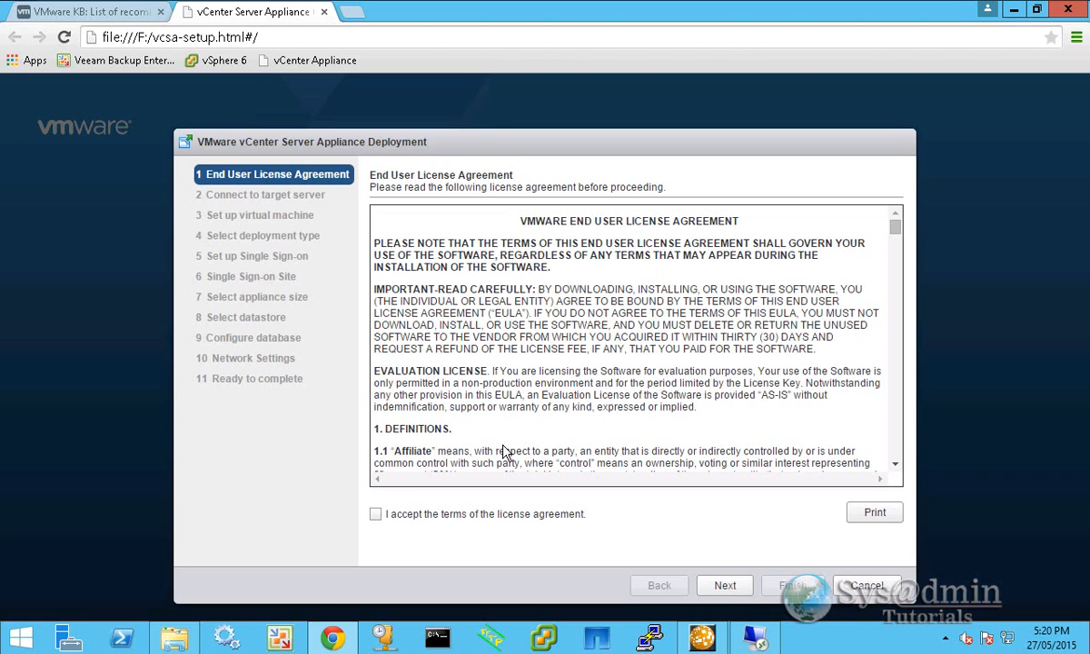
{"action": "left_click", "coordinate": [375, 514]}
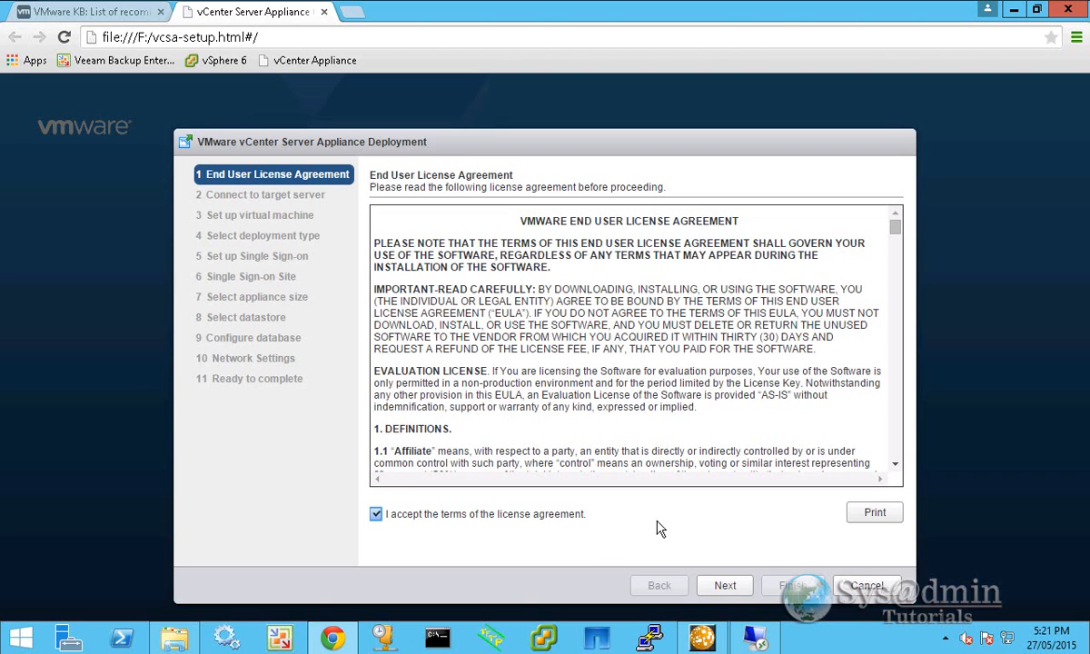
{"action": "left_click", "coordinate": [724, 585]}
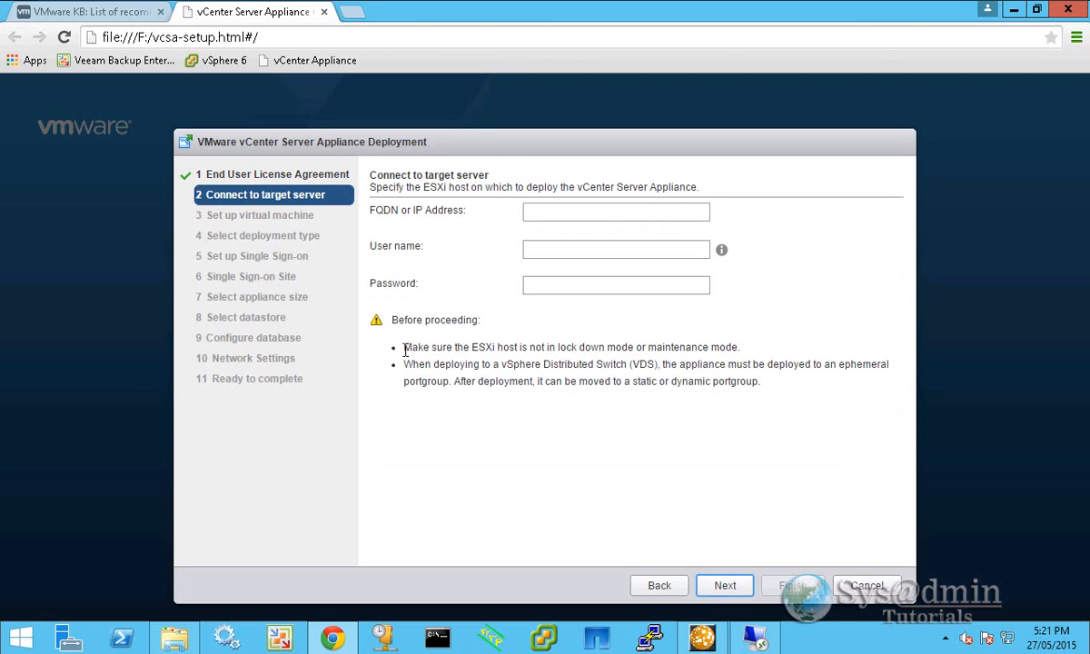
Connect to ESXi host 192.168.1.90 as root and trust its untrusted SSL certificate
{"action": "left_click", "coordinate": [615, 211]}
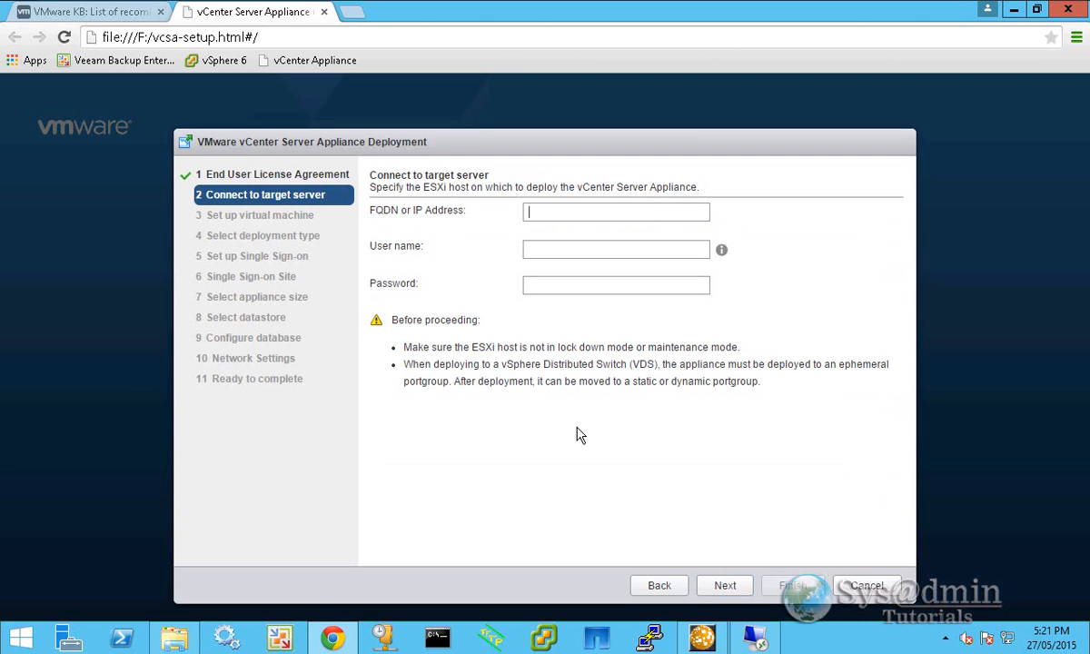
{"action": "type", "text": "192.168.1.90"}
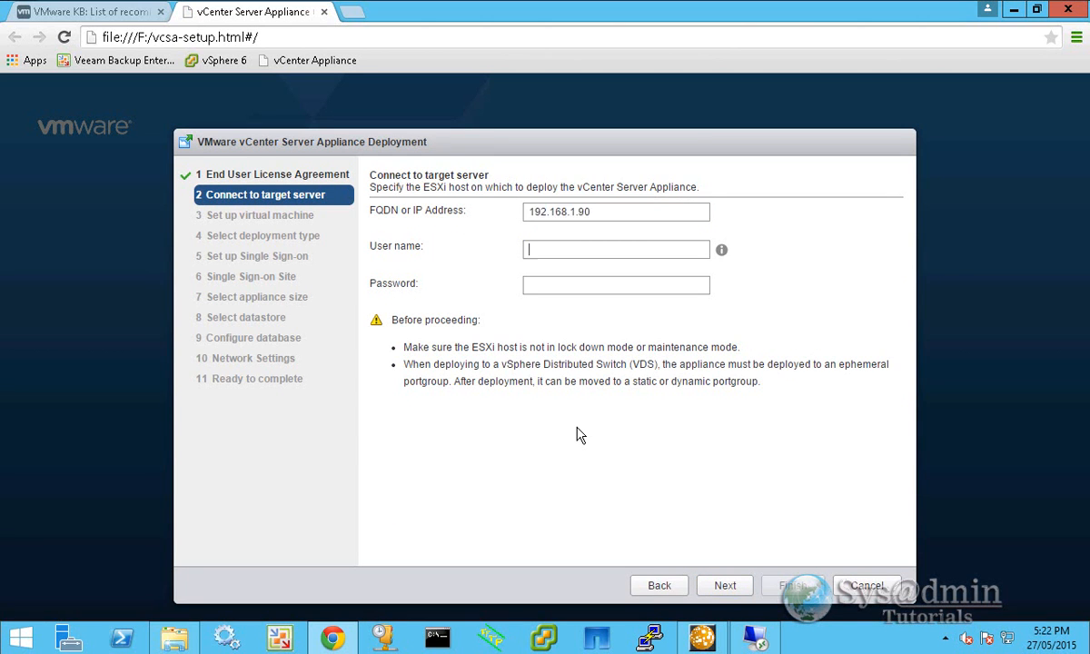
{"action": "type", "text": "root"}
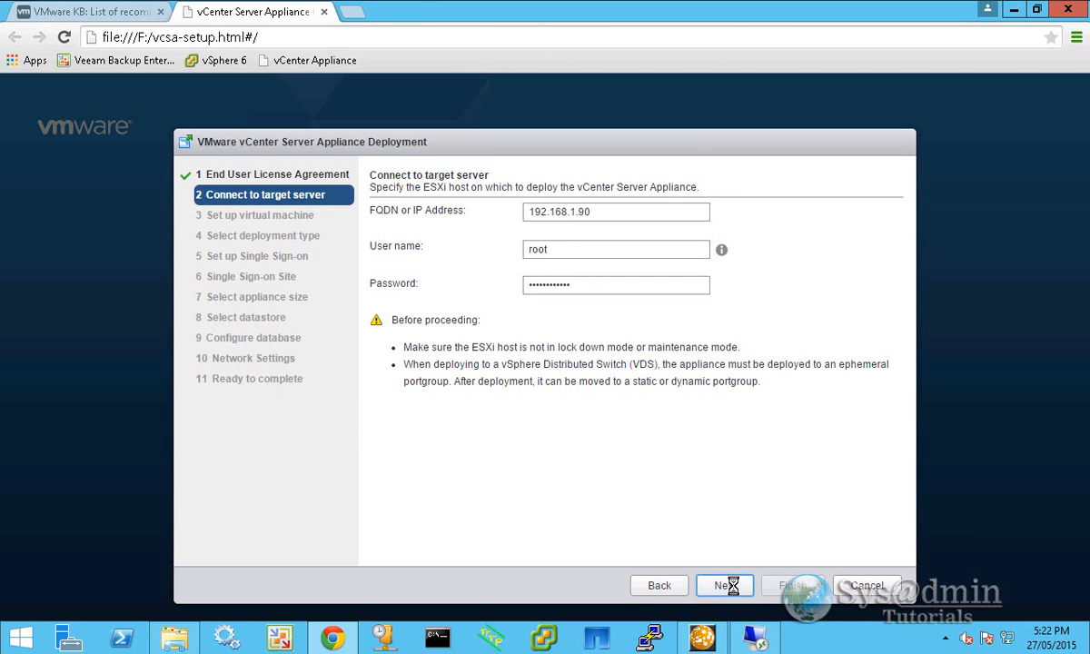
{"action": "left_click", "coordinate": [725, 584]}
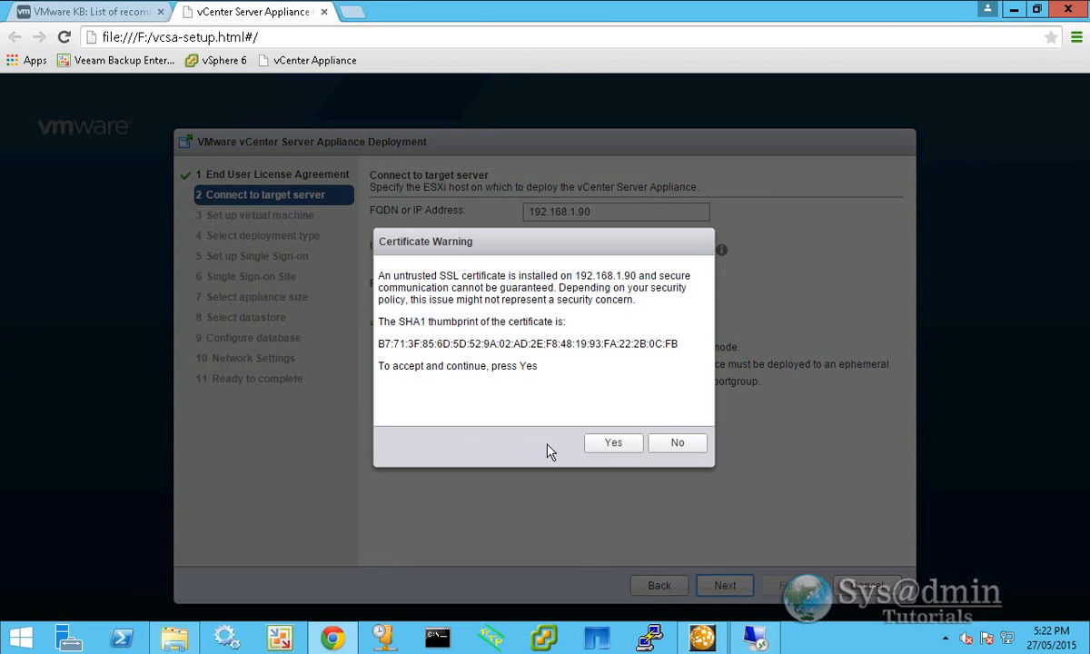
{"action": "left_click", "coordinate": [612, 442]}
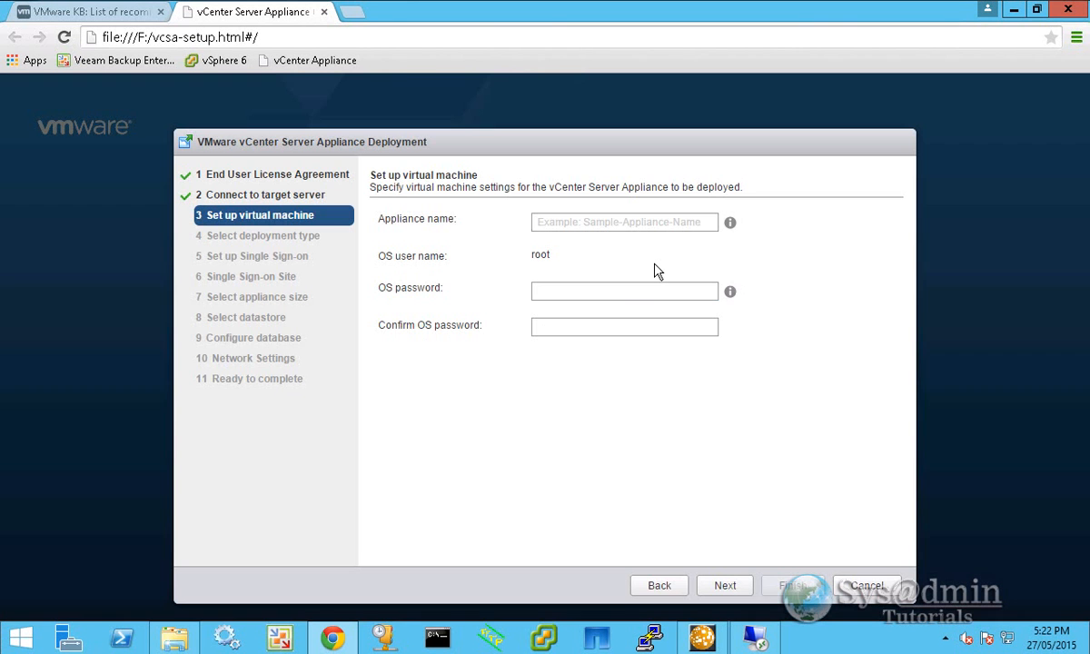
Name the appliance vcenter6 with its OS password and continue to deployment type
{"action": "type", "text": "v"}
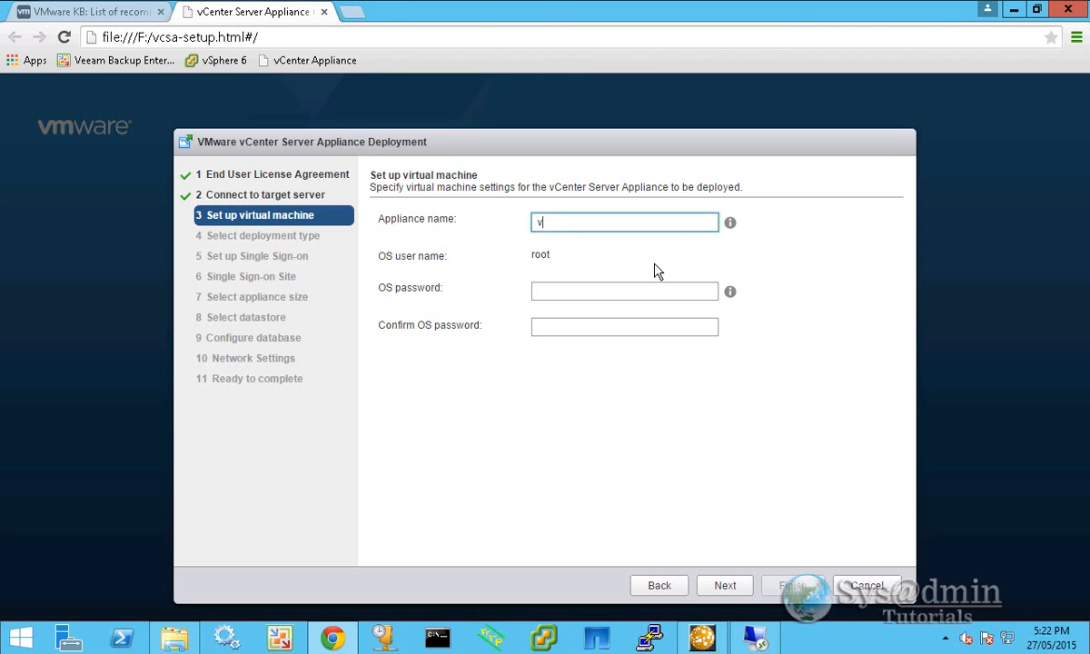
{"action": "type", "text": "center6"}
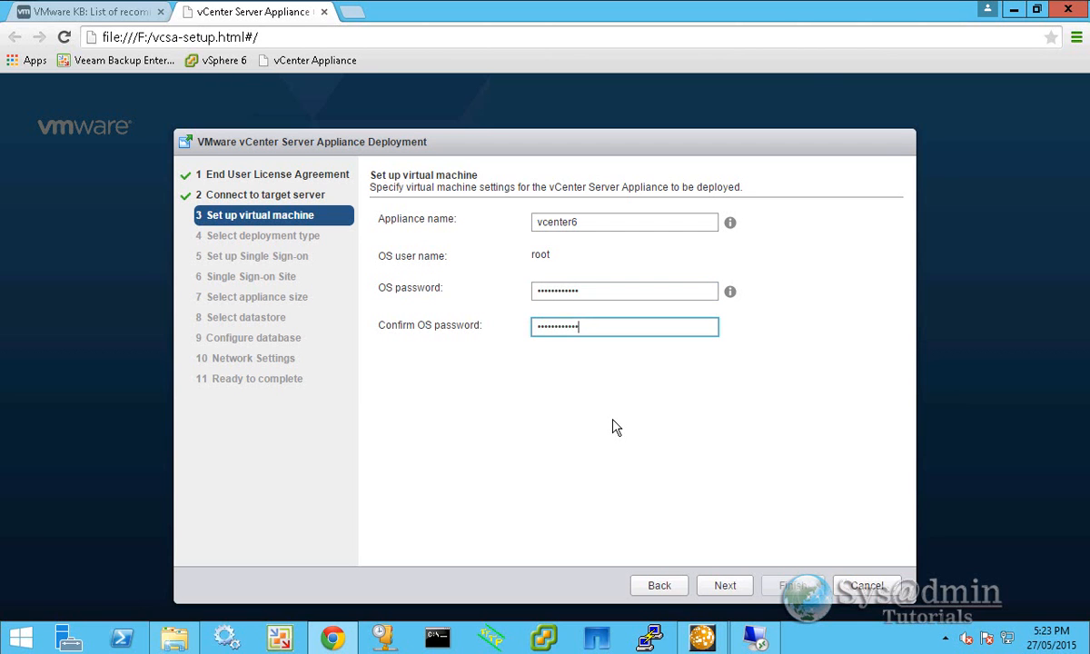
{"action": "left_click", "coordinate": [724, 585]}
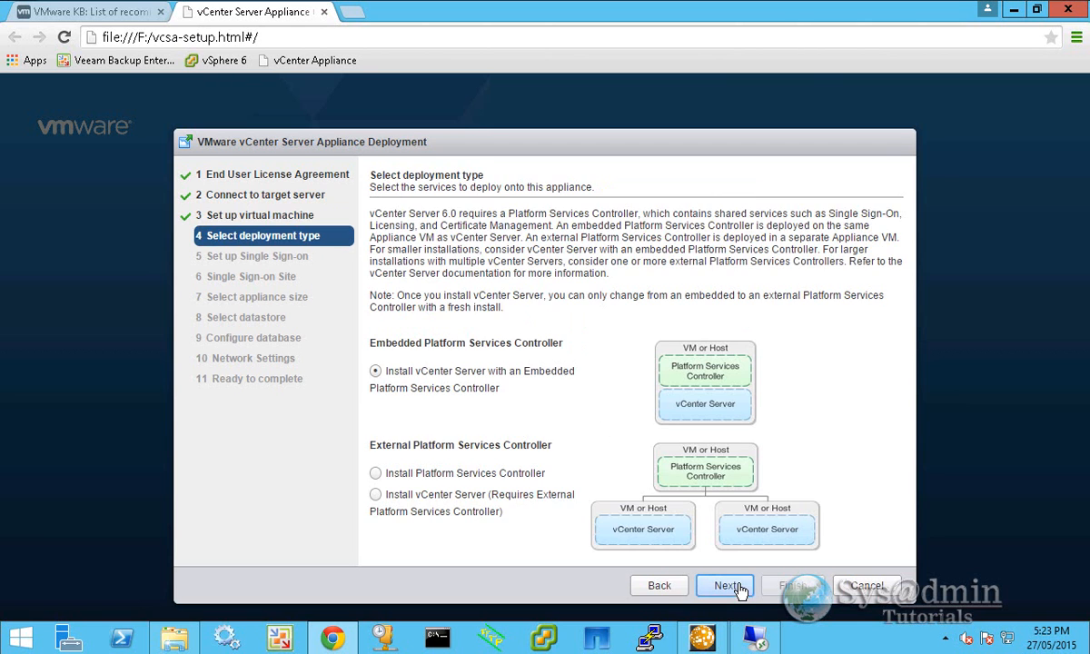
{"action": "mouse_move", "coordinate": [563, 414]}
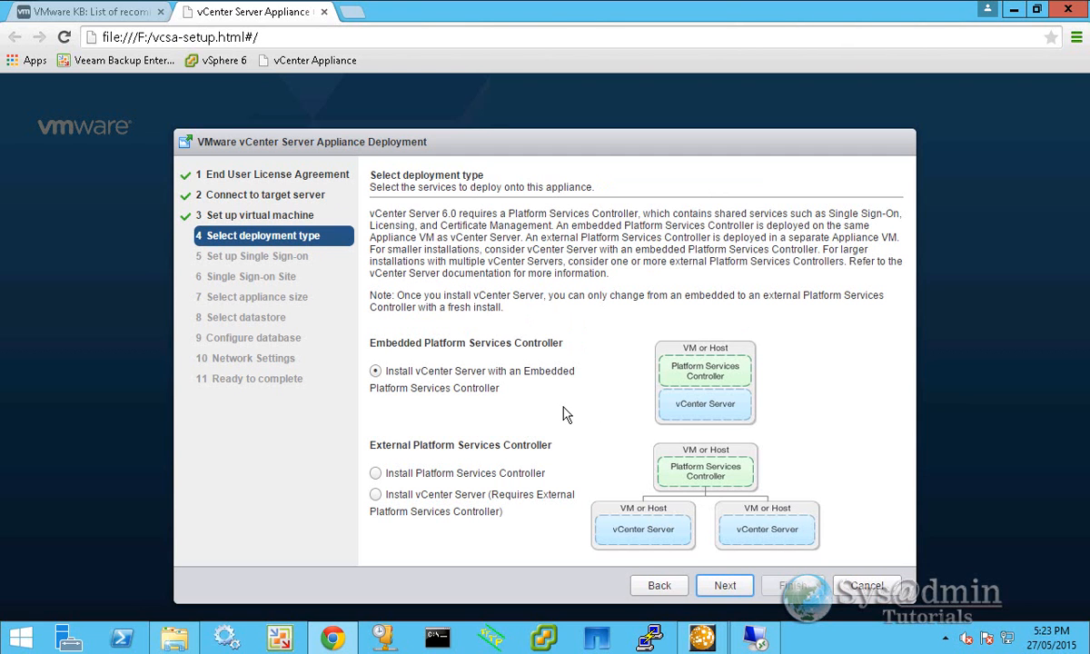
{"action": "mouse_move", "coordinate": [609, 331]}
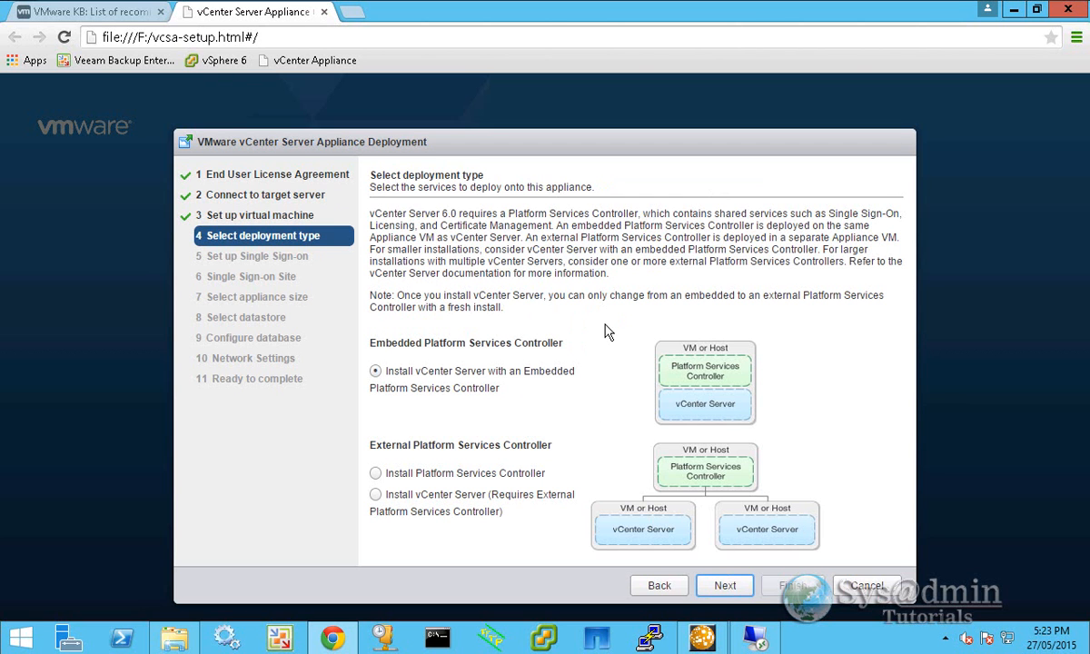
Read through KB article 2108548 on recommended vSphere 6.0.x topologies
{"action": "left_click", "coordinate": [81, 12]}
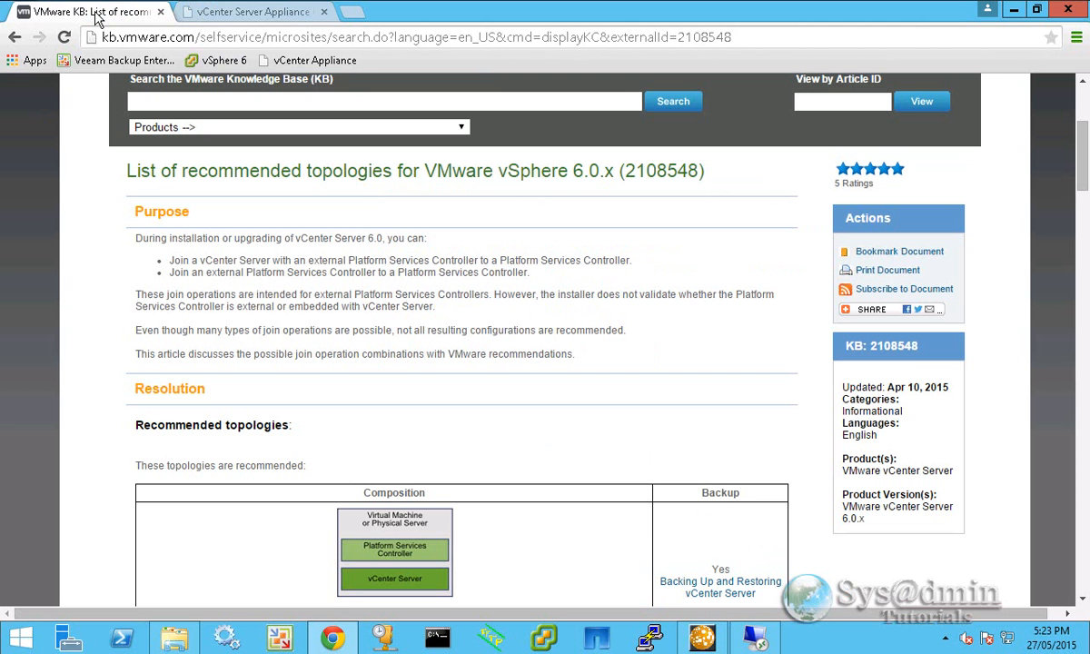
{"action": "mouse_move", "coordinate": [525, 287]}
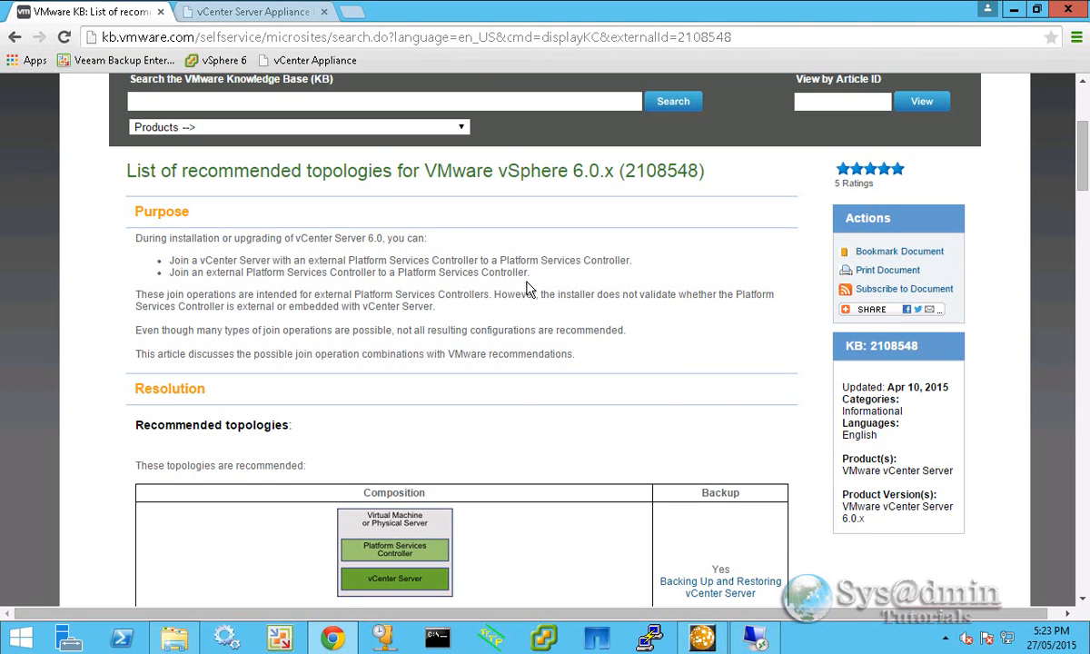
{"action": "scroll", "scroll_direction": "down", "scroll_amount": 3}
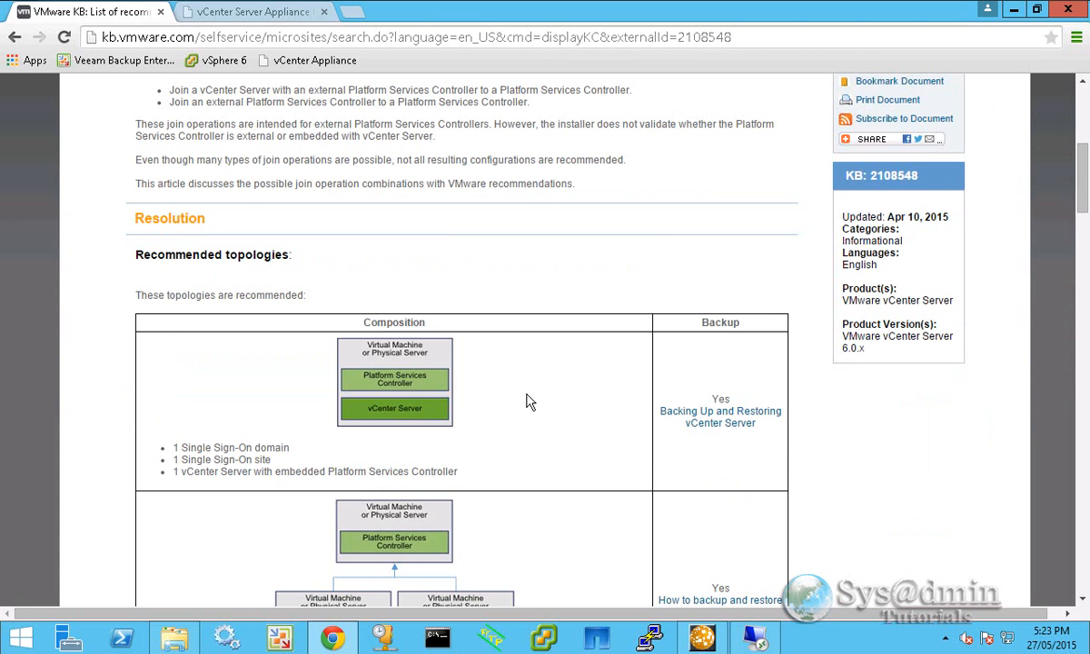
{"action": "scroll", "scroll_direction": "down", "scroll_amount": 3}
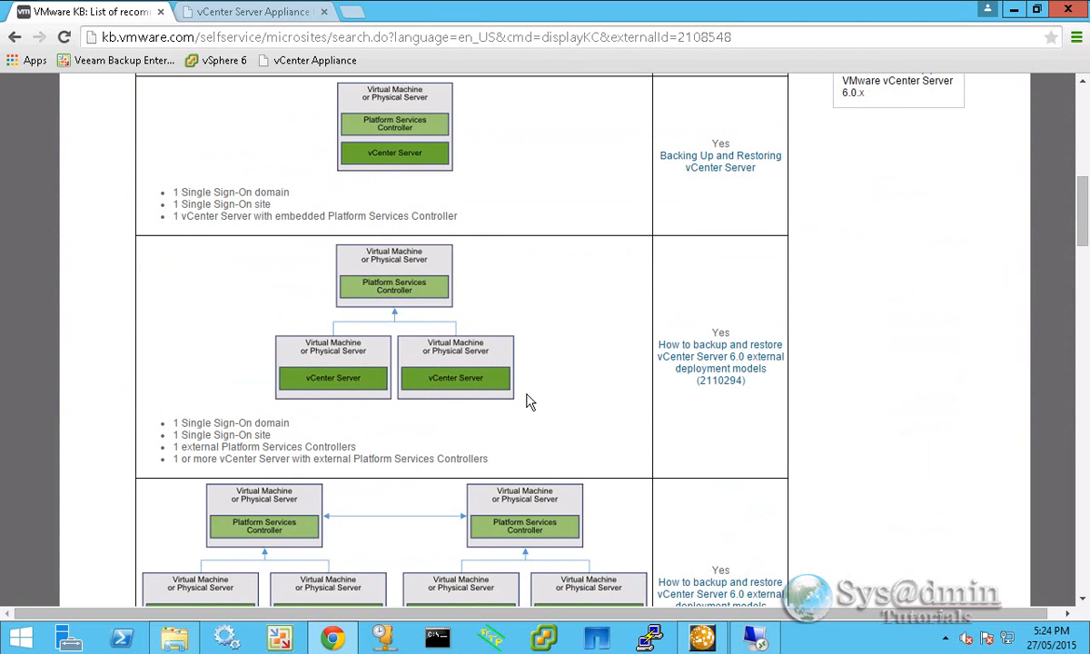
{"action": "scroll", "scroll_direction": "down", "scroll_amount": 3}
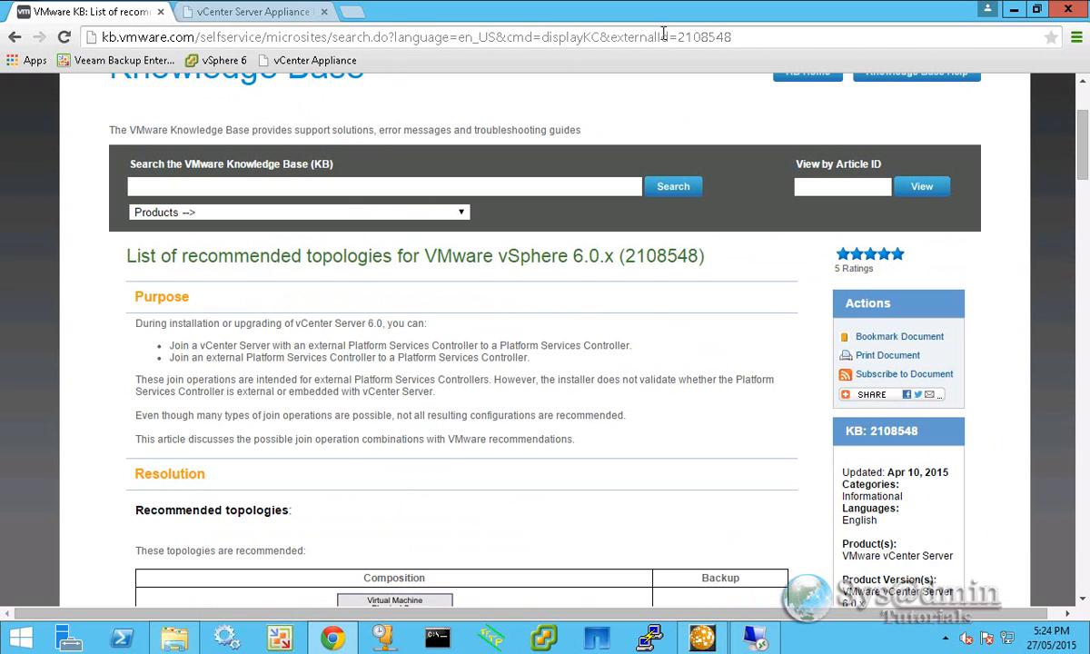
{"action": "mouse_move", "coordinate": [610, 365]}
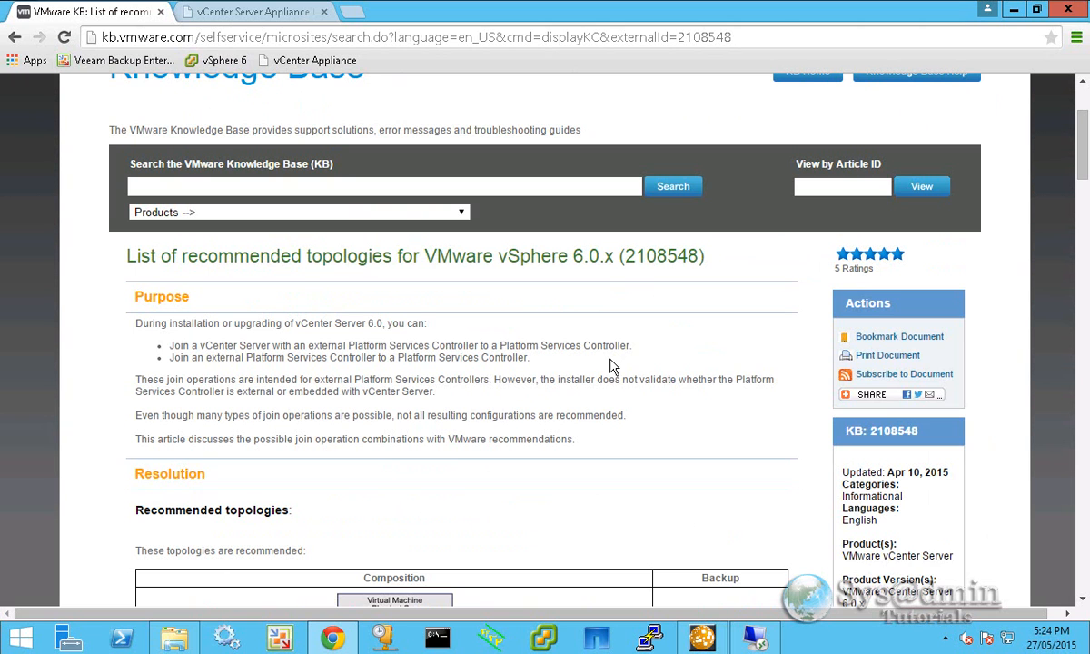
{"action": "mouse_move", "coordinate": [402, 288]}
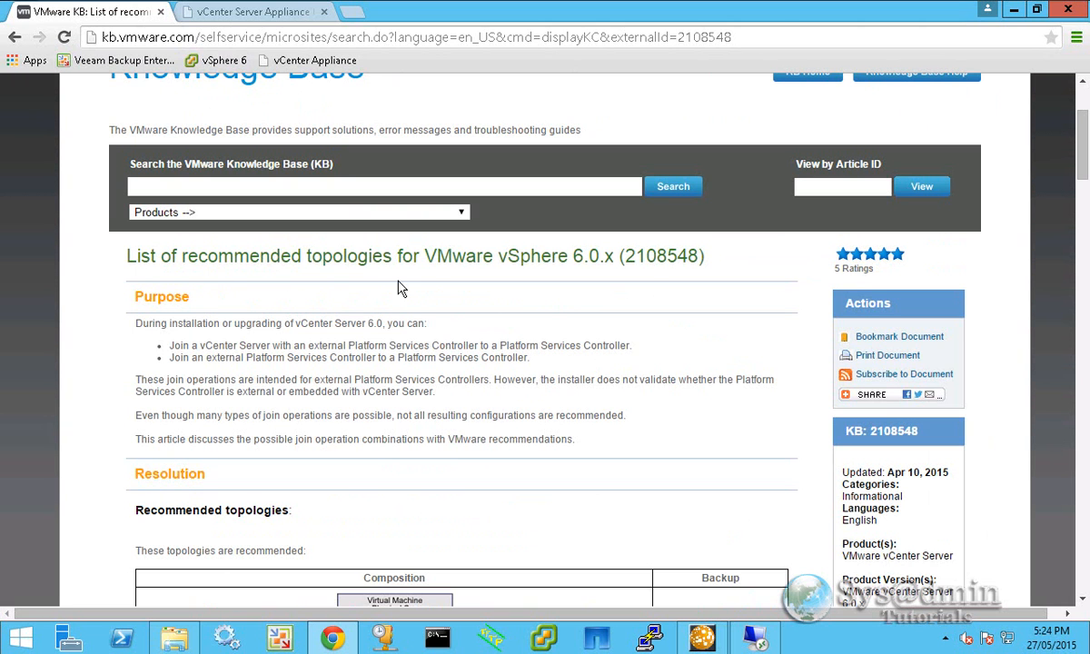
{"action": "mouse_move", "coordinate": [605, 352]}
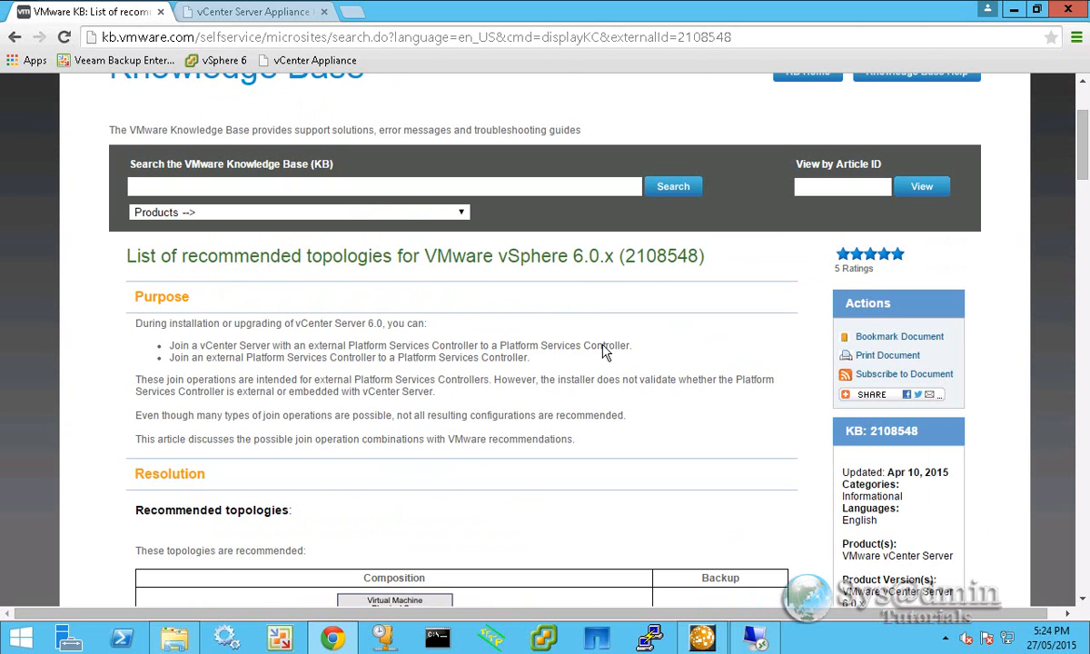
{"action": "mouse_move", "coordinate": [596, 415]}
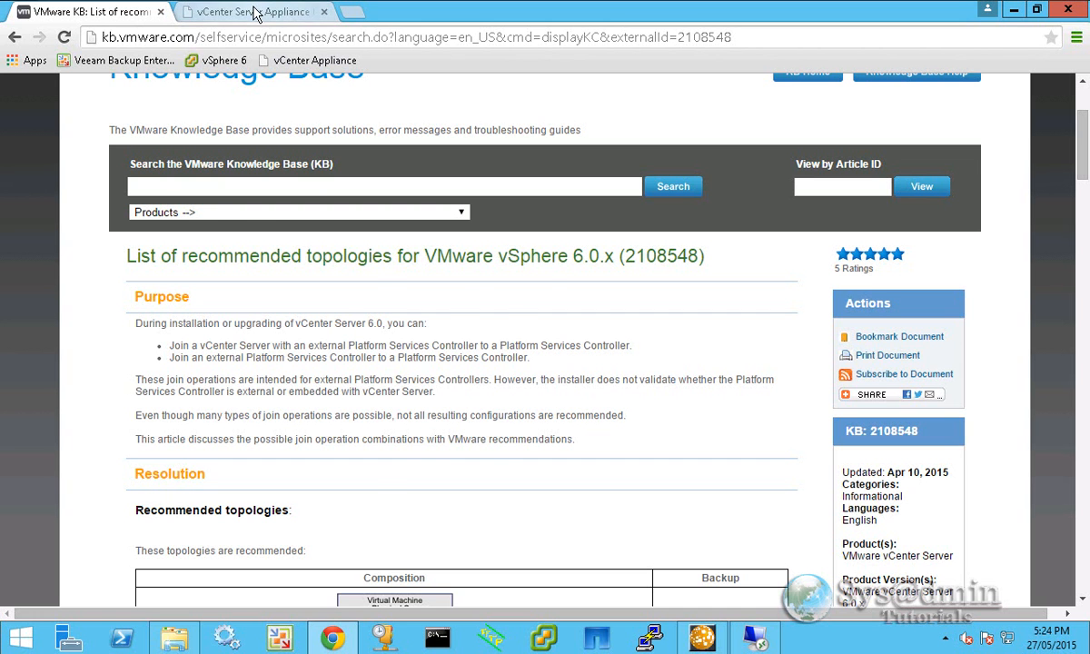
Keep 'Install vCenter Server with an Embedded Platform Services Controller' and continue
{"action": "left_click", "coordinate": [250, 12]}
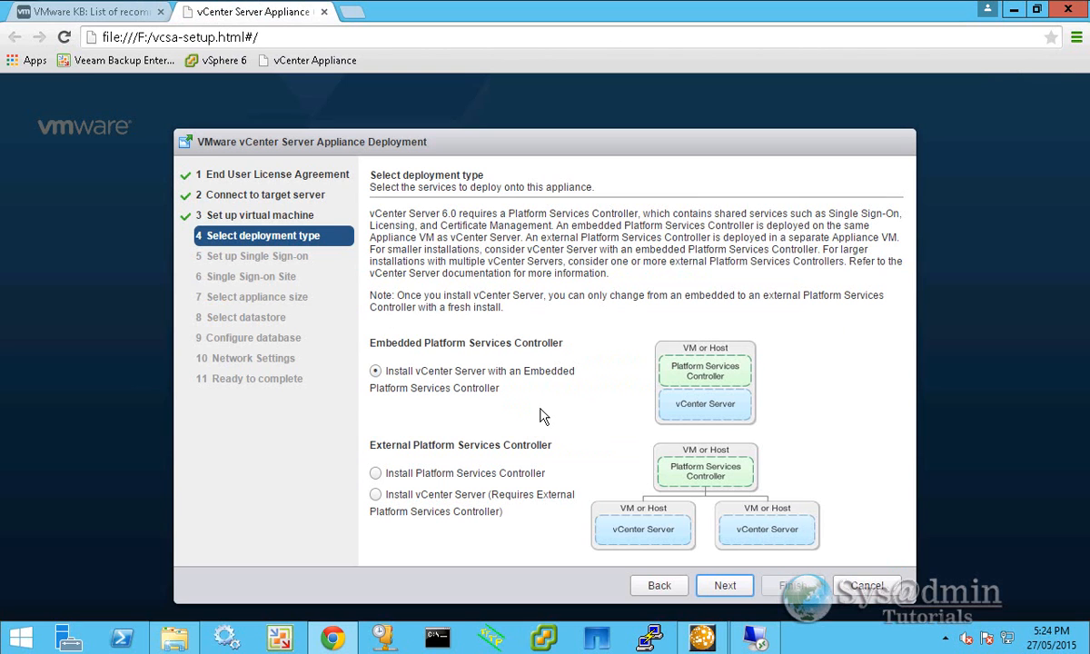
{"action": "left_click", "coordinate": [724, 584]}
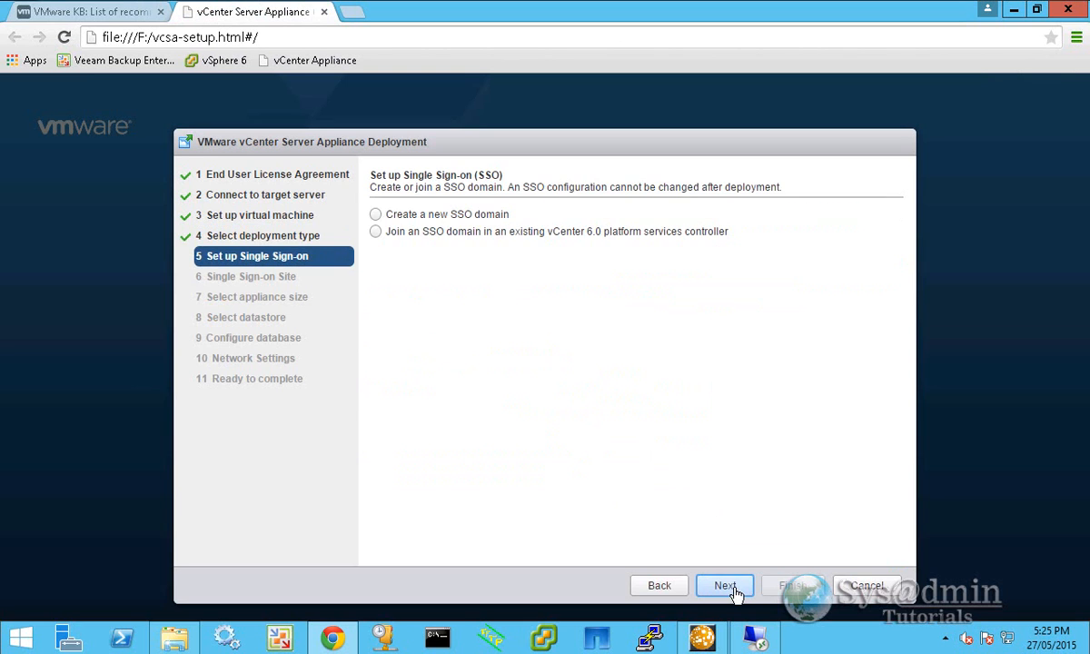
Create new SSO domain vsphere.local with a password and site name Sysadmin-Lab, then continue
{"action": "left_click", "coordinate": [375, 215]}
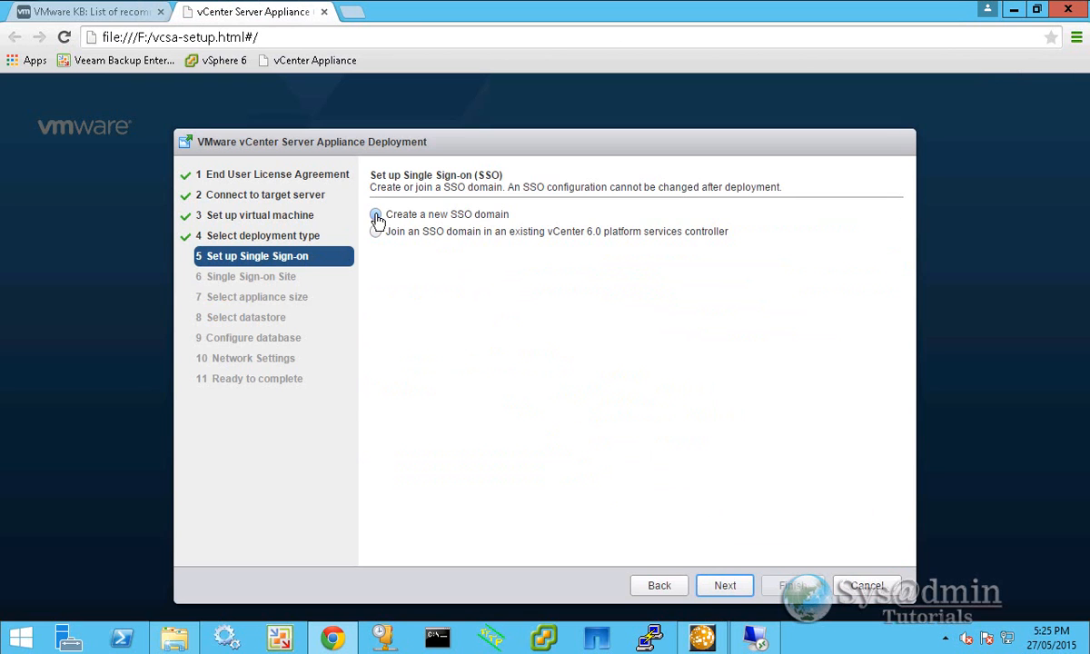
{"action": "left_click", "coordinate": [375, 214]}
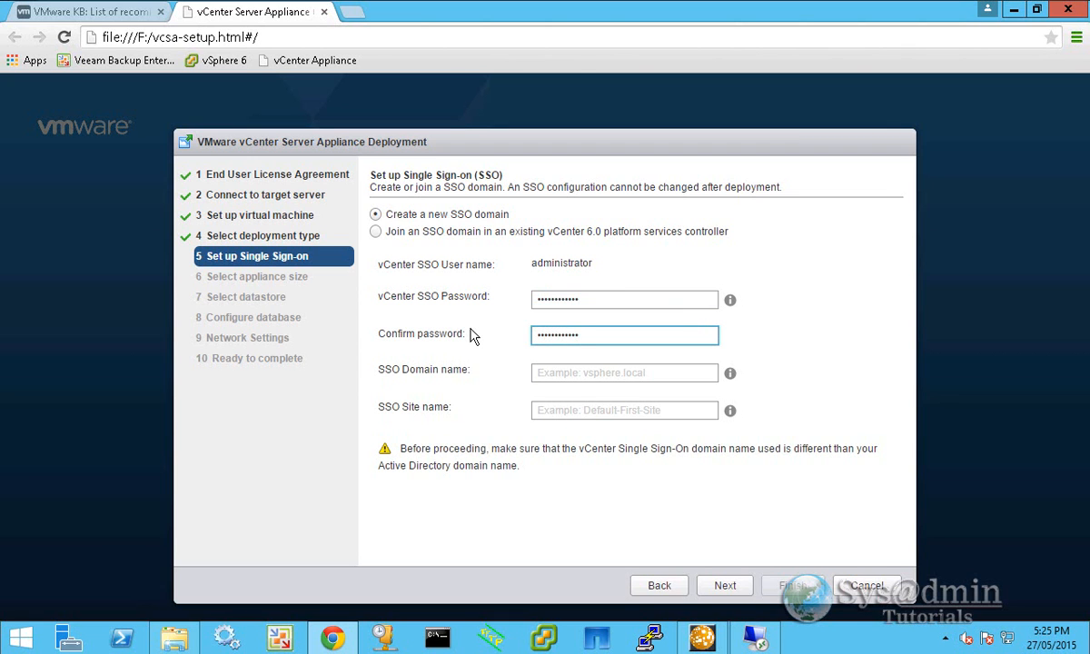
{"action": "left_click", "coordinate": [624, 372]}
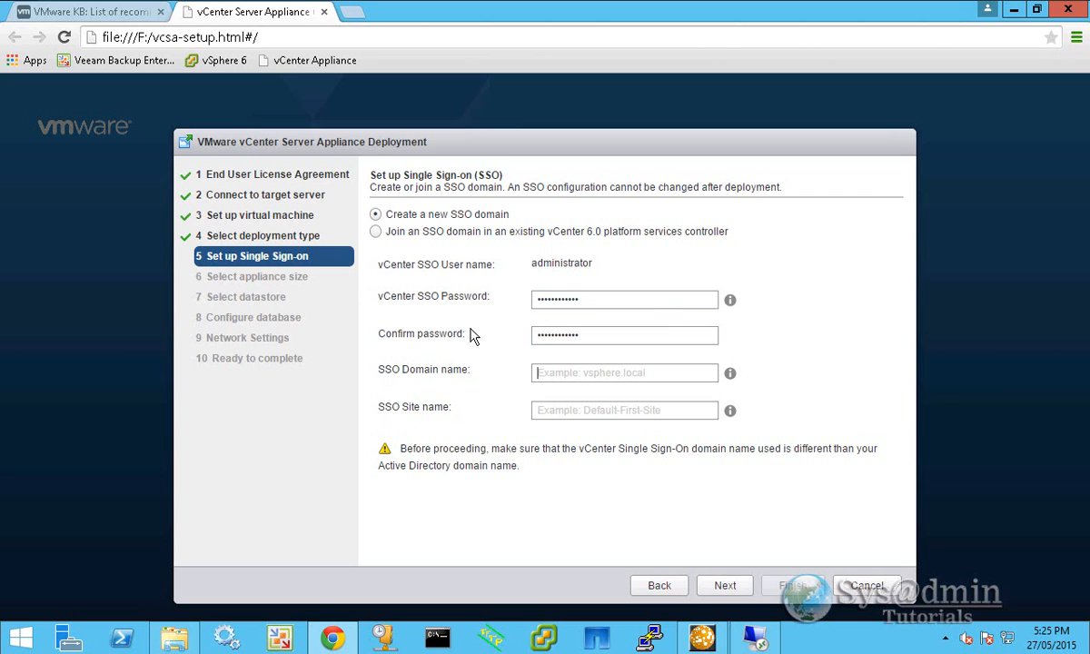
{"action": "type", "text": "vsphere.local"}
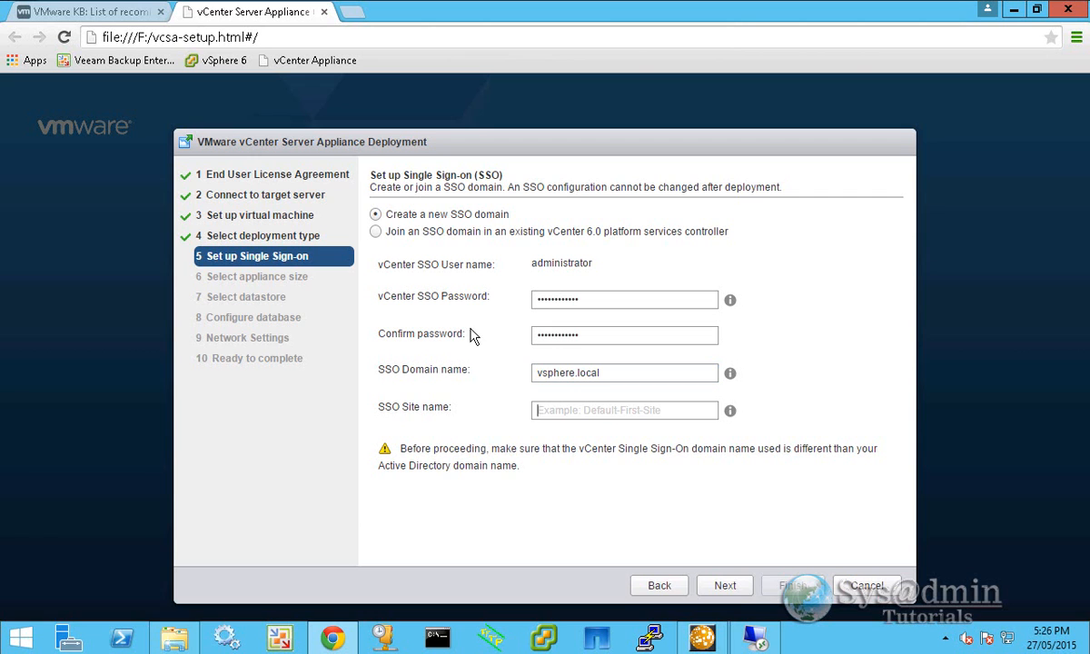
{"action": "type", "text": "Sysadmin-Lab"}
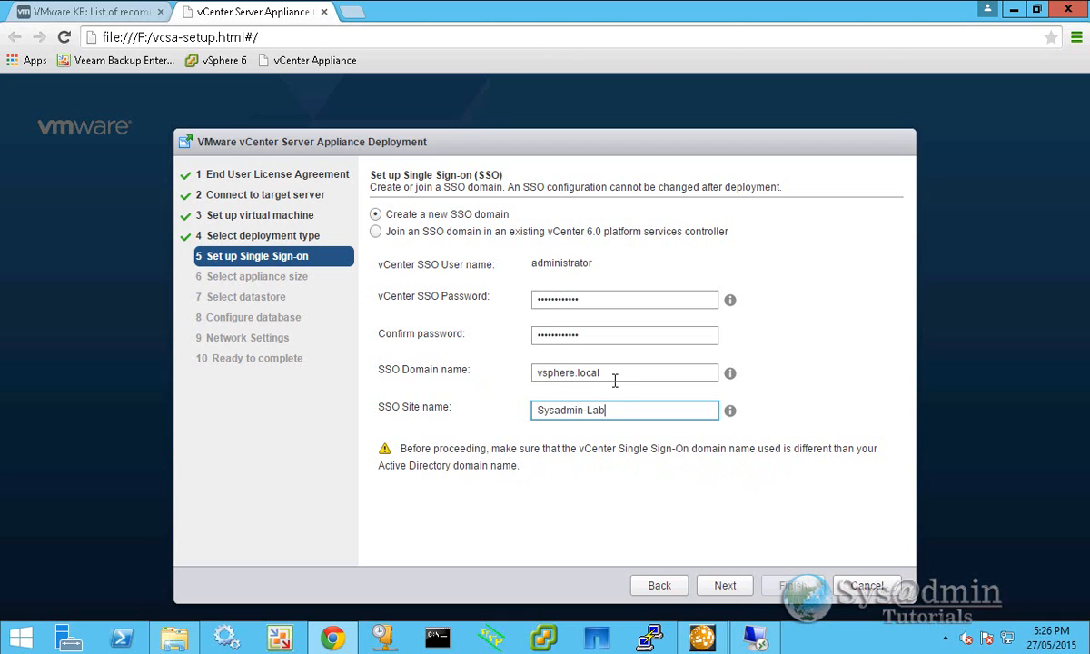
{"action": "mouse_move", "coordinate": [482, 534]}
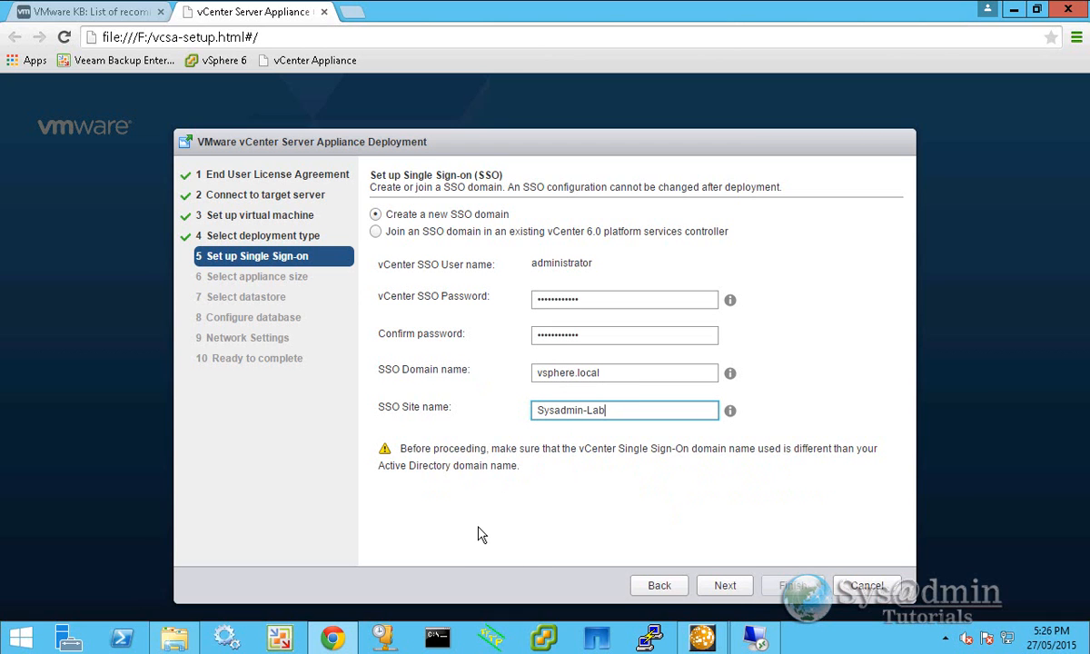
{"action": "mouse_move", "coordinate": [733, 578]}
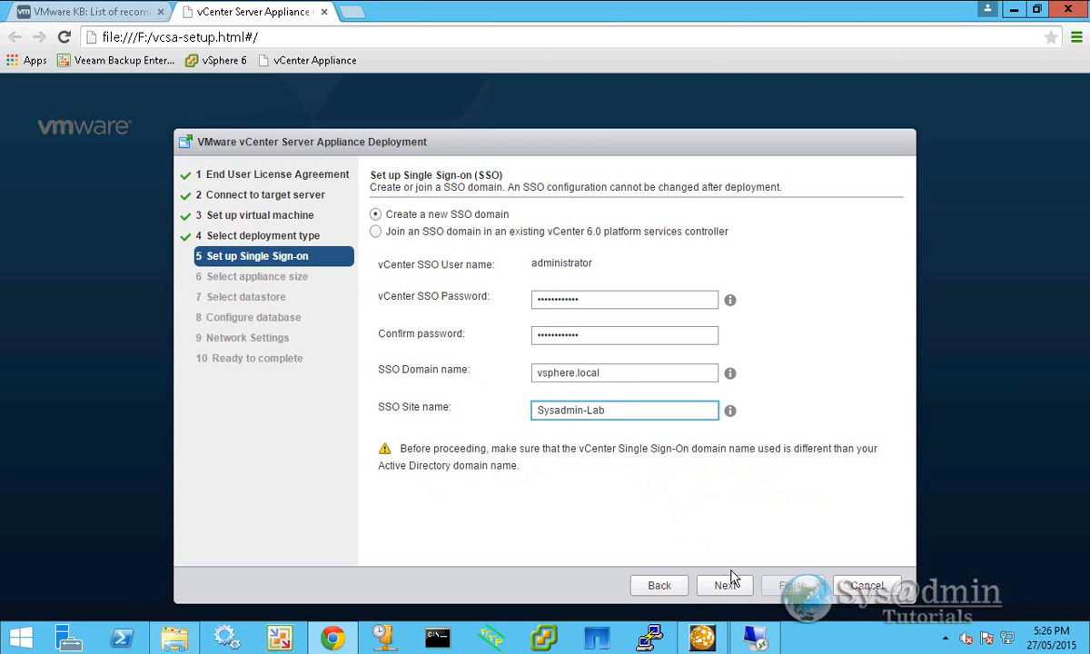
{"action": "left_click", "coordinate": [725, 585]}
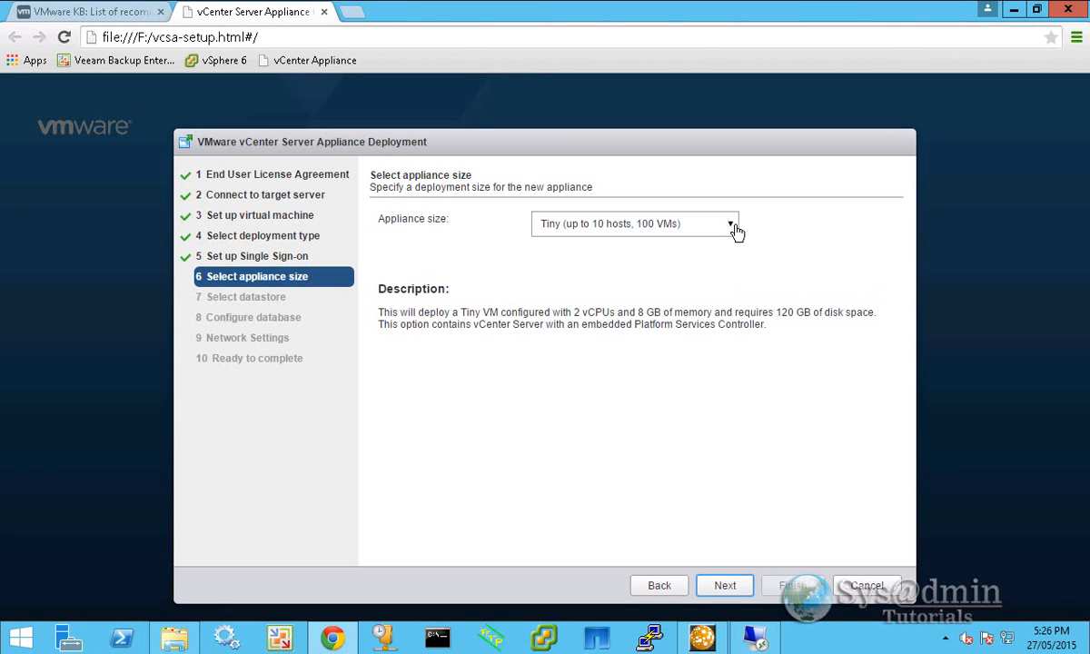
Choose 'Tiny (up to 10 hosts, 100 VMs)' appliance size and continue
{"action": "left_click", "coordinate": [635, 223]}
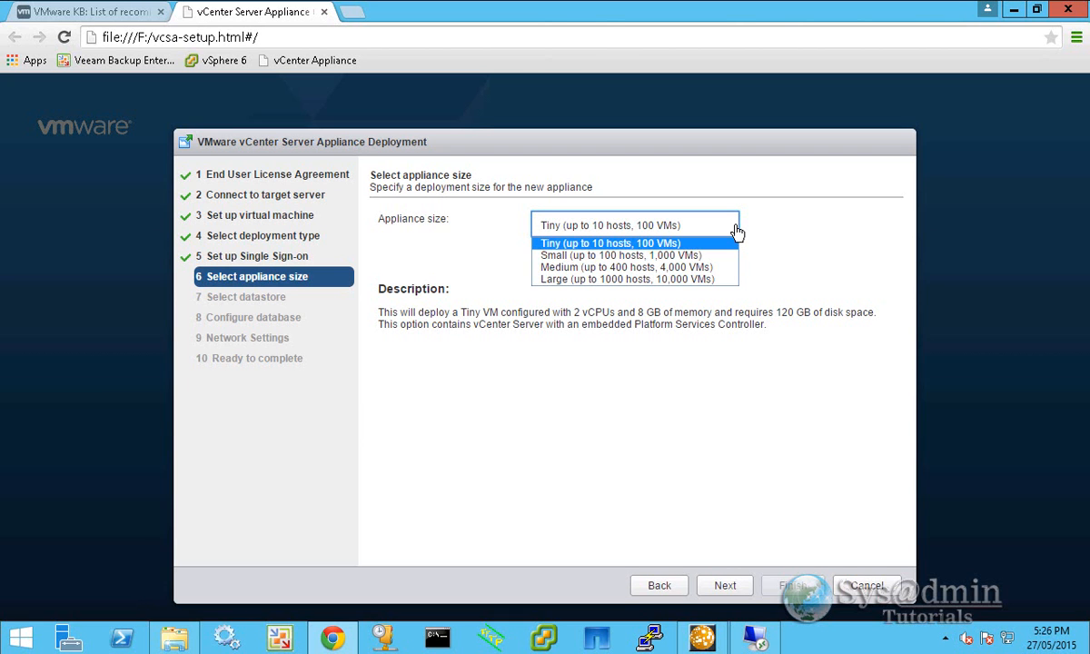
{"action": "left_click", "coordinate": [608, 242]}
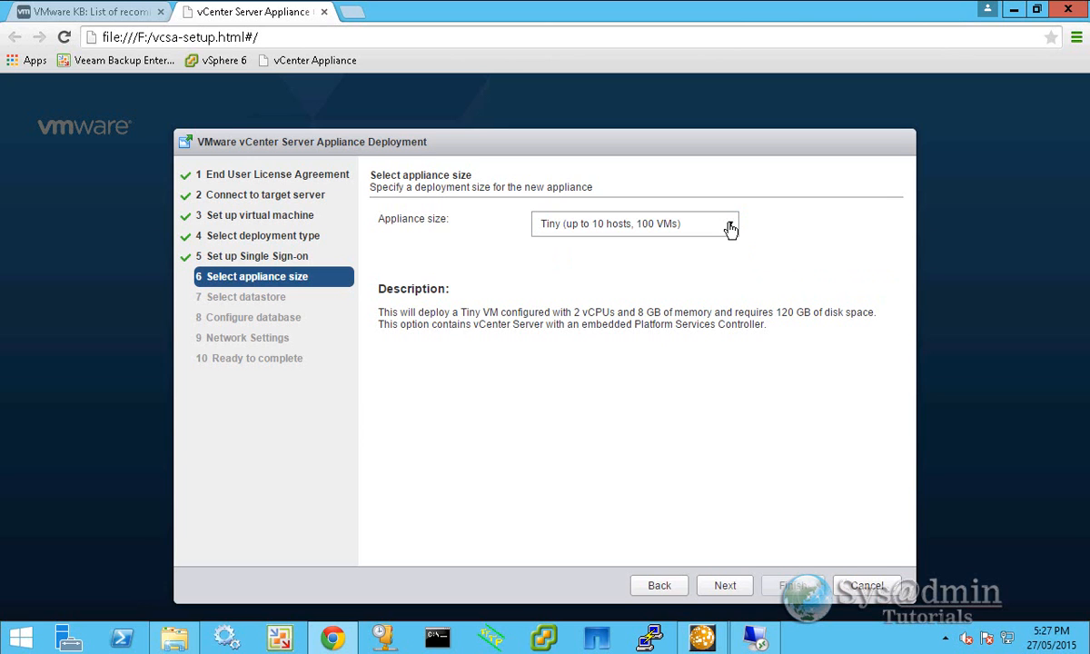
{"action": "mouse_move", "coordinate": [606, 325]}
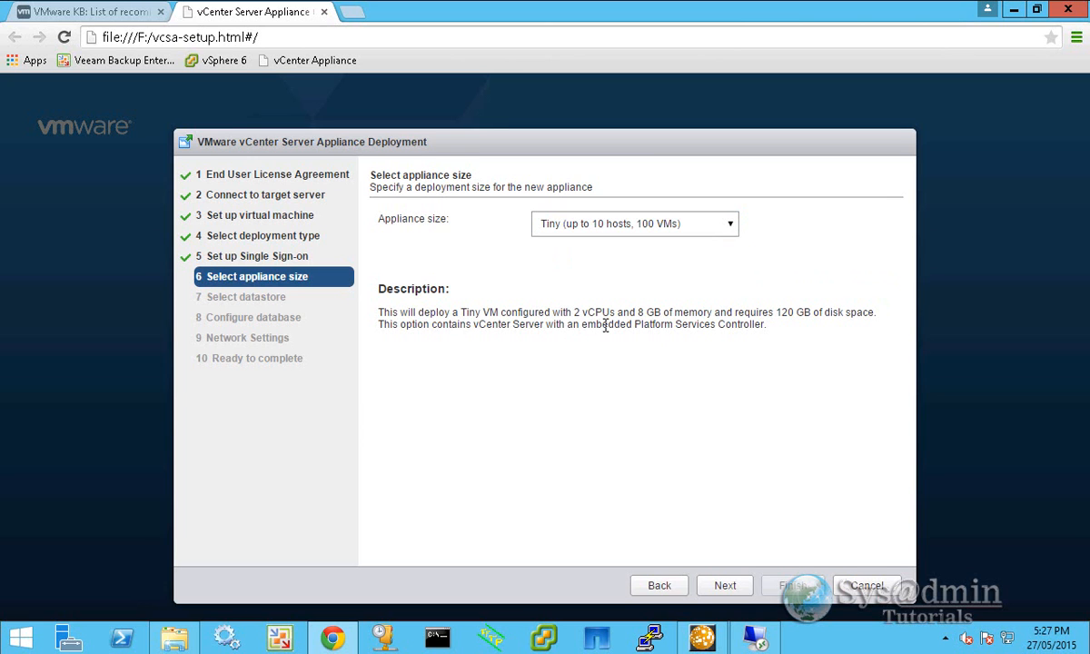
{"action": "mouse_move", "coordinate": [670, 465]}
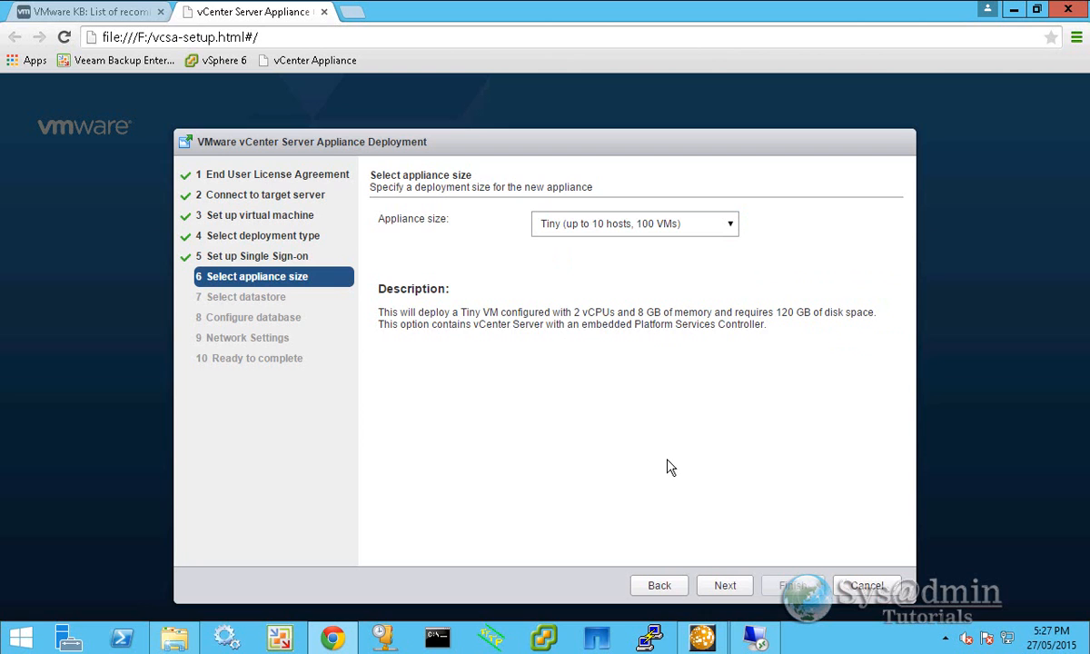
{"action": "left_click", "coordinate": [723, 585]}
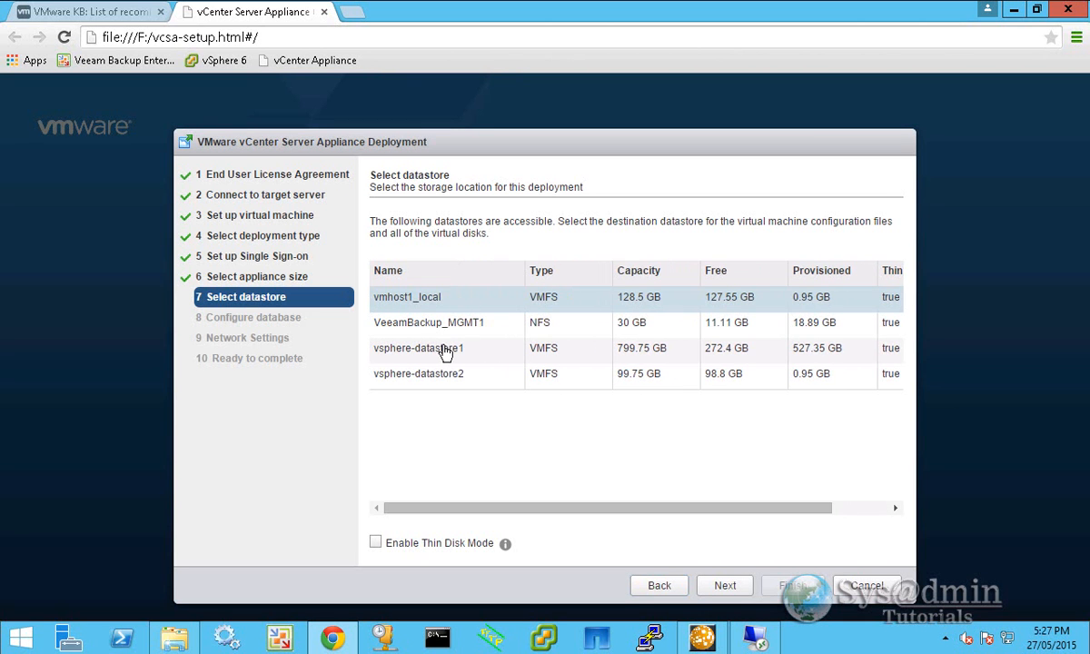
Select vsphere-datastore1 with Enable Thin Disk Mode ticked and continue
{"action": "left_click", "coordinate": [419, 348]}
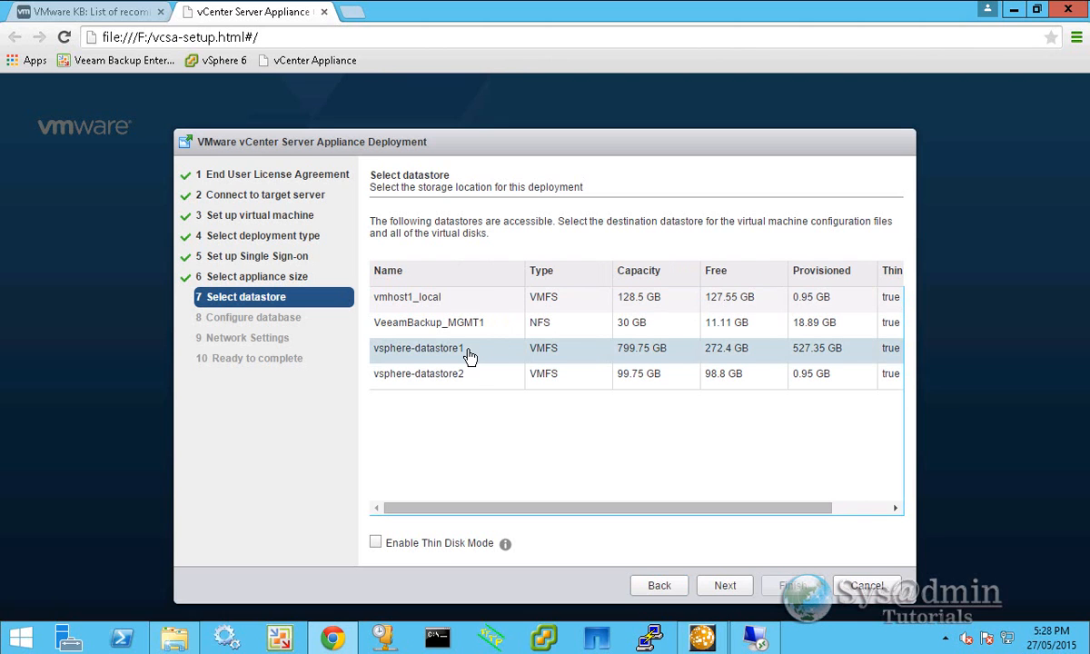
{"action": "left_click", "coordinate": [375, 542]}
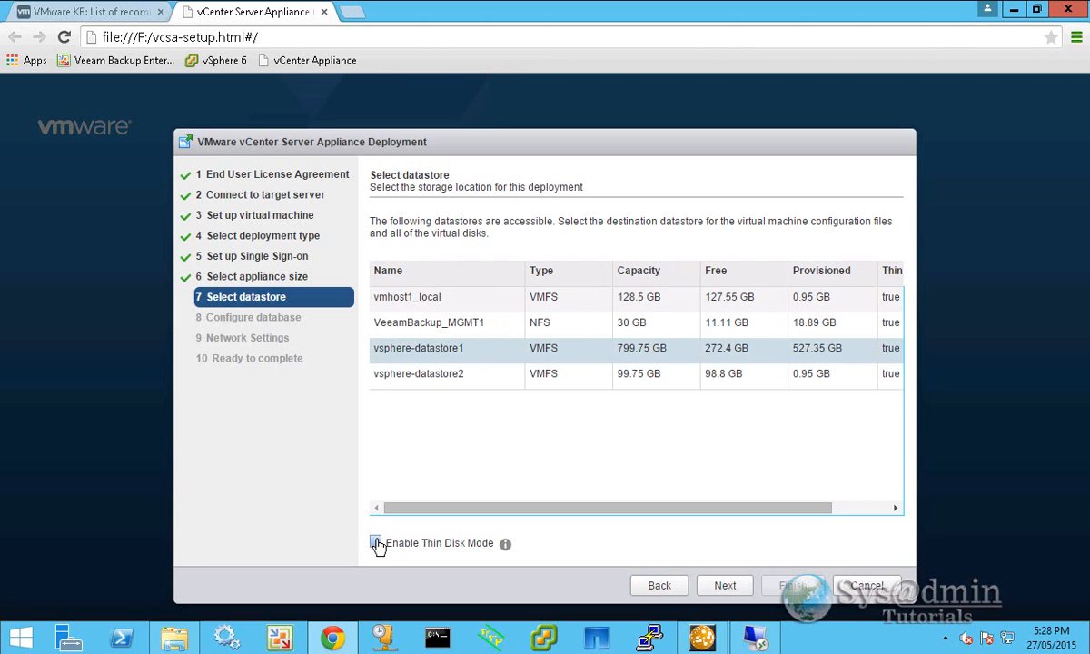
{"action": "left_click", "coordinate": [376, 542]}
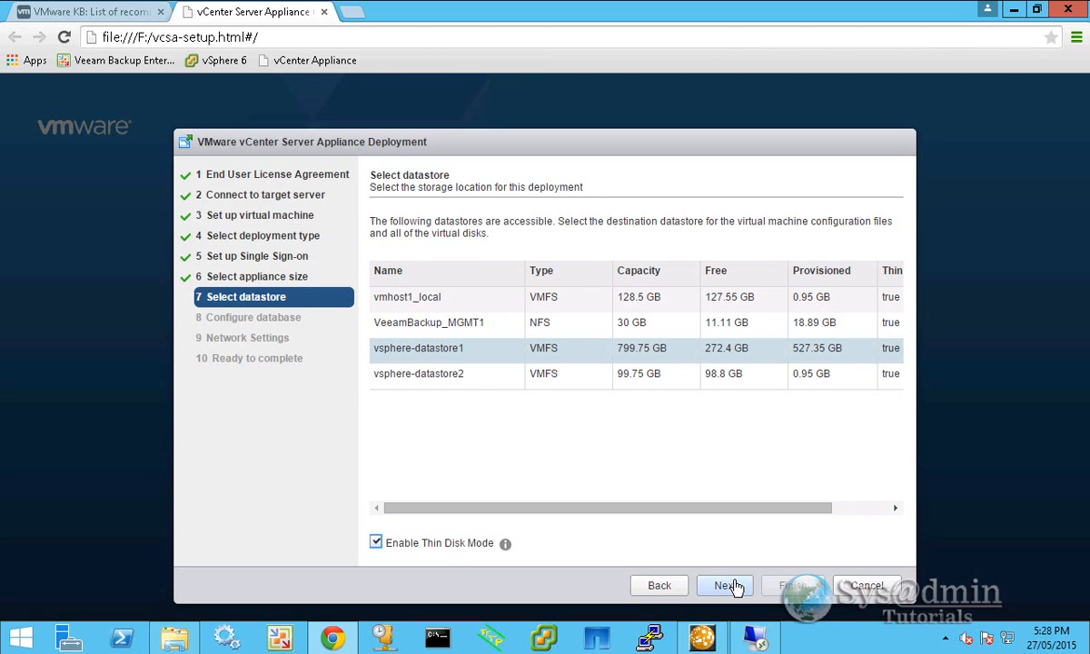
{"action": "left_click", "coordinate": [725, 584]}
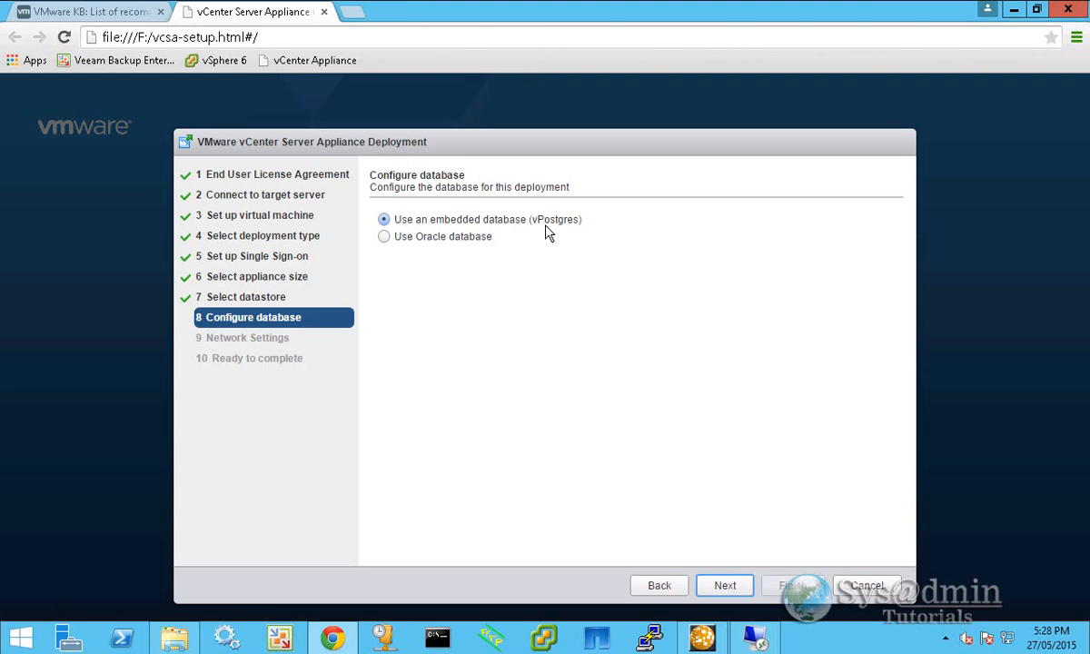
{"action": "mouse_move", "coordinate": [577, 233]}
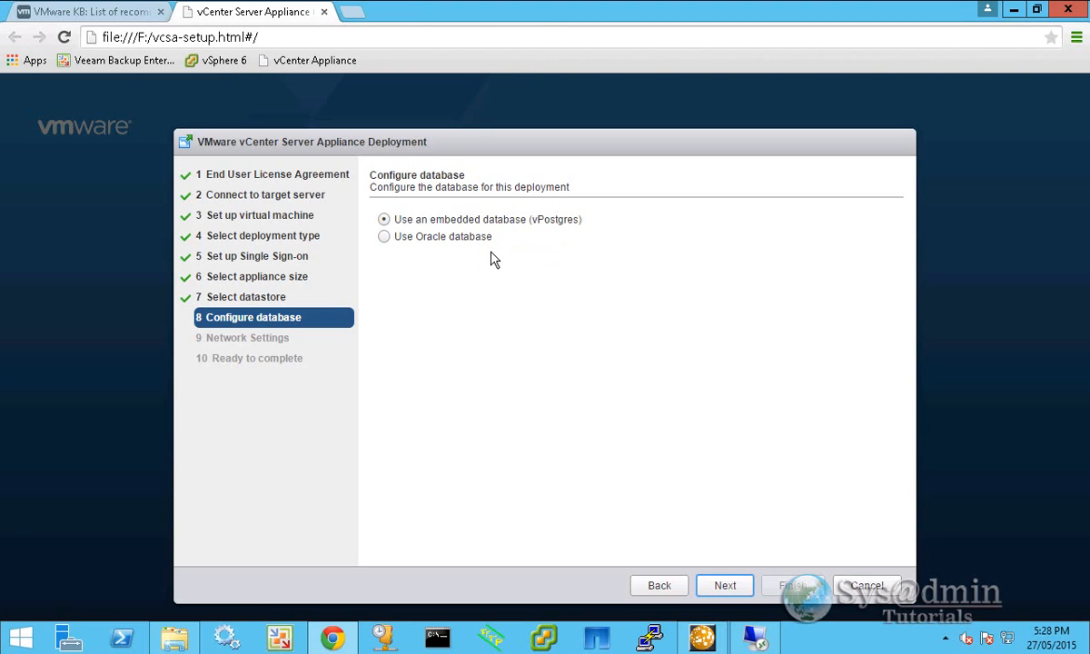
{"action": "mouse_move", "coordinate": [598, 406]}
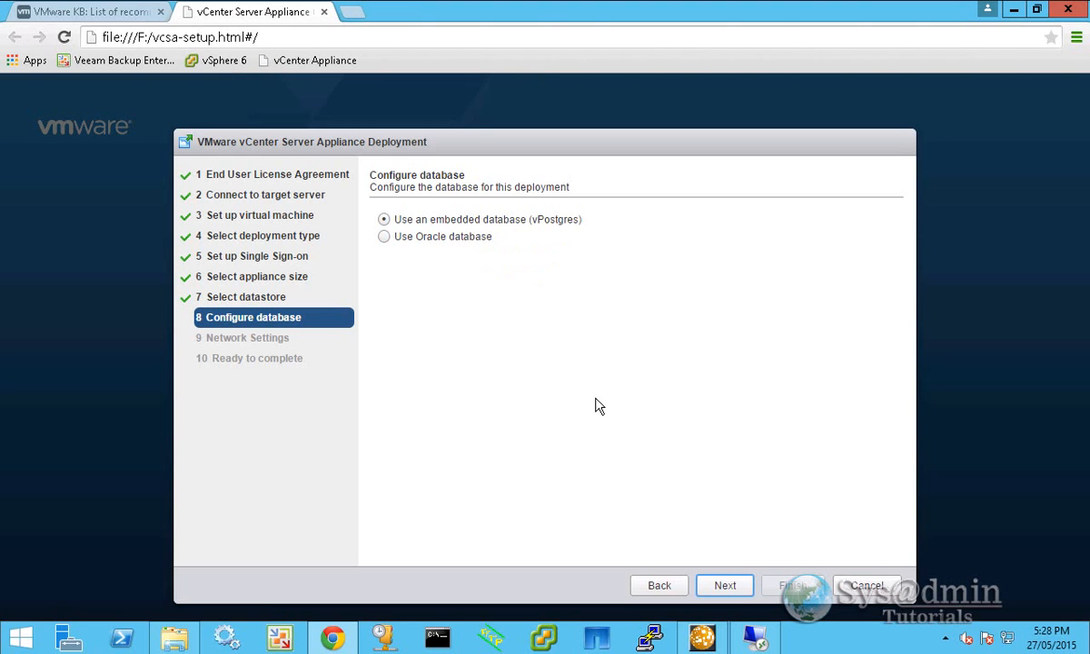
{"action": "mouse_move", "coordinate": [597, 320]}
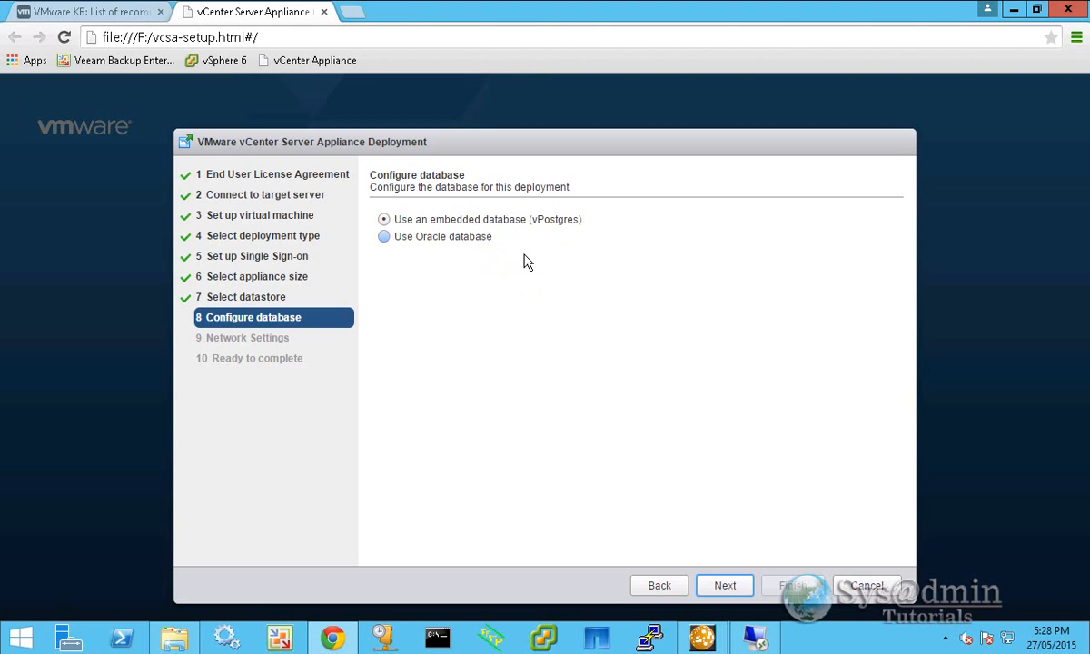
Keep 'Use an embedded database (vPostgres)' and continue to Network Settings
{"action": "left_click", "coordinate": [725, 583]}
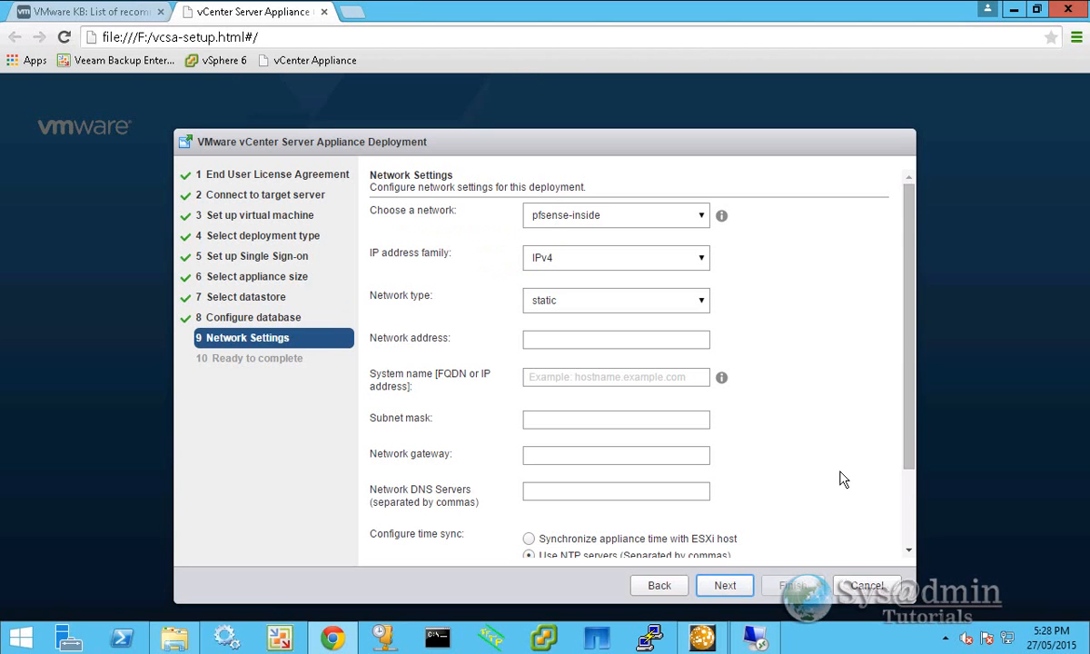
Put the appliance on the HomeLabInternal network with IP 192.168.1.174 and FQDN vcenter6.vmlab.local
{"action": "left_click", "coordinate": [615, 215]}
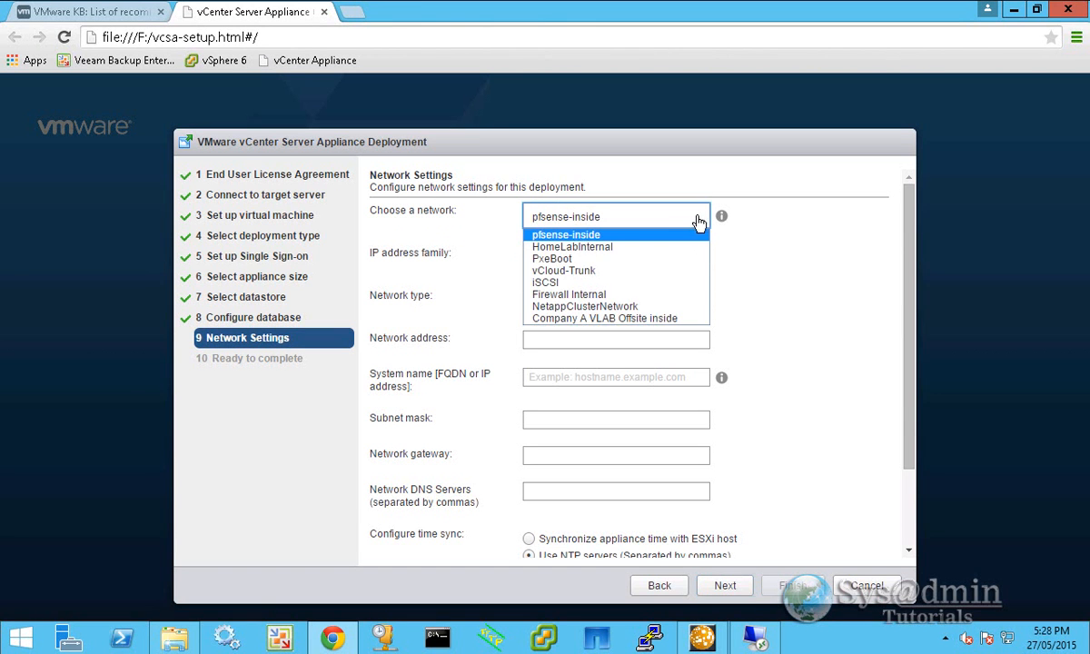
{"action": "left_click", "coordinate": [573, 246]}
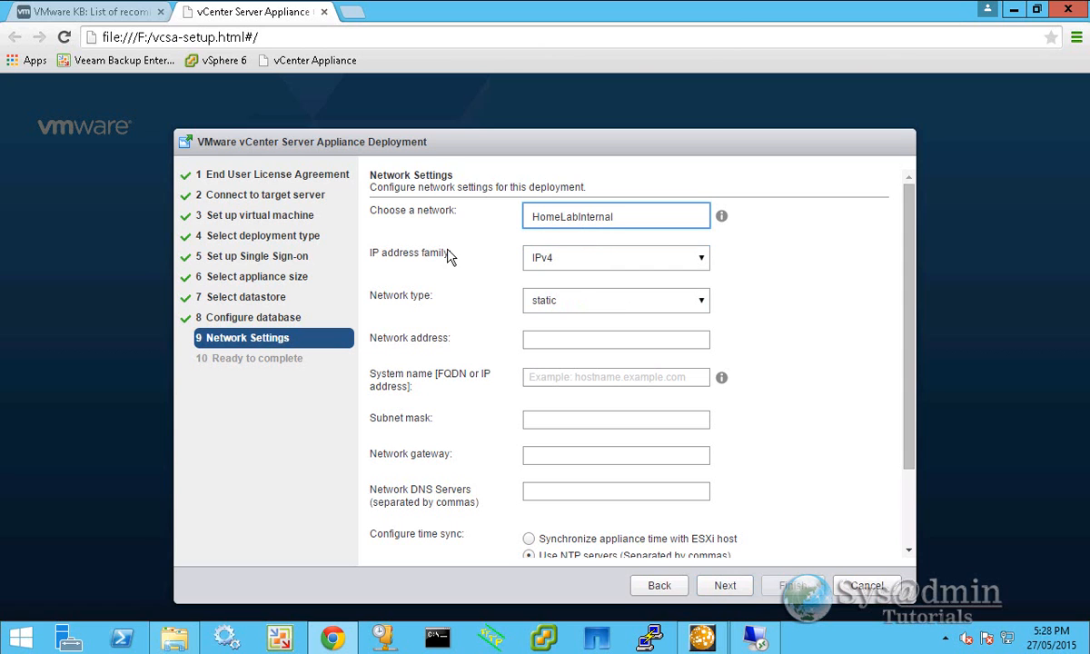
{"action": "mouse_move", "coordinate": [569, 179]}
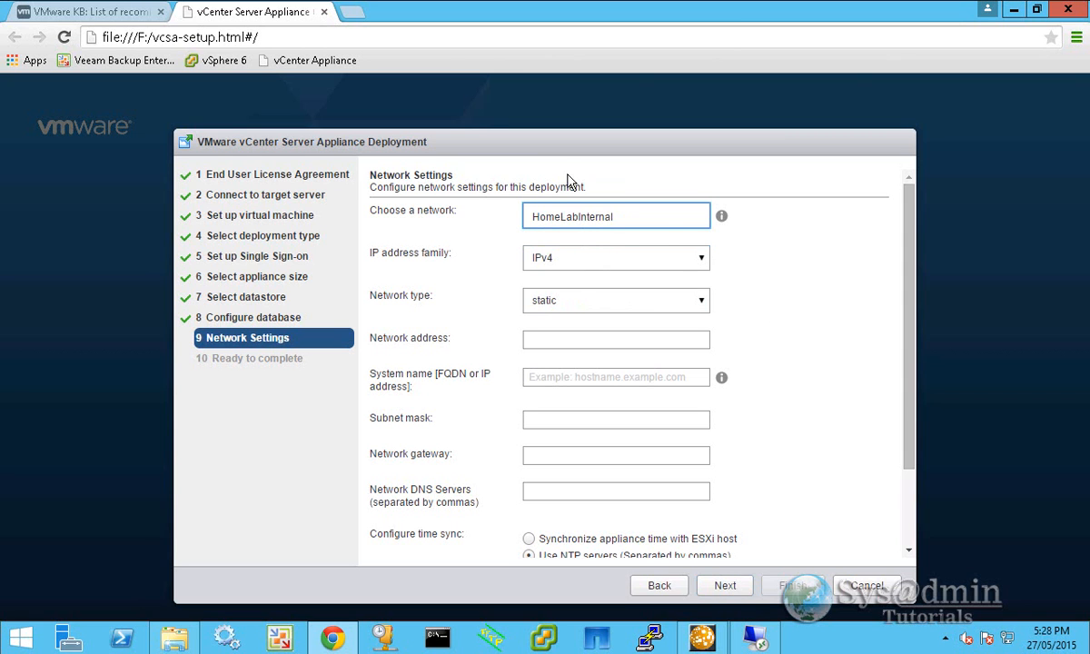
{"action": "mouse_move", "coordinate": [592, 304]}
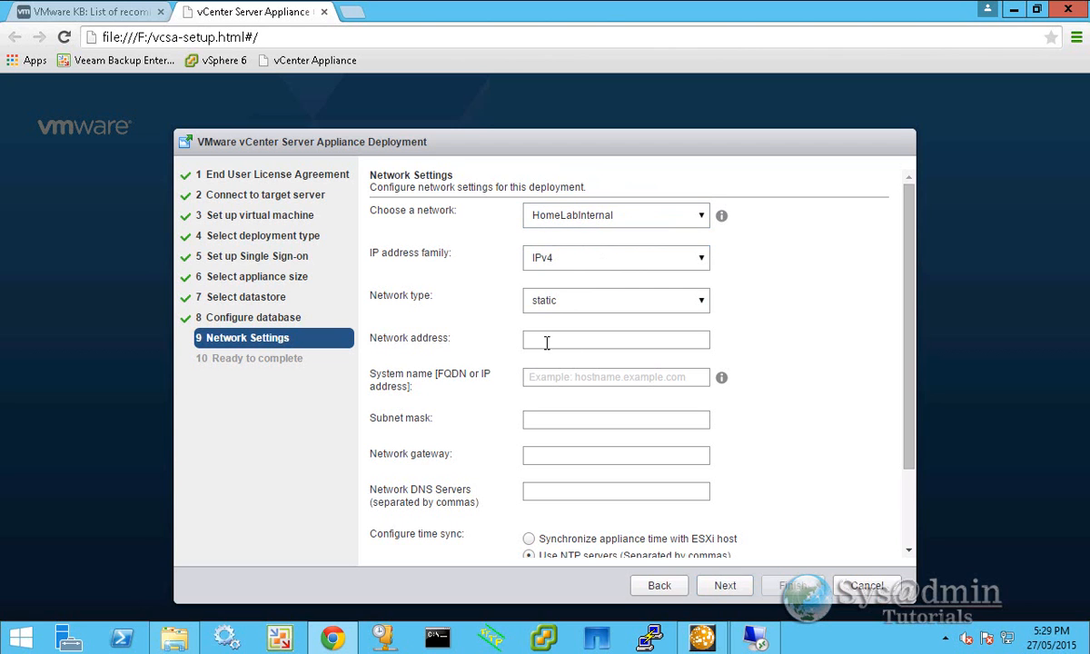
{"action": "type", "text": "192.168.1."}
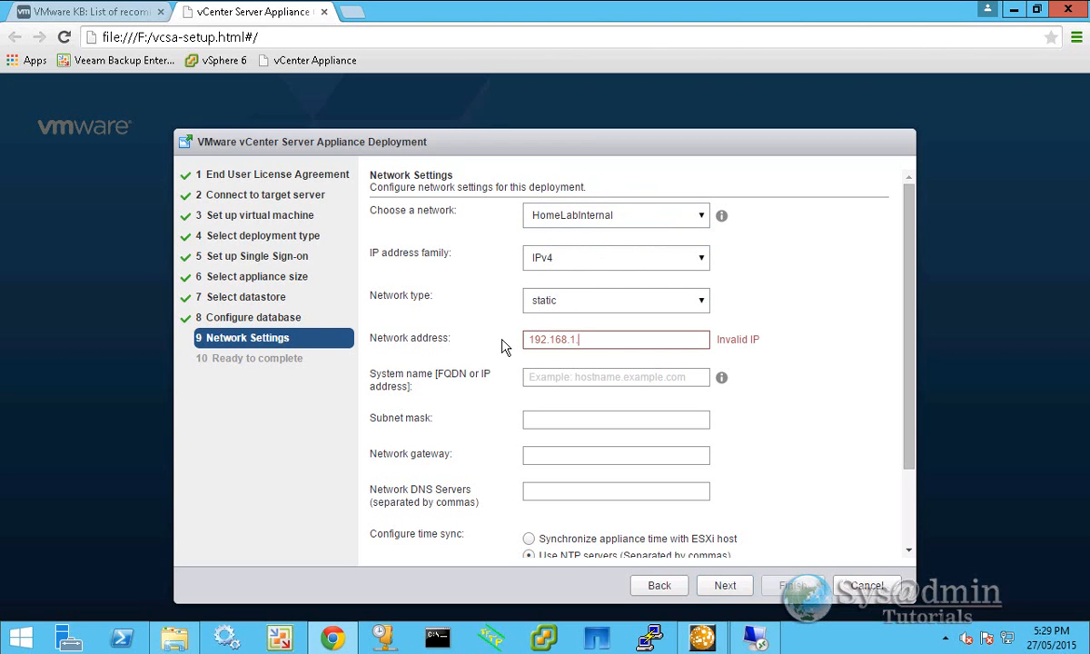
{"action": "type", "text": "174"}
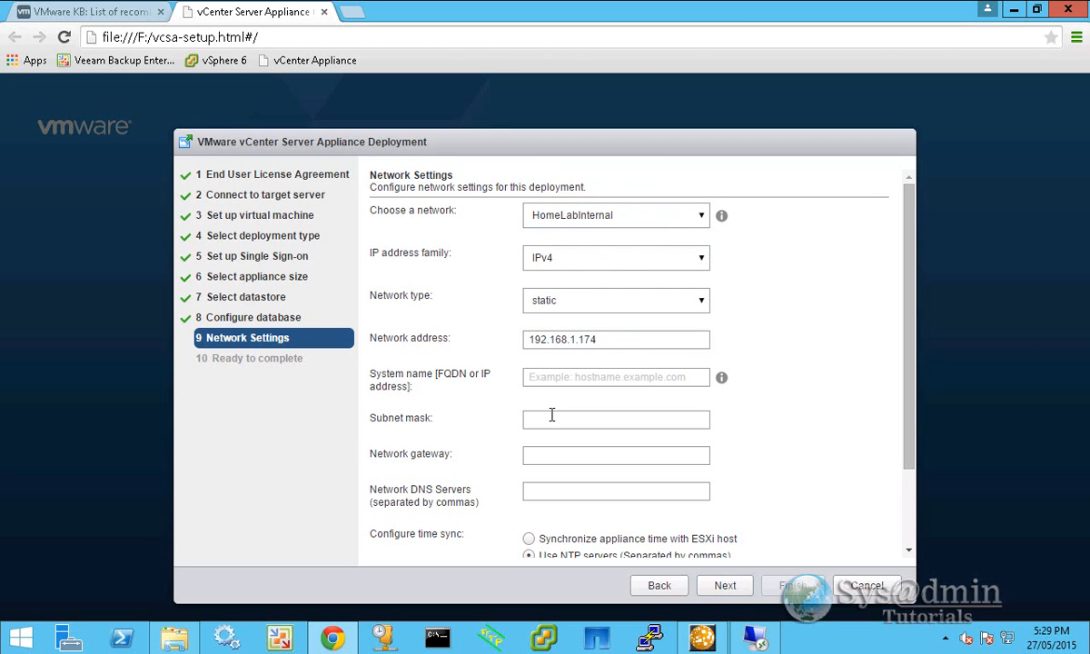
{"action": "type", "text": "vcenter6"}
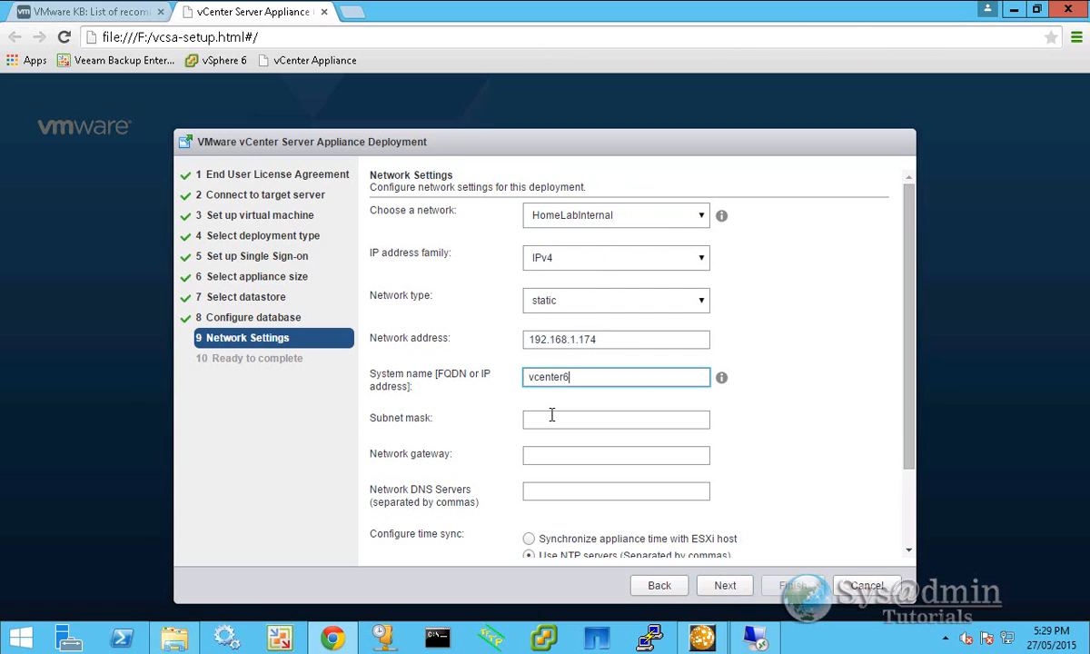
{"action": "type", "text": ".vmlab."}
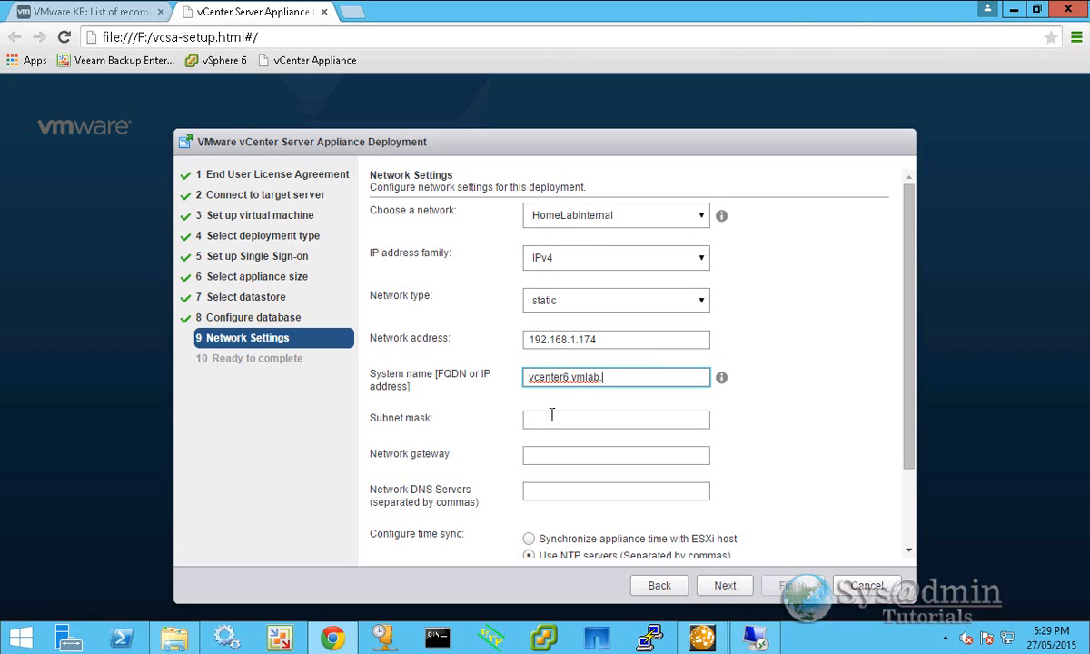
Set mask 255.255.255.0, gateway 192.168.1.1, and DNS and NTP server 192.168.1.101
{"action": "type", "text": "2"}
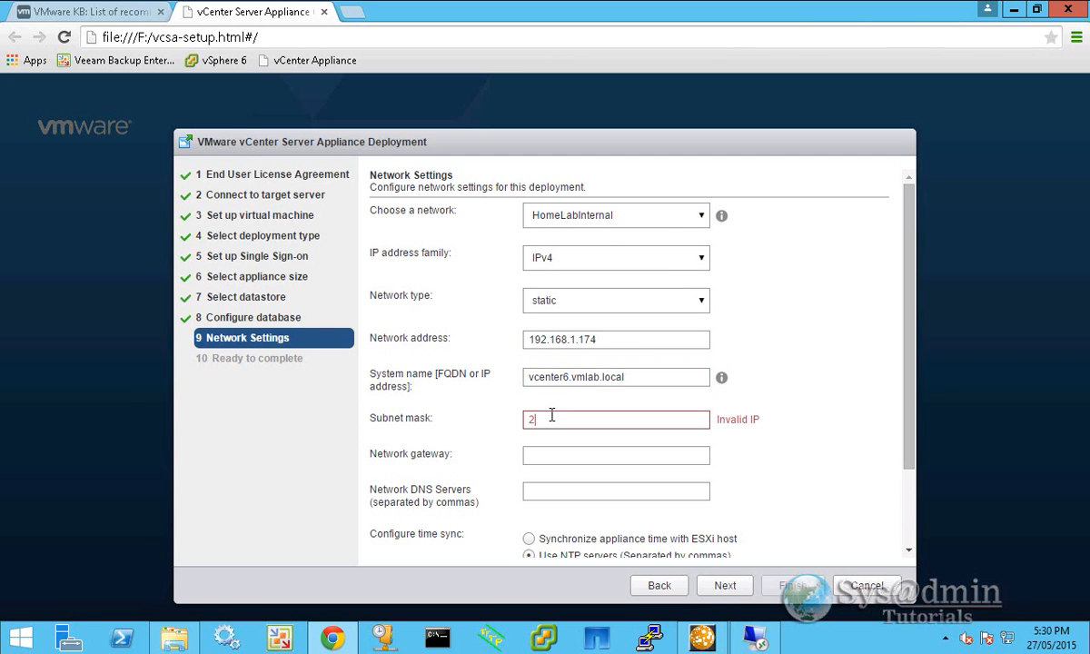
{"action": "type", "text": "55.255.255.0"}
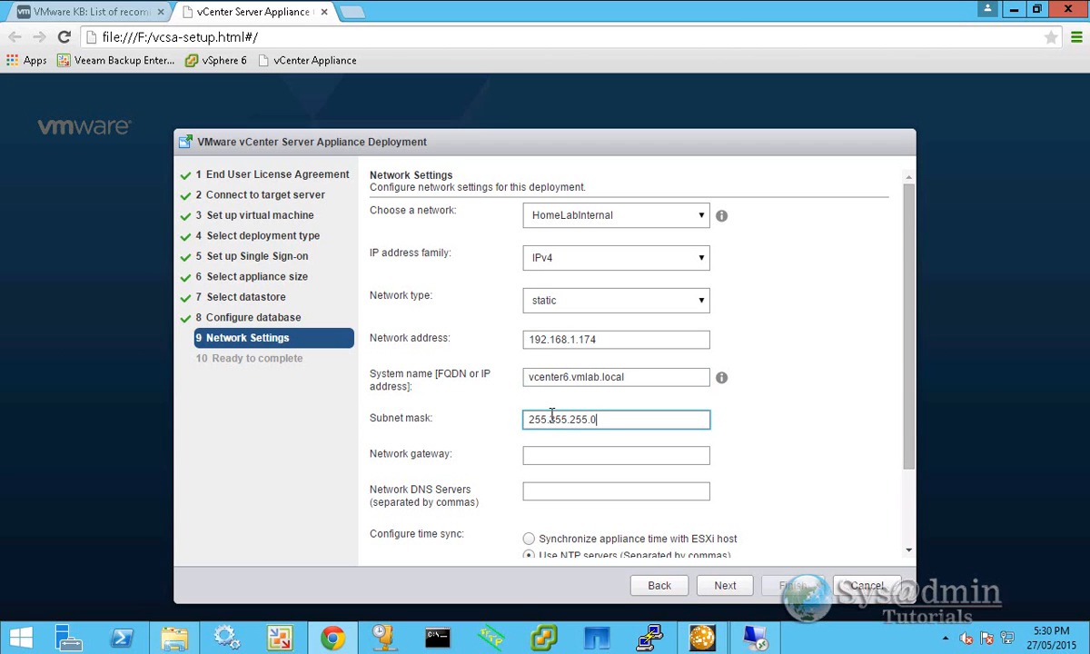
{"action": "type", "text": "192"}
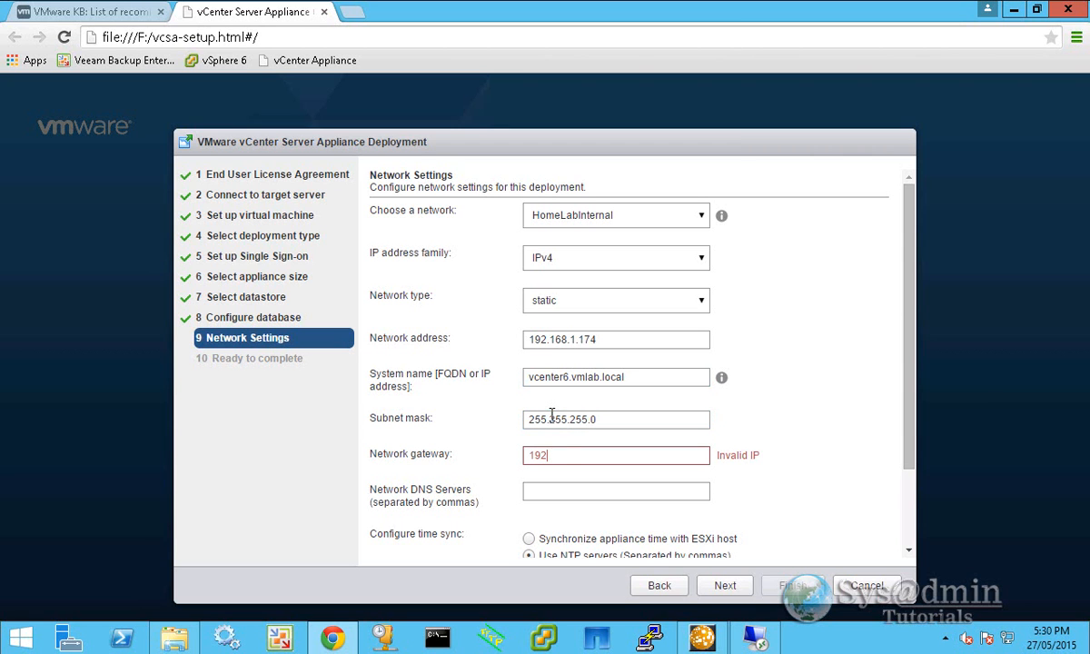
{"action": "type", "text": ".168.1.1"}
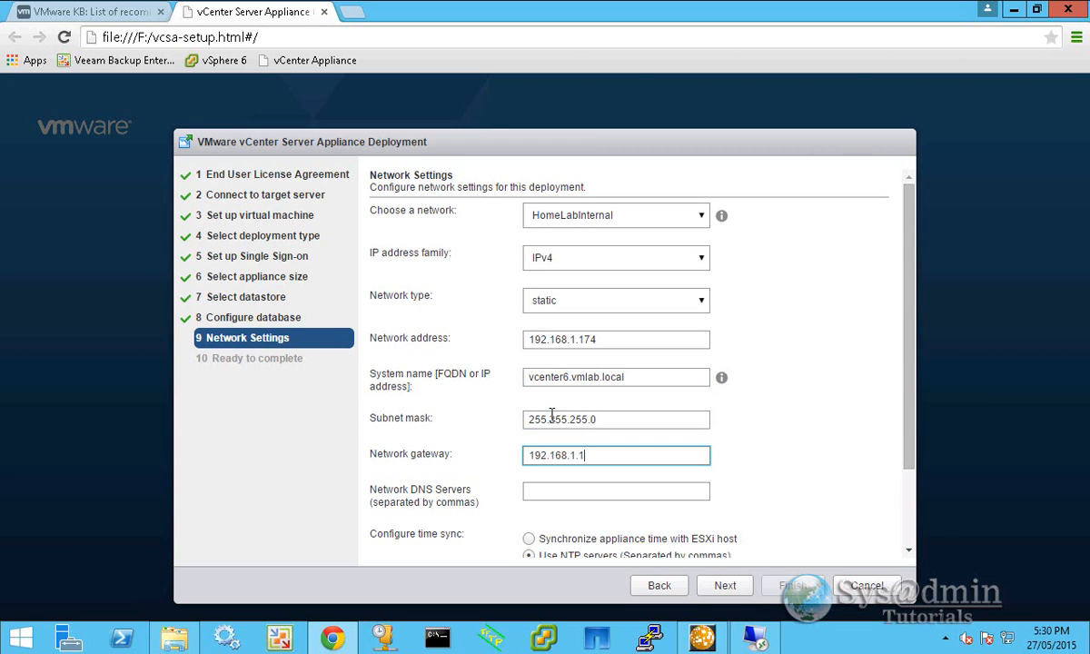
{"action": "left_click", "coordinate": [615, 490]}
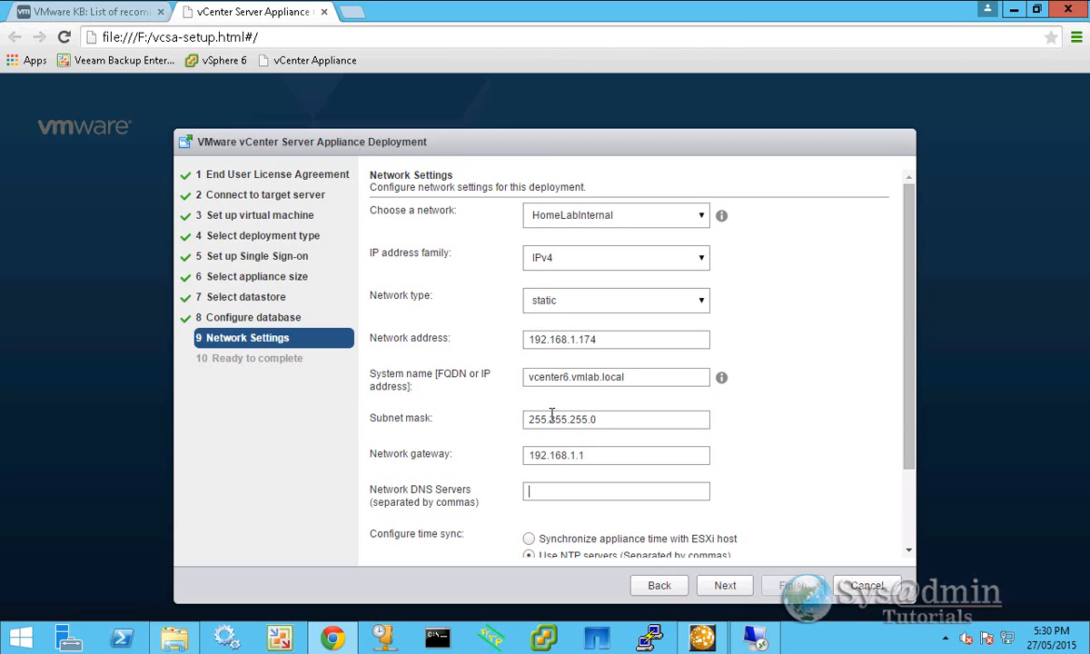
{"action": "type", "text": "192.168.1.10"}
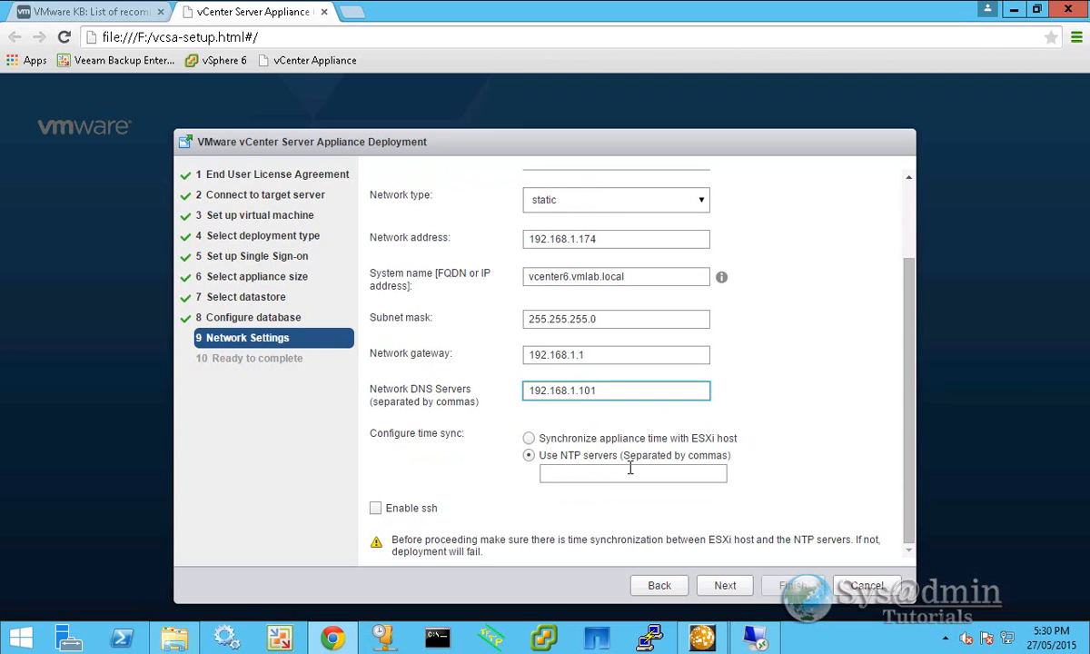
{"action": "type", "text": "192.168.1.101"}
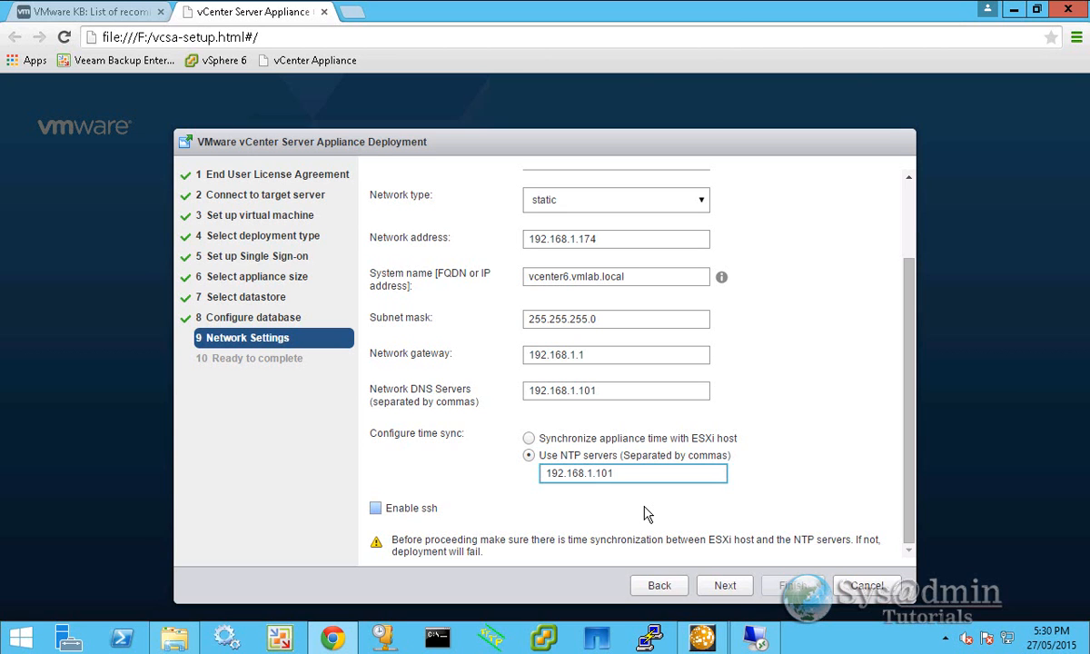
{"action": "left_click", "coordinate": [375, 508]}
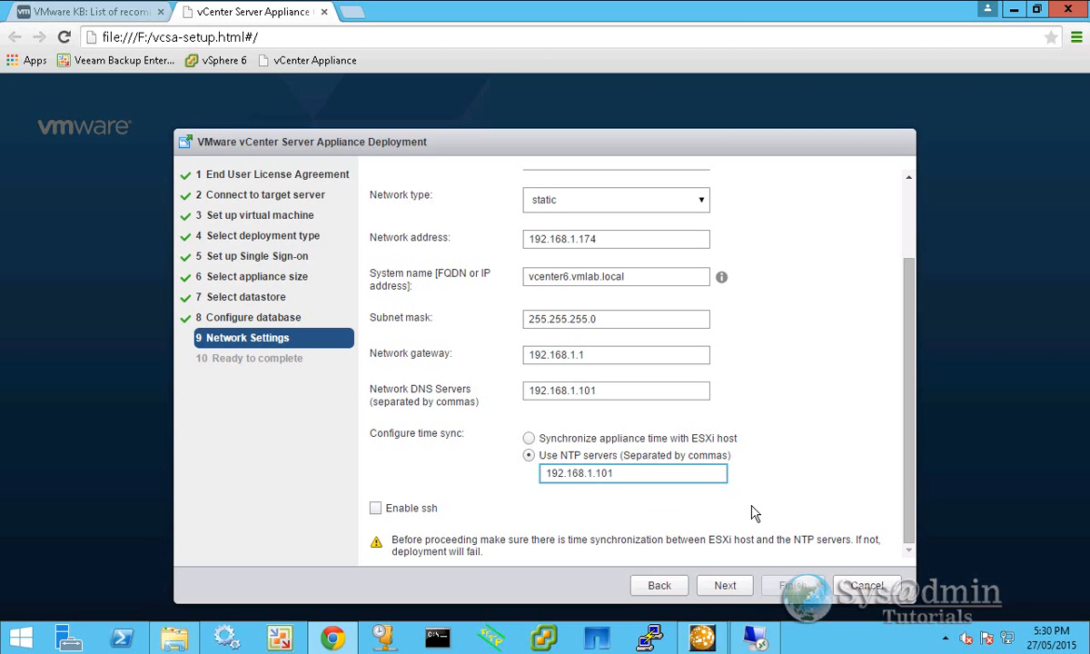
{"action": "mouse_move", "coordinate": [820, 493]}
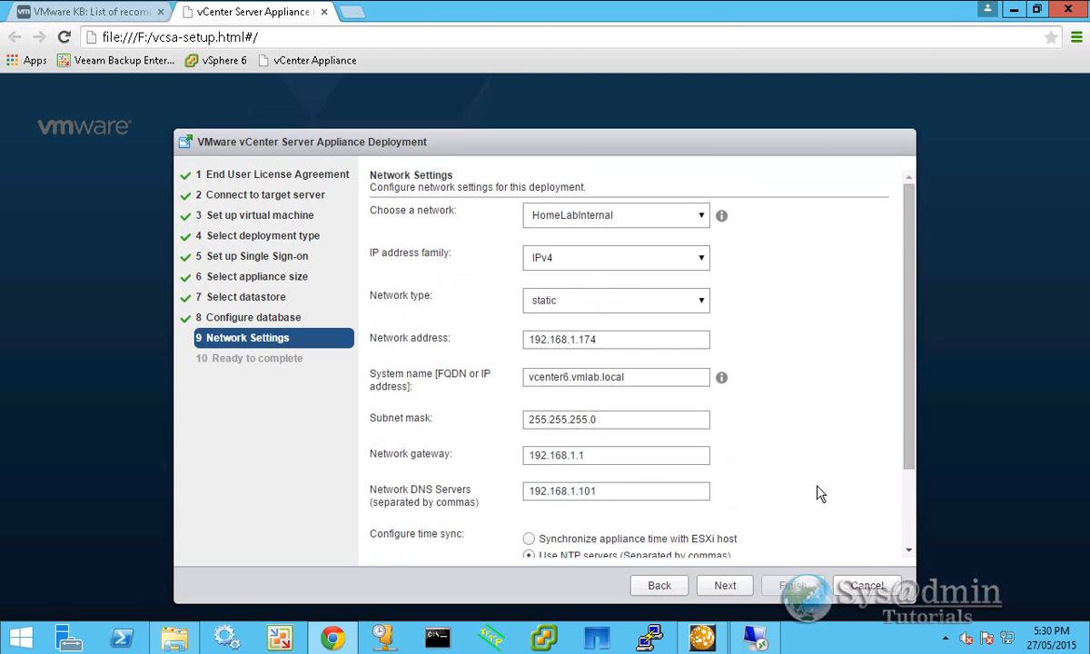
{"action": "left_click", "coordinate": [616, 377]}
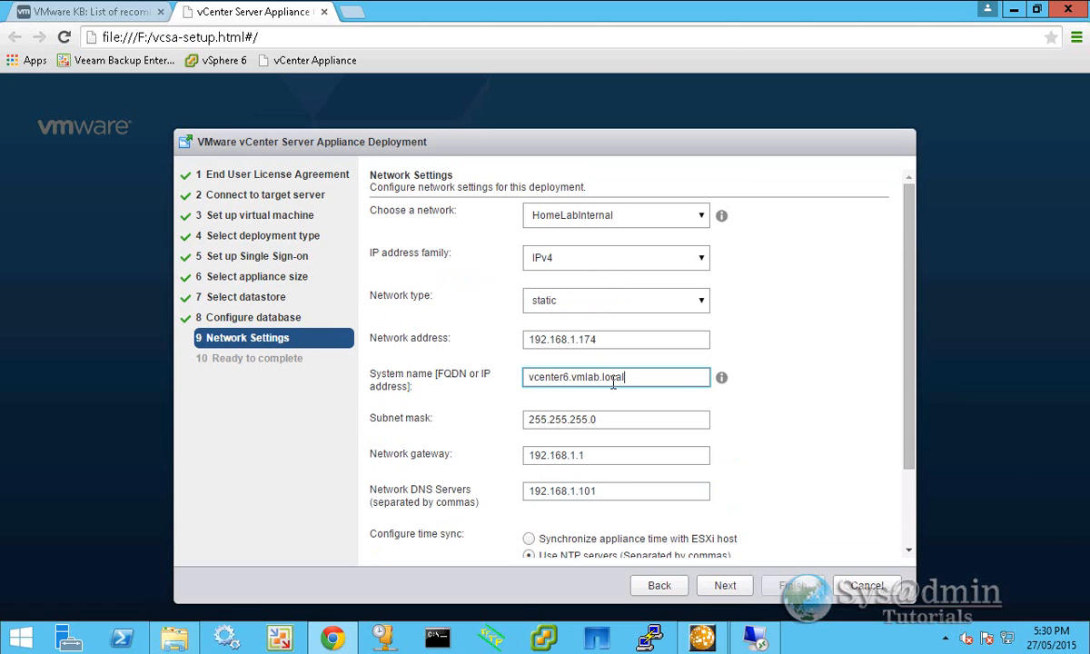
{"action": "mouse_move", "coordinate": [789, 435]}
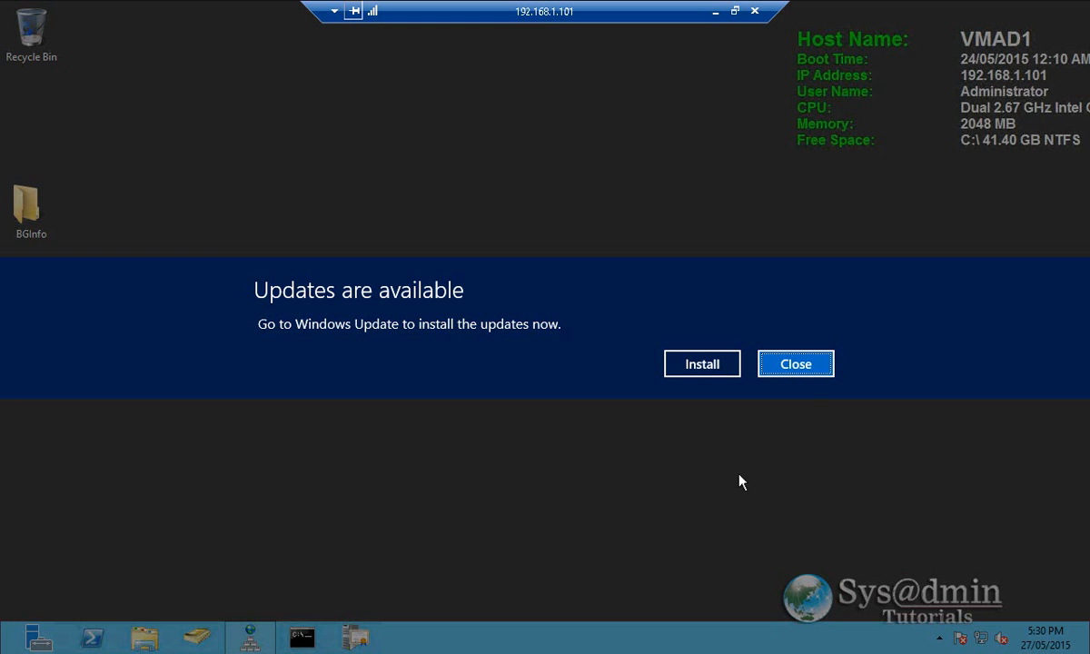
Start a new host (A) record in the vmlab.local forward lookup zone
{"action": "left_click", "coordinate": [795, 363]}
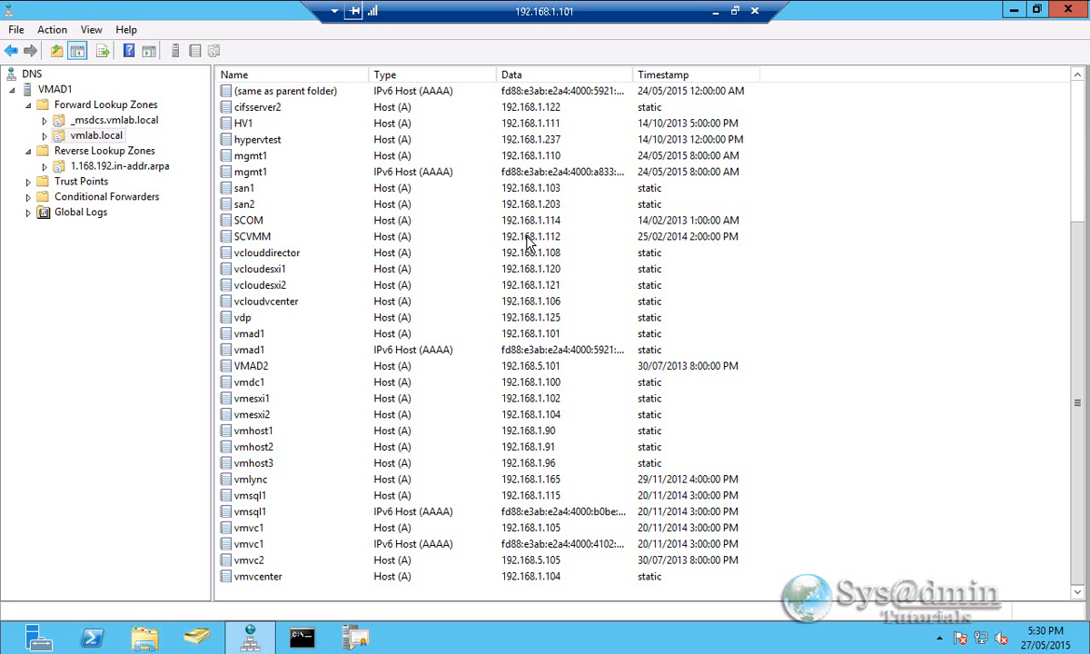
{"action": "left_click", "coordinate": [99, 135]}
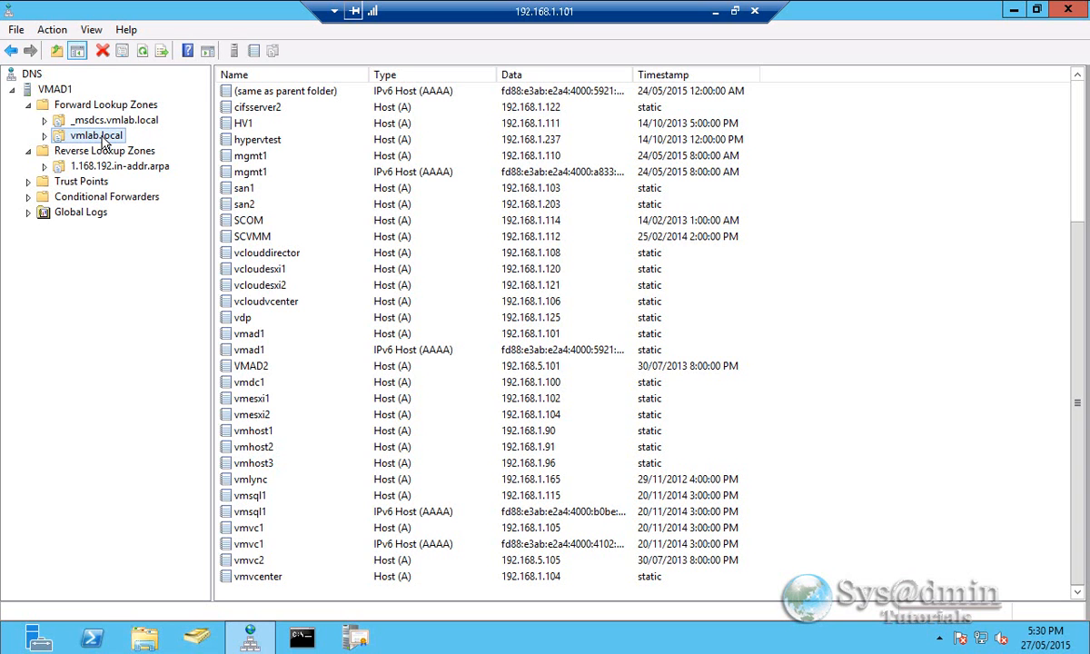
{"action": "right_click", "coordinate": [96, 134]}
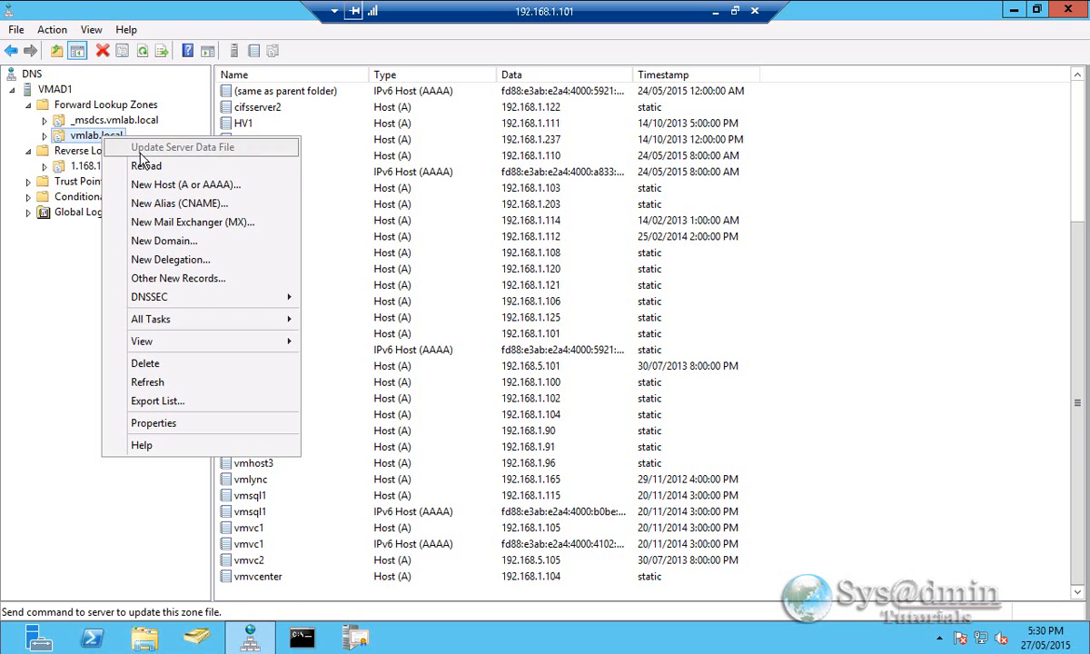
{"action": "left_click", "coordinate": [178, 185]}
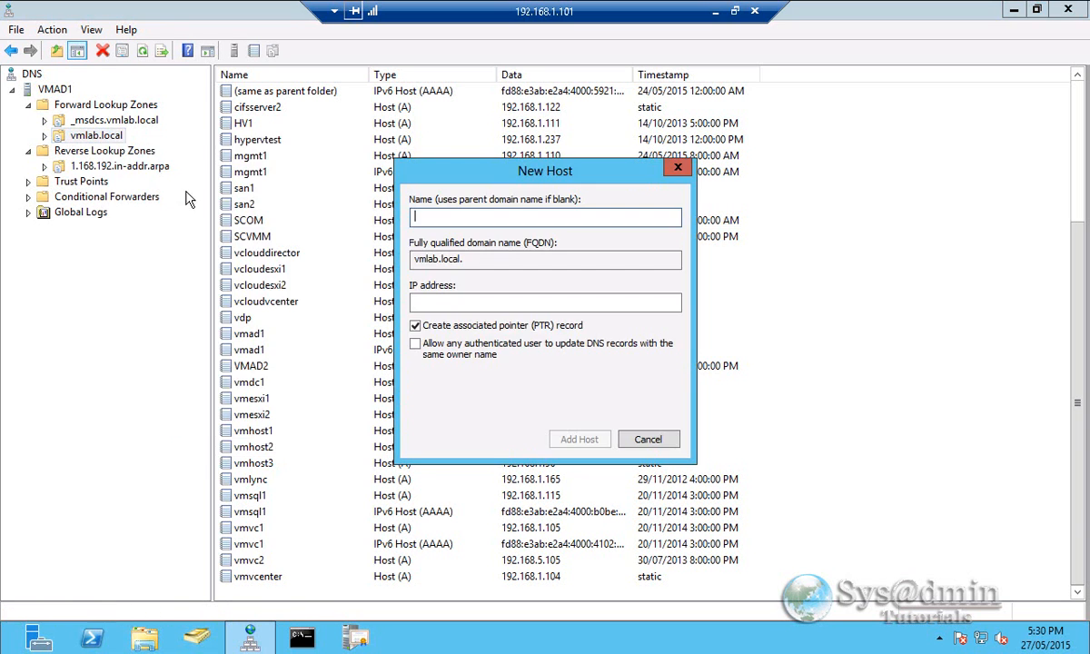
Add host record vcenter6 at 192.168.1.174 with its PTR record and finish
{"action": "type", "text": "vcenter6"}
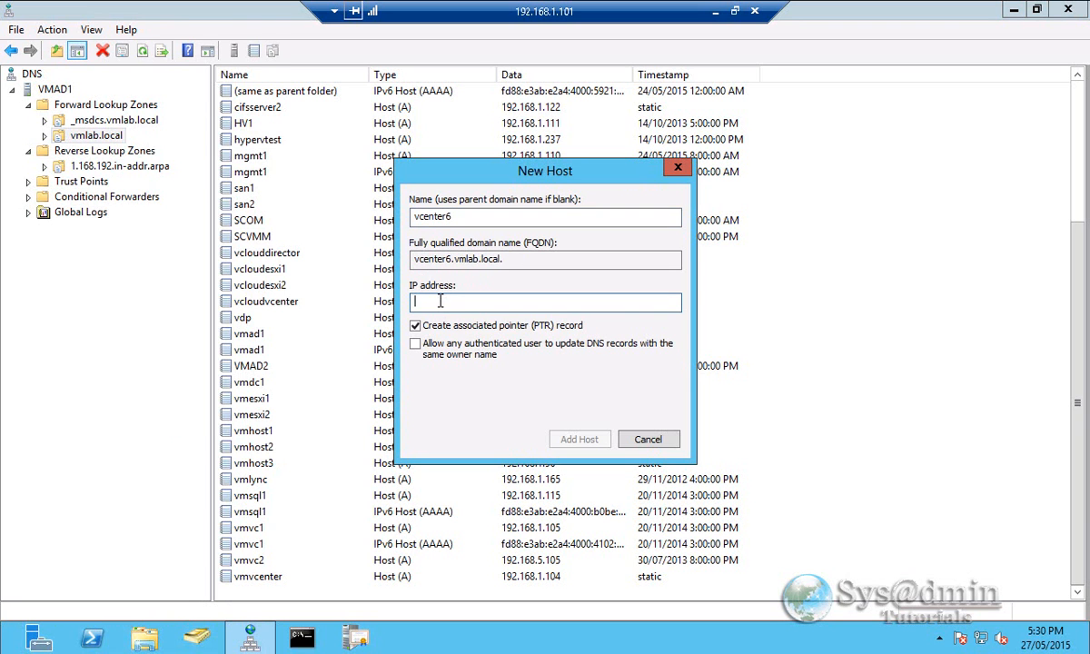
{"action": "type", "text": "192.168.1.174"}
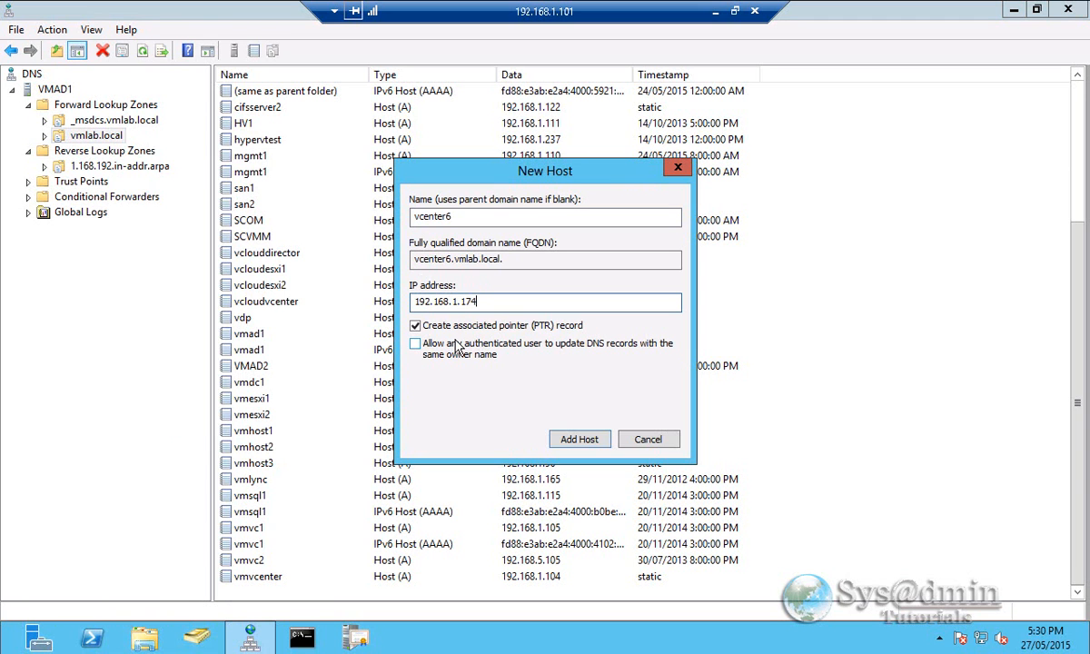
{"action": "mouse_move", "coordinate": [571, 337]}
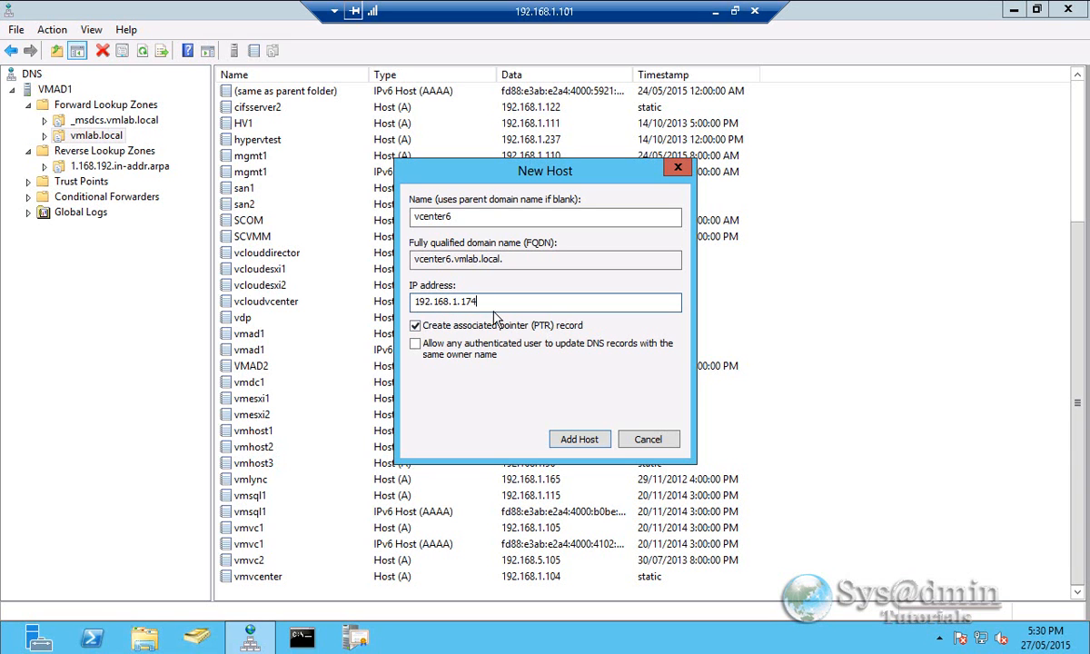
{"action": "mouse_move", "coordinate": [89, 152]}
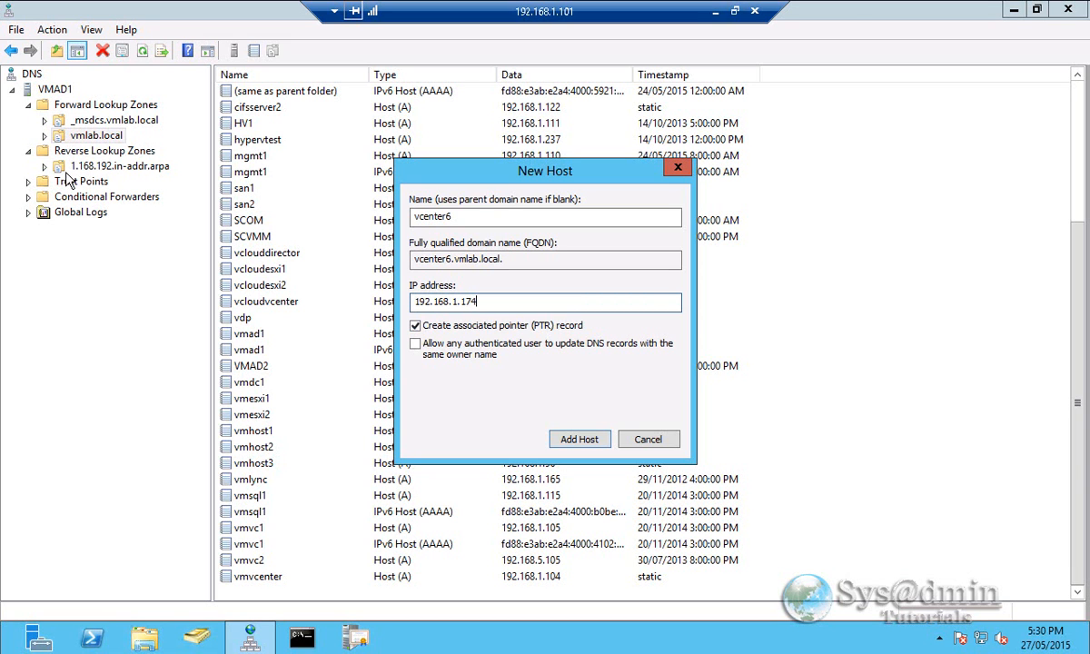
{"action": "mouse_move", "coordinate": [111, 177]}
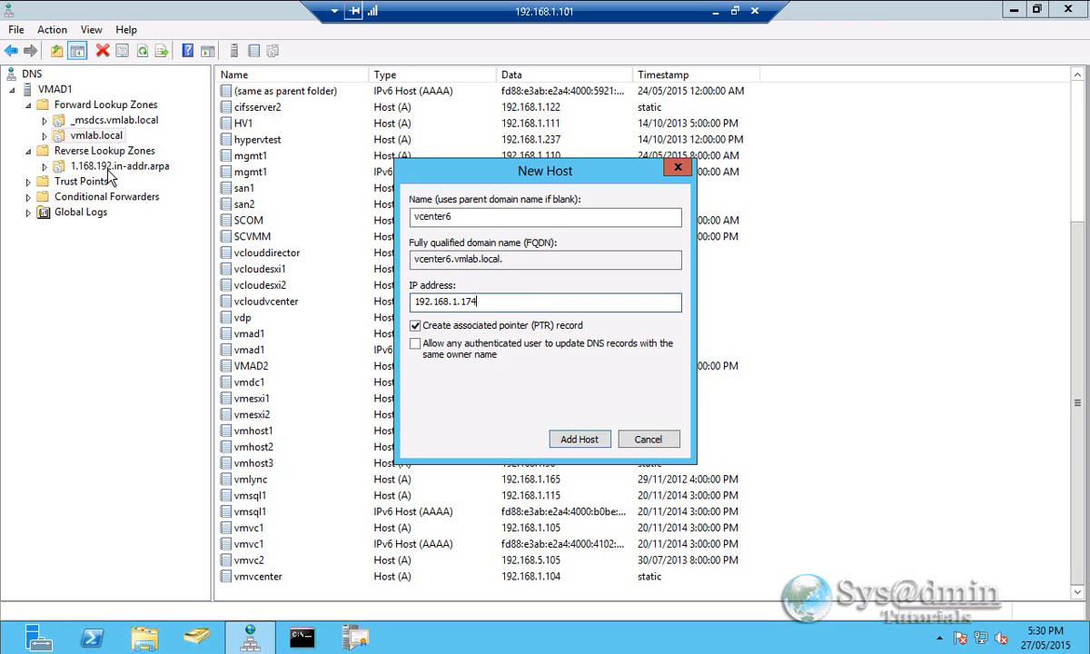
{"action": "mouse_move", "coordinate": [134, 171]}
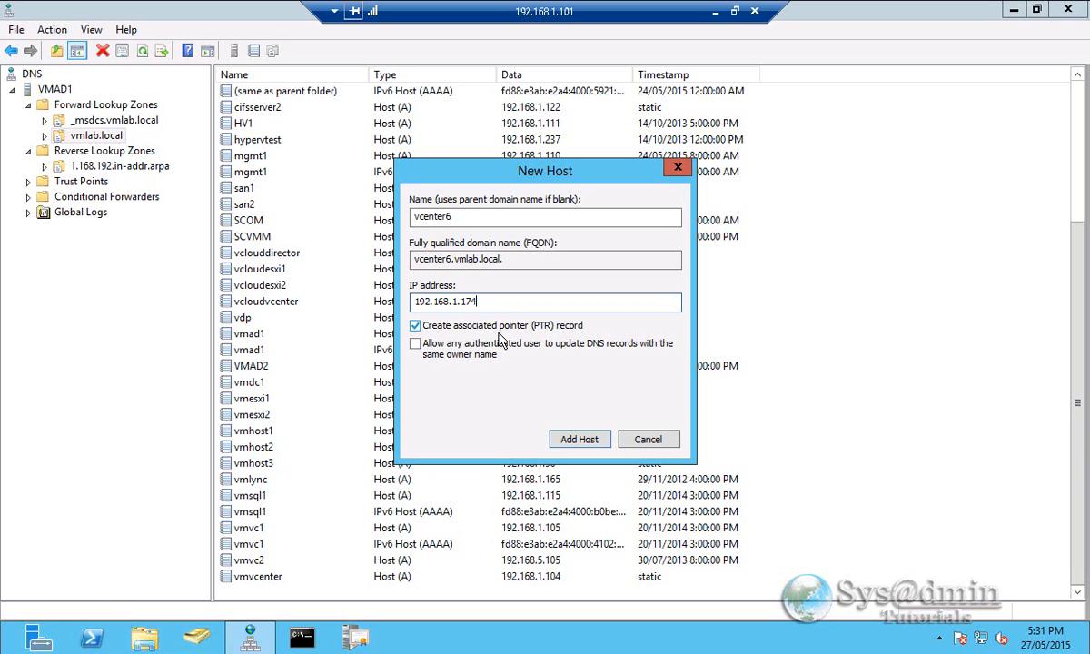
{"action": "mouse_move", "coordinate": [561, 344]}
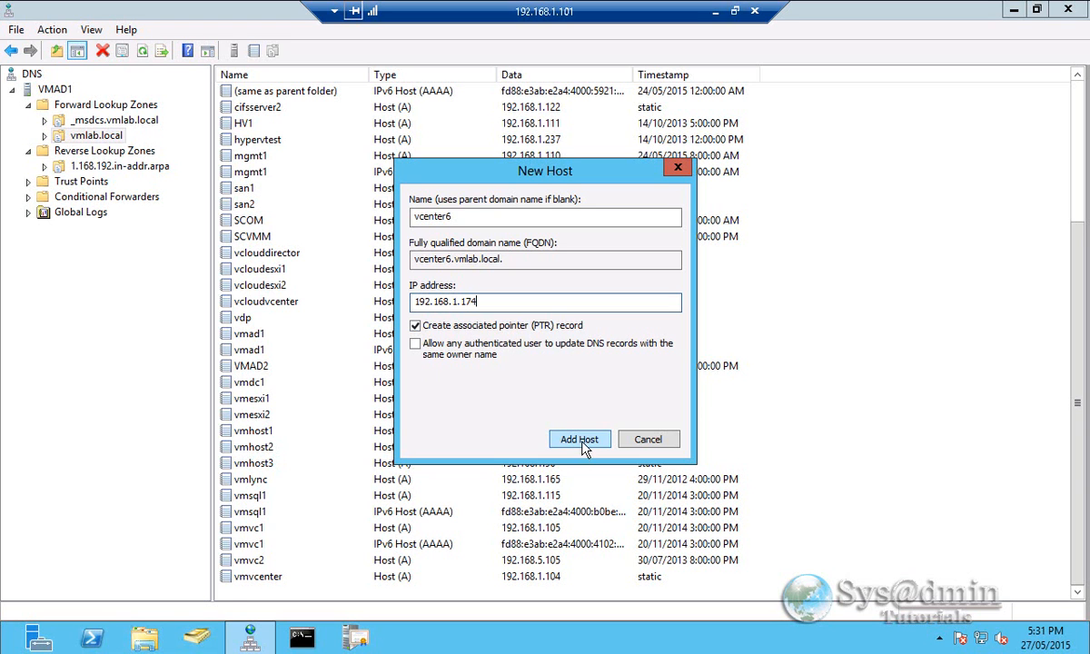
{"action": "left_click", "coordinate": [579, 439]}
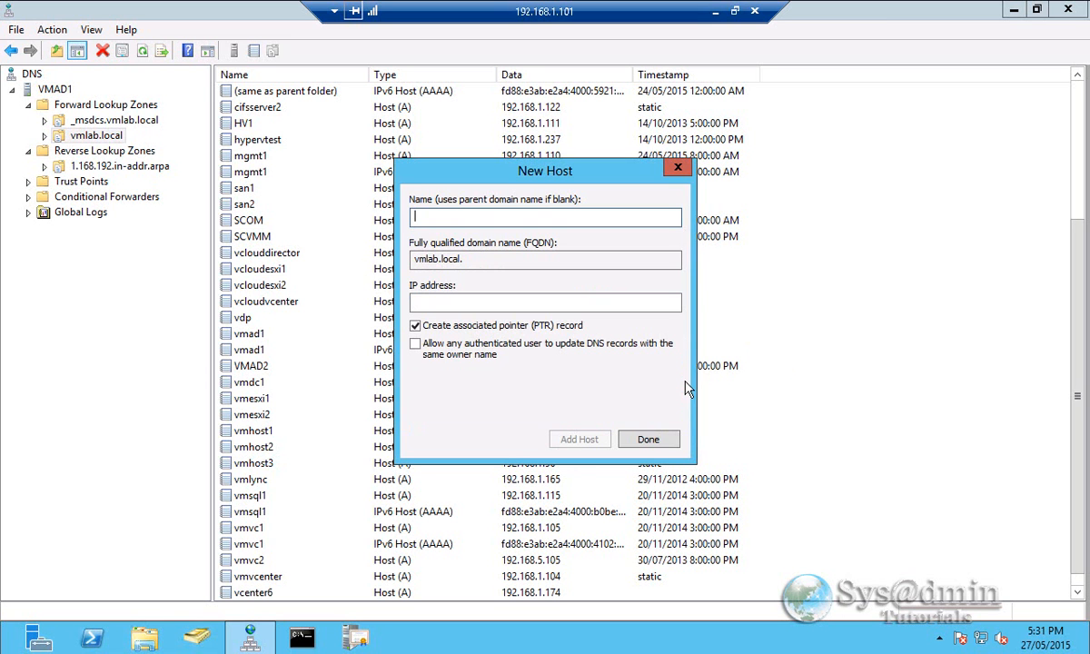
{"action": "left_click", "coordinate": [648, 438]}
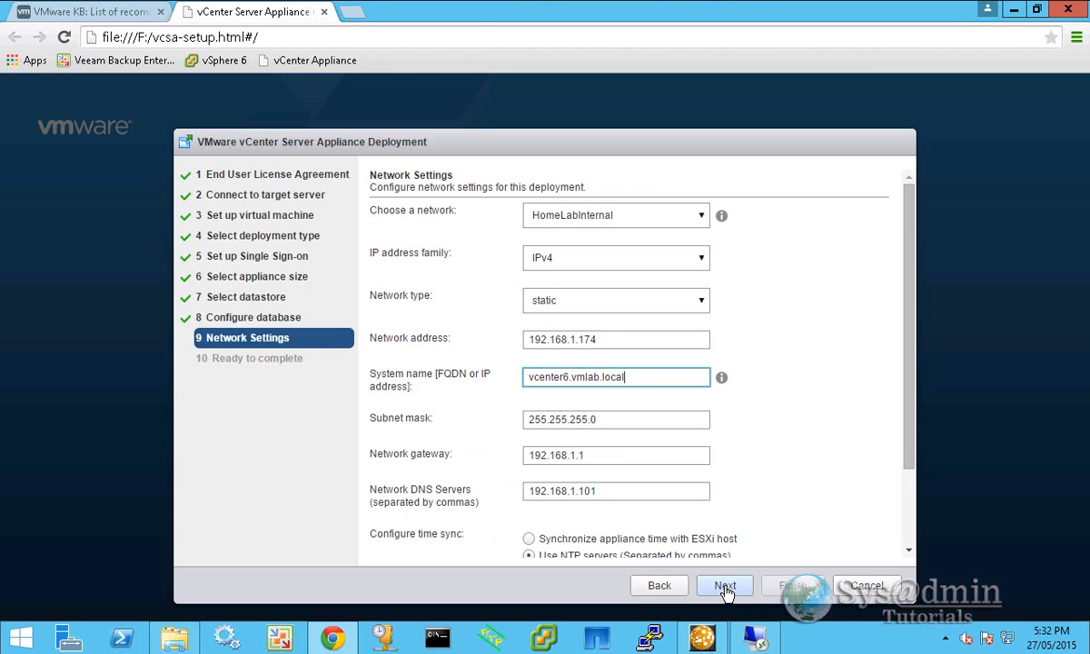
Review the Ready to complete summary and finish to start the appliance installation
{"action": "left_click", "coordinate": [724, 584]}
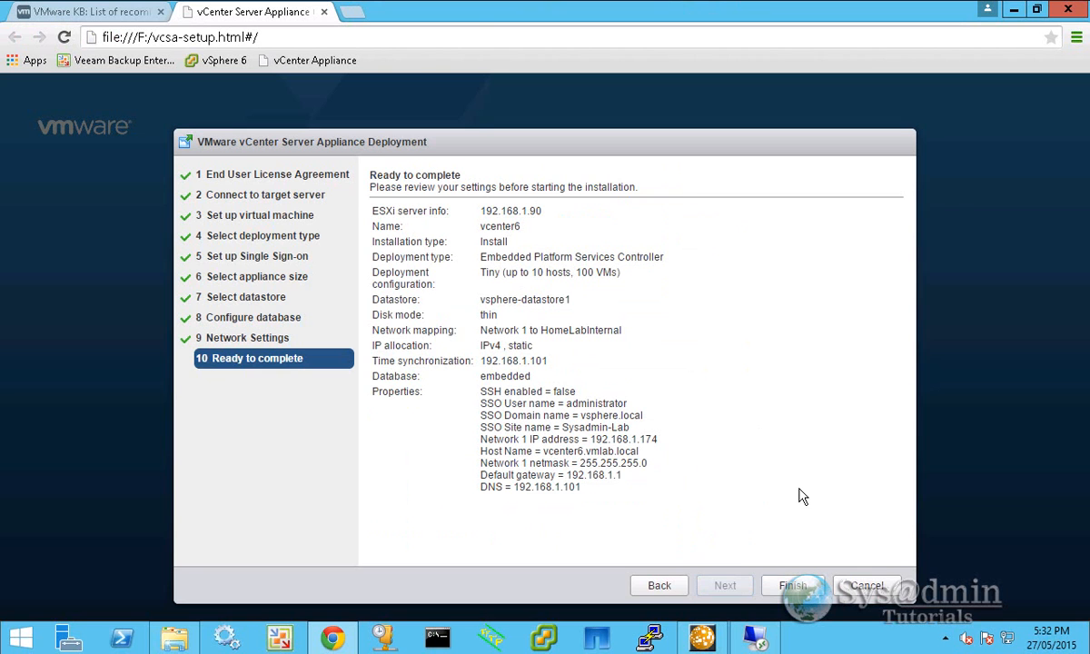
{"action": "mouse_move", "coordinate": [771, 448]}
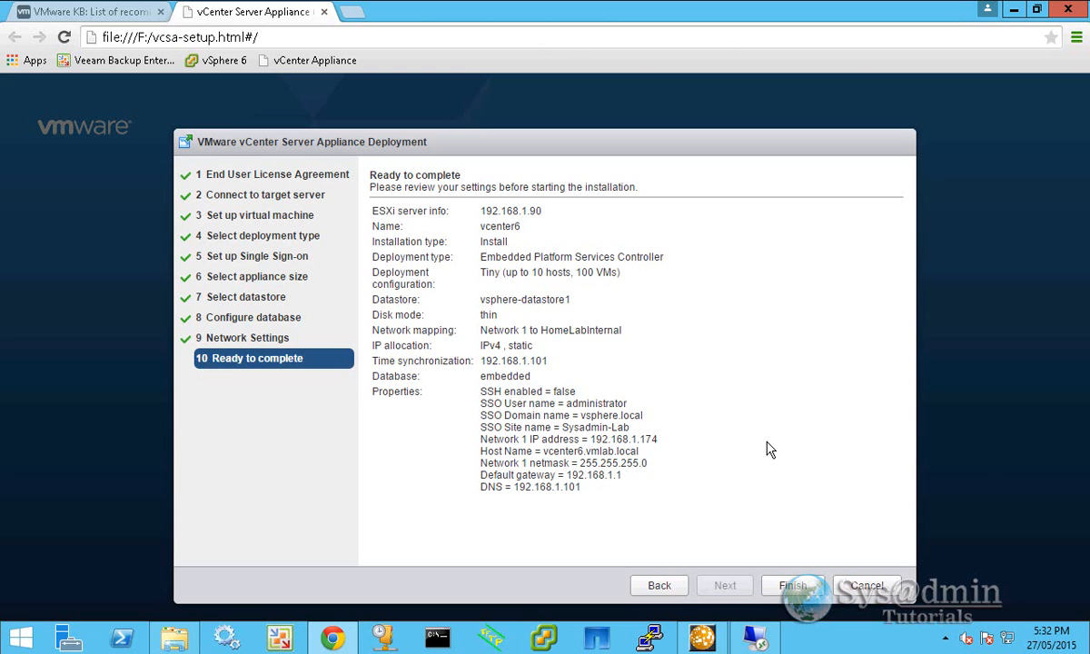
{"action": "mouse_move", "coordinate": [756, 474]}
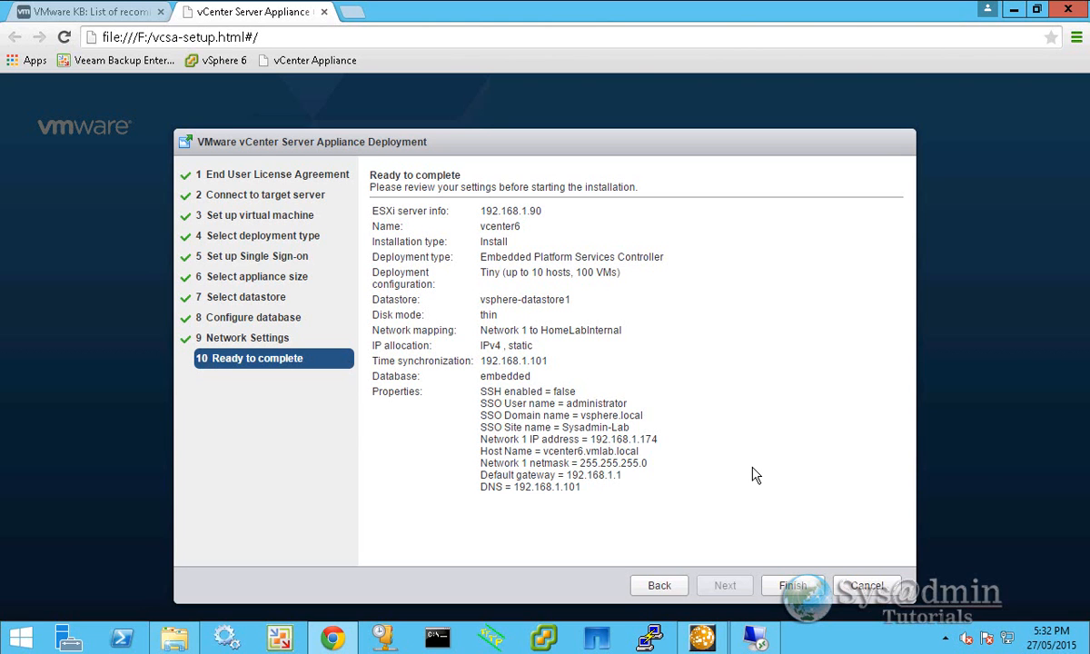
{"action": "left_click", "coordinate": [791, 585]}
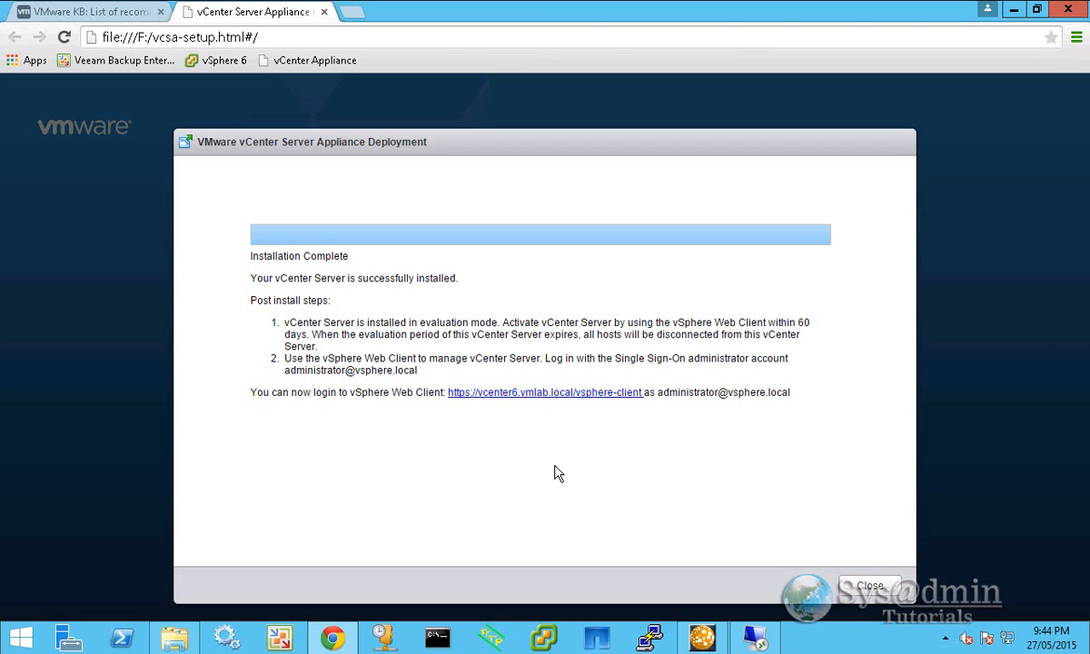
{"action": "mouse_move", "coordinate": [548, 413]}
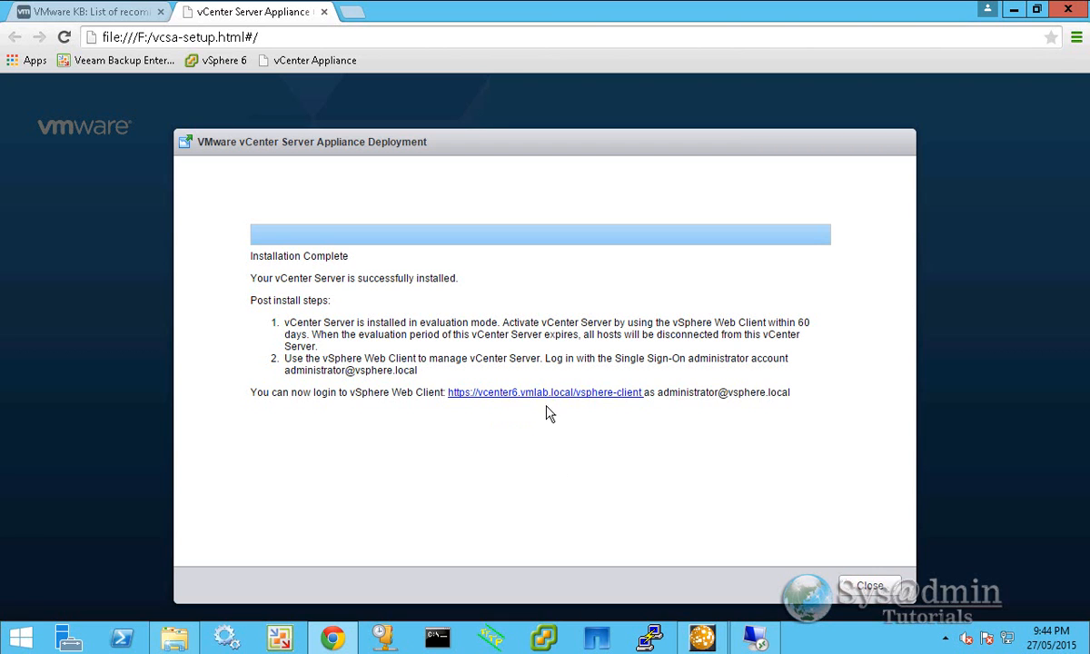
{"action": "mouse_move", "coordinate": [549, 400]}
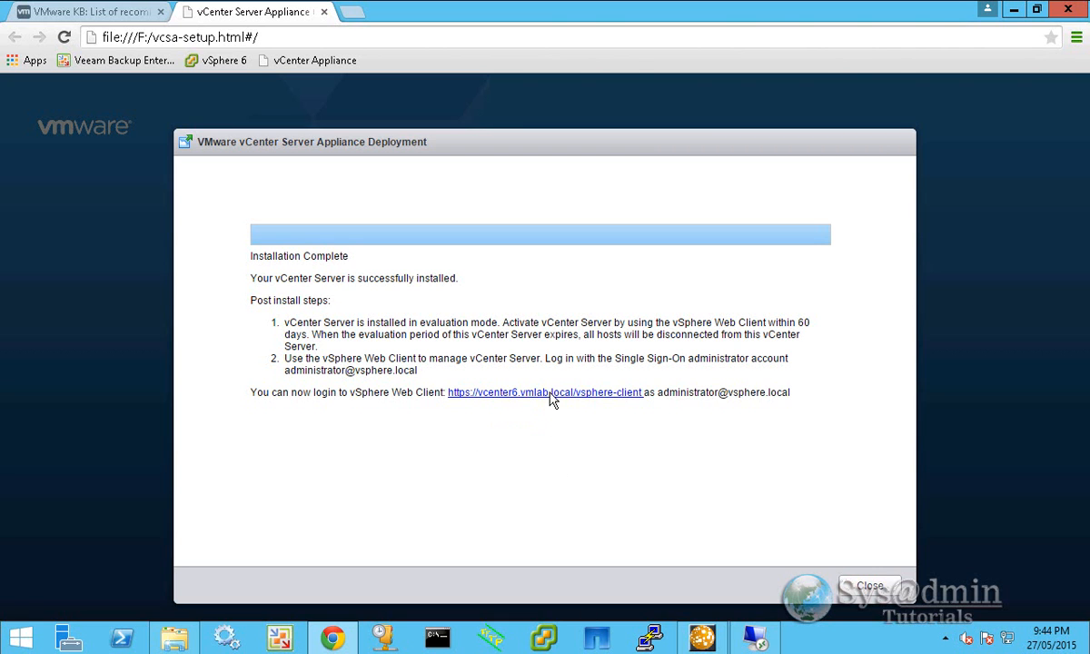
Open the vSphere Web Client URL and proceed past the untrusted certificate warning
{"action": "left_click", "coordinate": [544, 391]}
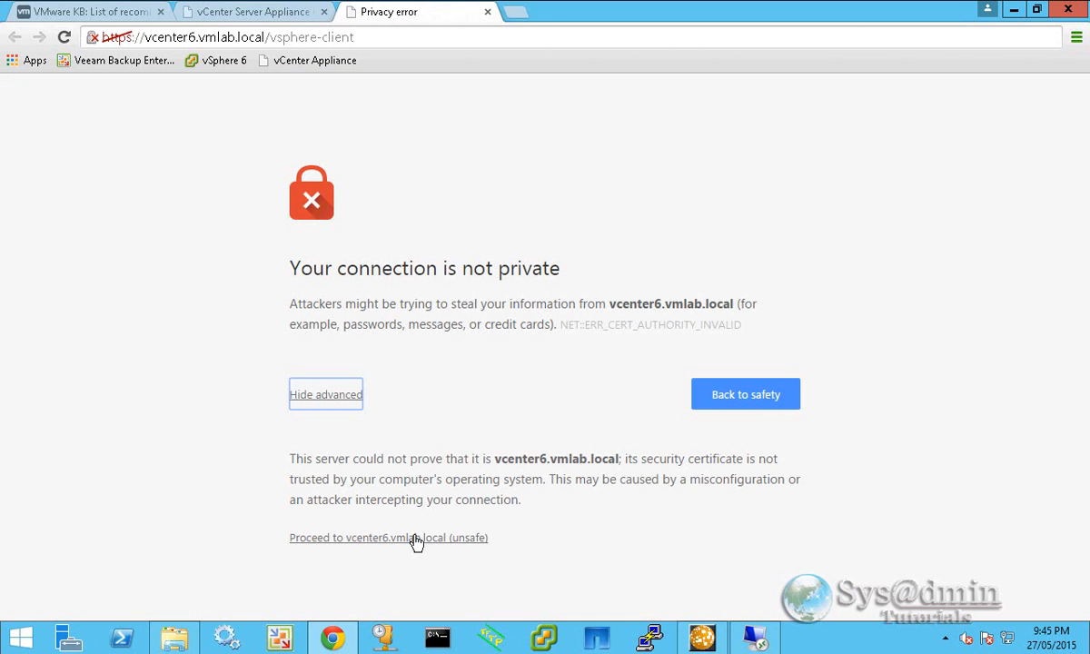
{"action": "left_click", "coordinate": [387, 538]}
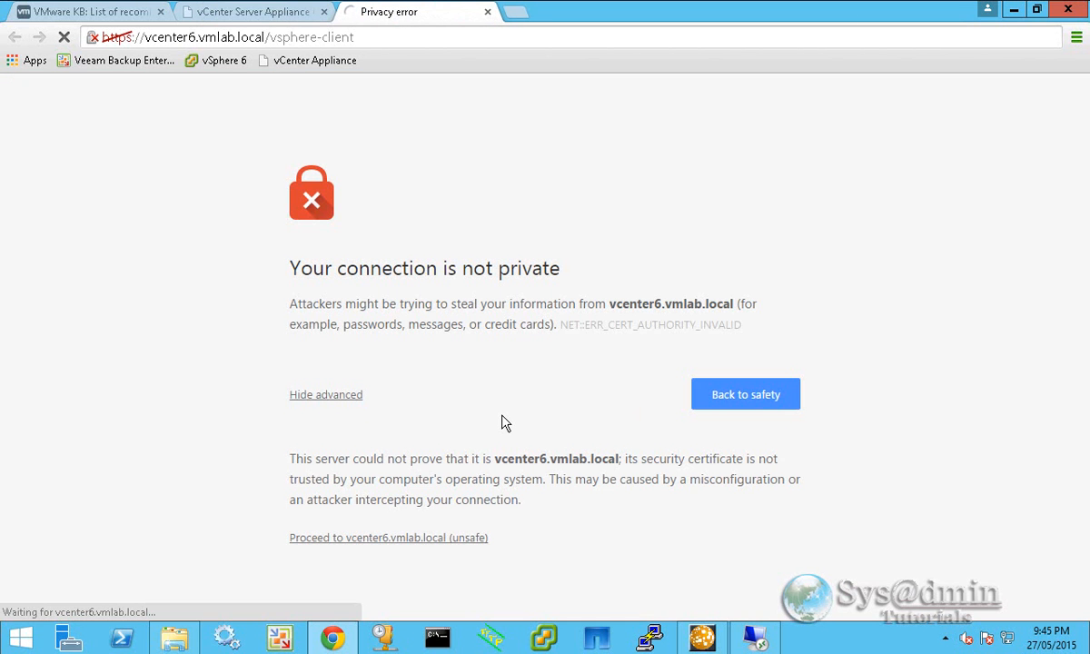
{"action": "left_click", "coordinate": [388, 537]}
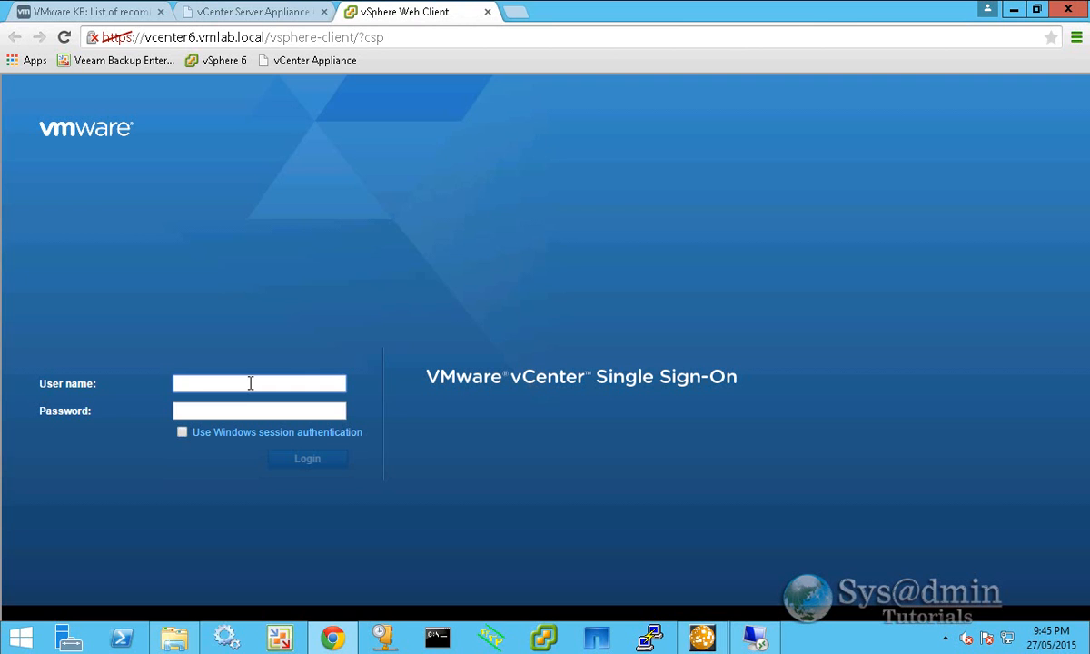
{"action": "type", "text": "administrator@"}
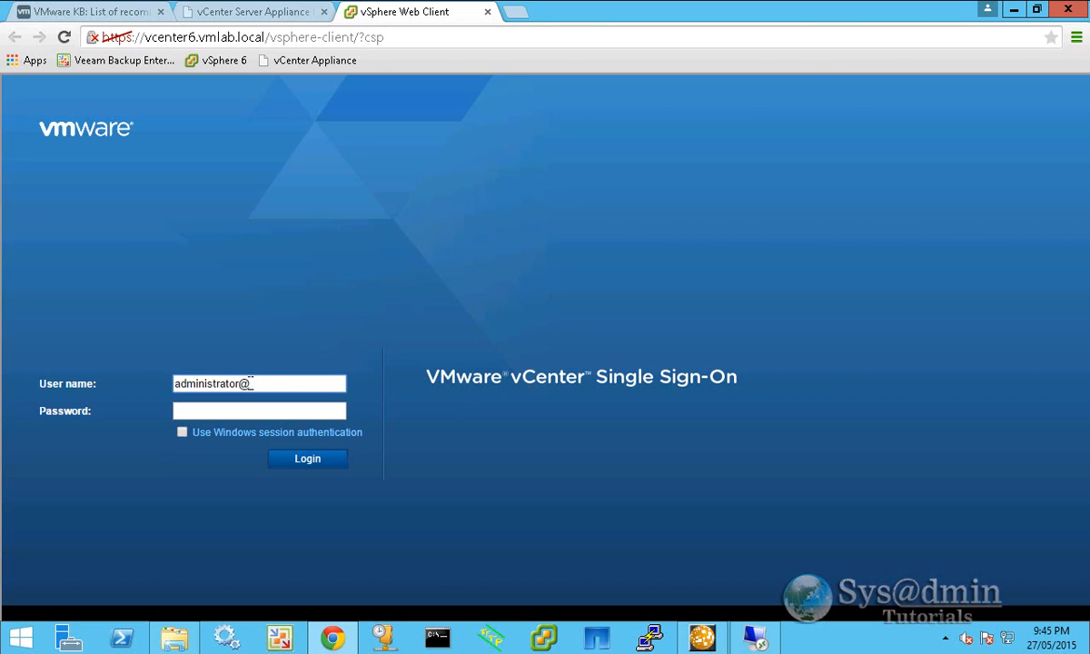
{"action": "type", "text": "vsphere.local"}
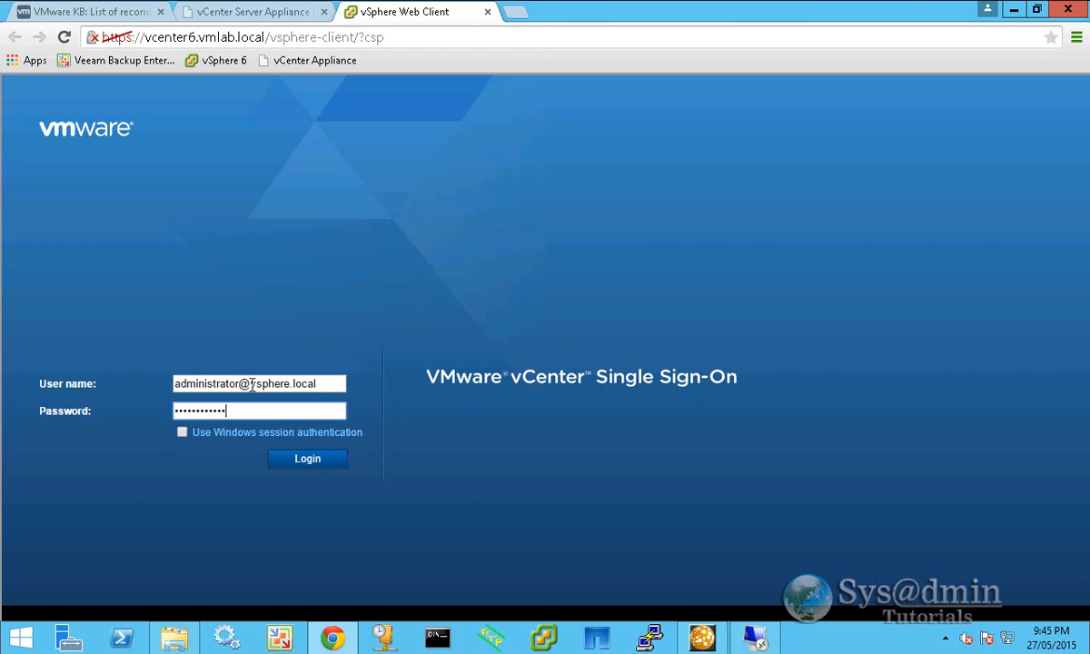
{"action": "left_click", "coordinate": [307, 457]}
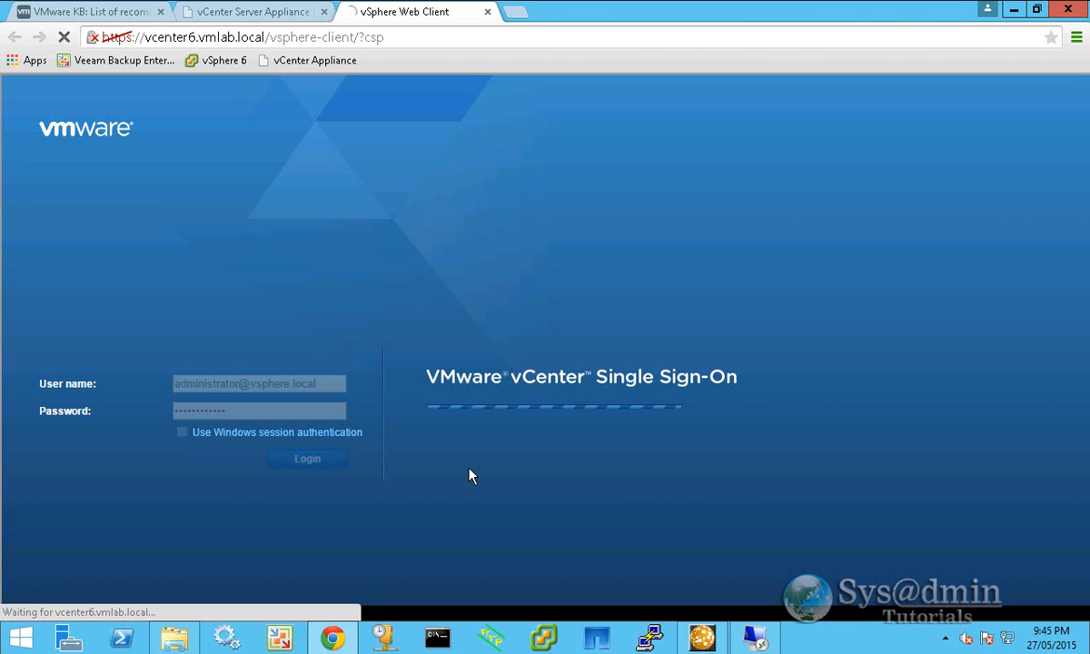
Dismiss the expiring licenses warning bar on the Home page
{"action": "left_click", "coordinate": [307, 458]}
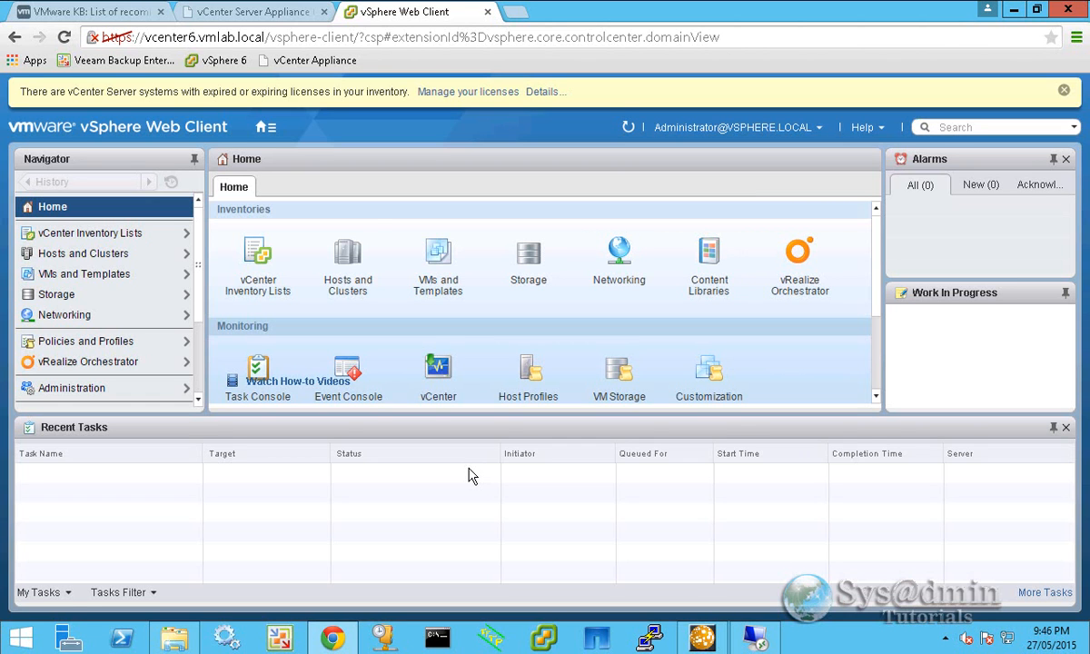
{"action": "mouse_move", "coordinate": [958, 112]}
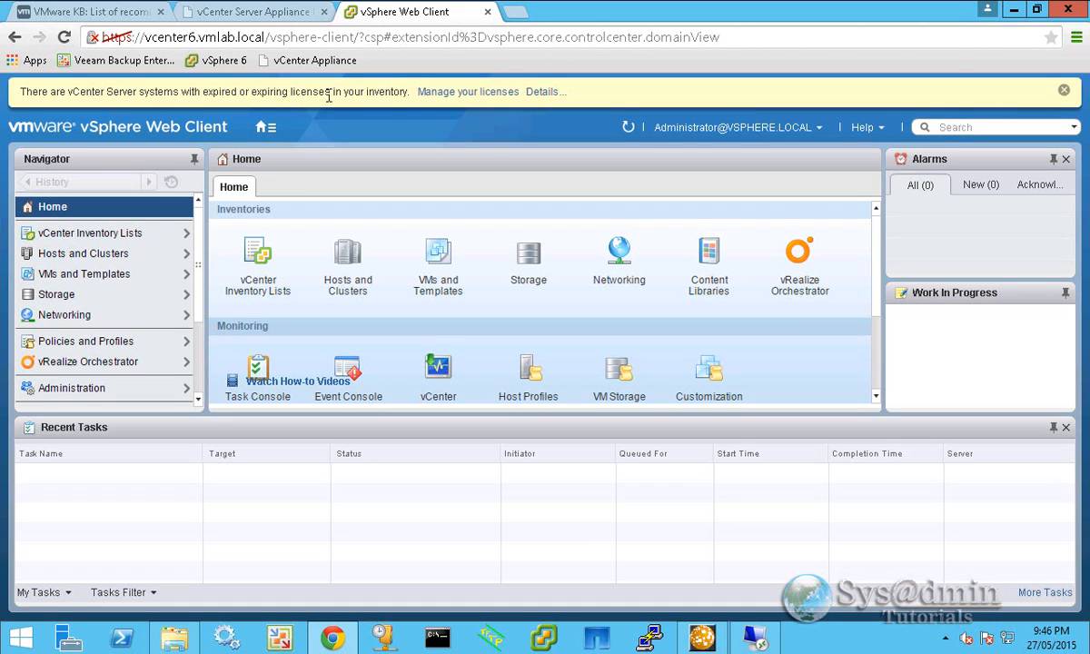
{"action": "mouse_move", "coordinate": [1058, 95]}
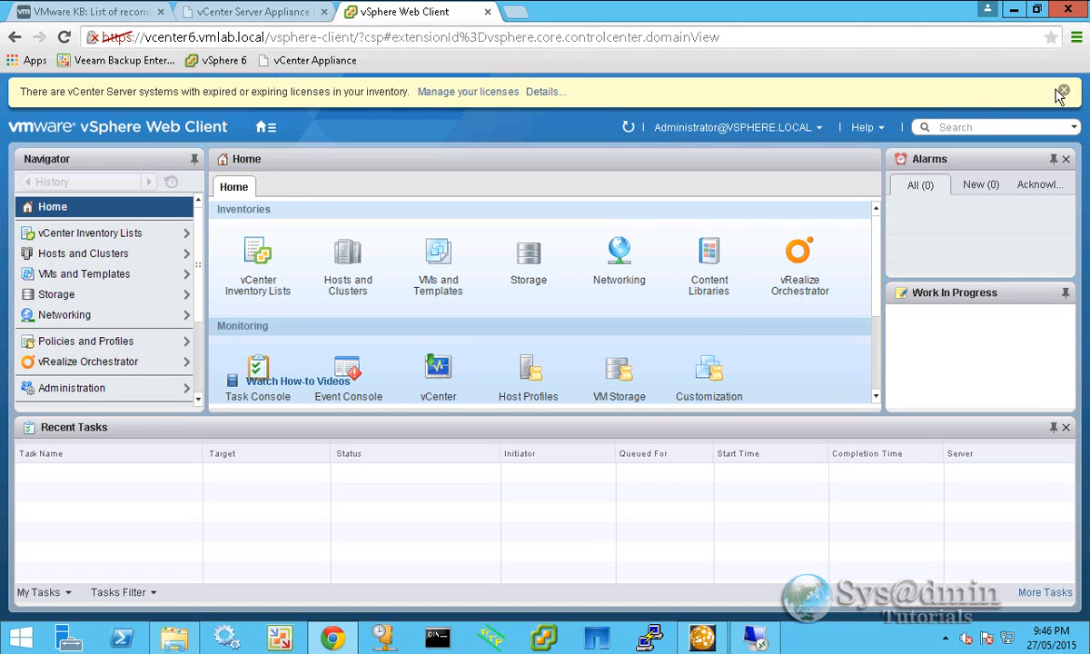
{"action": "left_click", "coordinate": [1064, 91]}
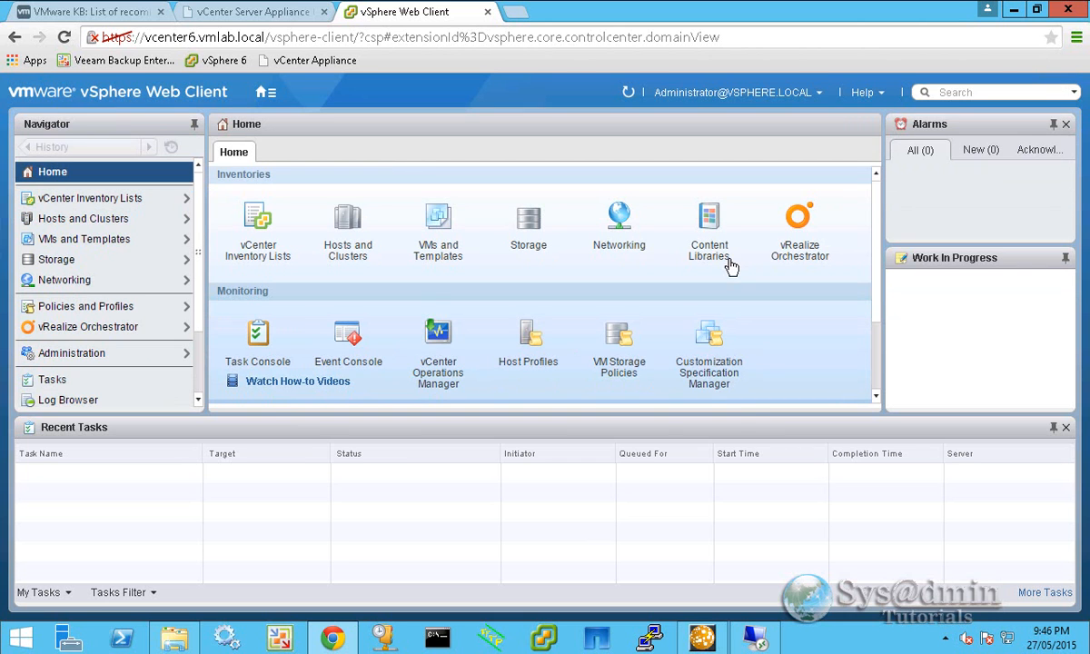
{"action": "mouse_move", "coordinate": [315, 279]}
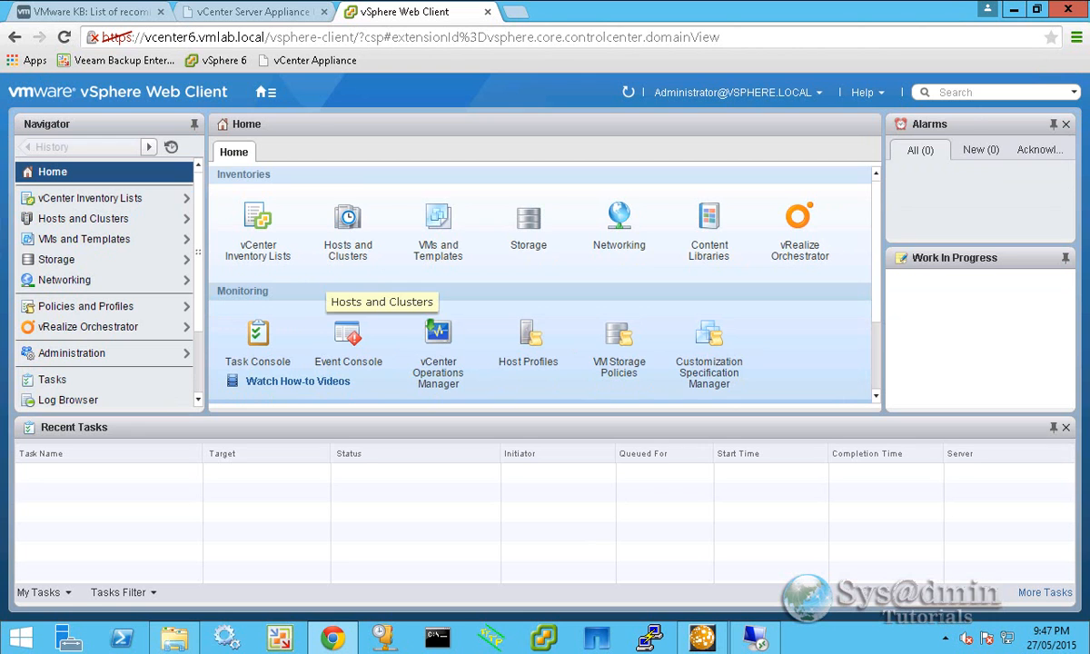
Create a new datacenter named Sysadmin Datacenter under vcenter6.vmlab.local
{"action": "left_click", "coordinate": [348, 216]}
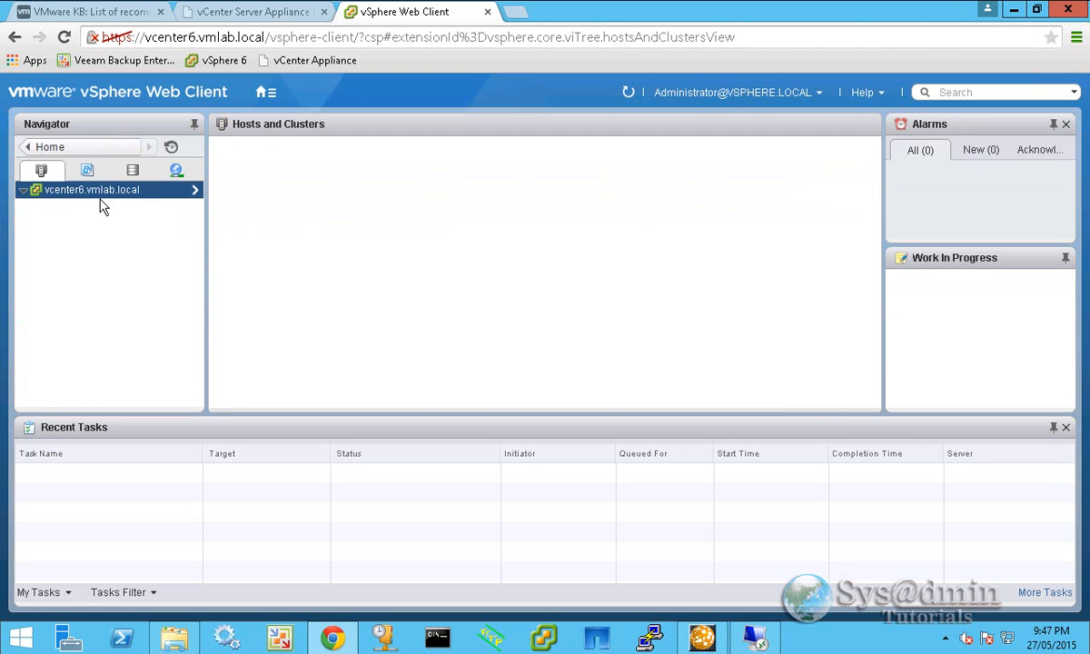
{"action": "right_click", "coordinate": [91, 189]}
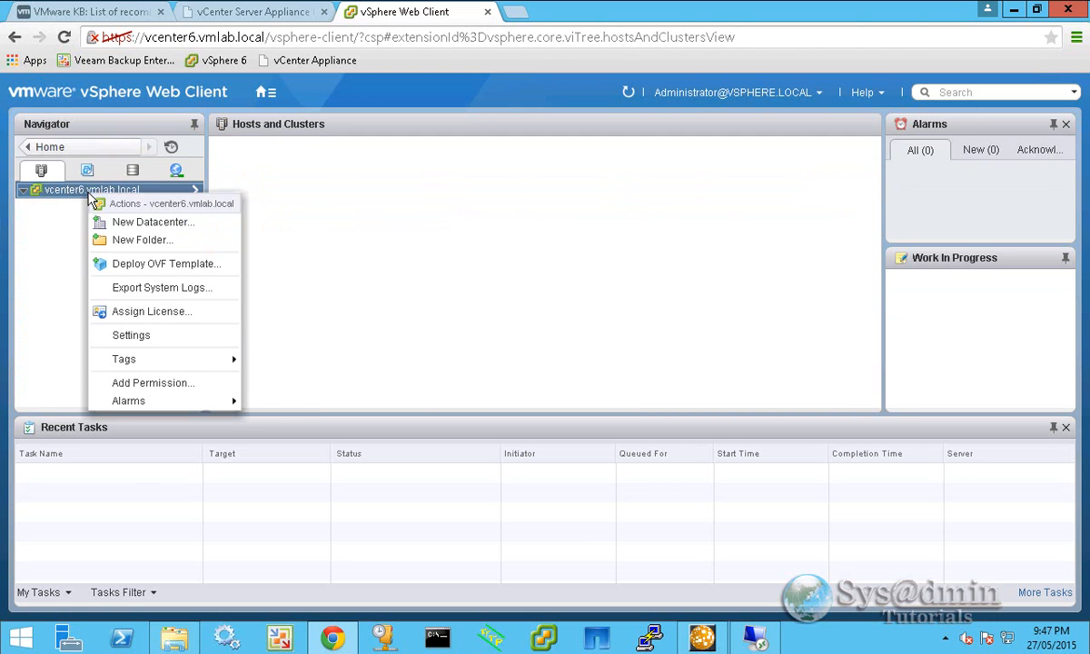
{"action": "left_click", "coordinate": [153, 222]}
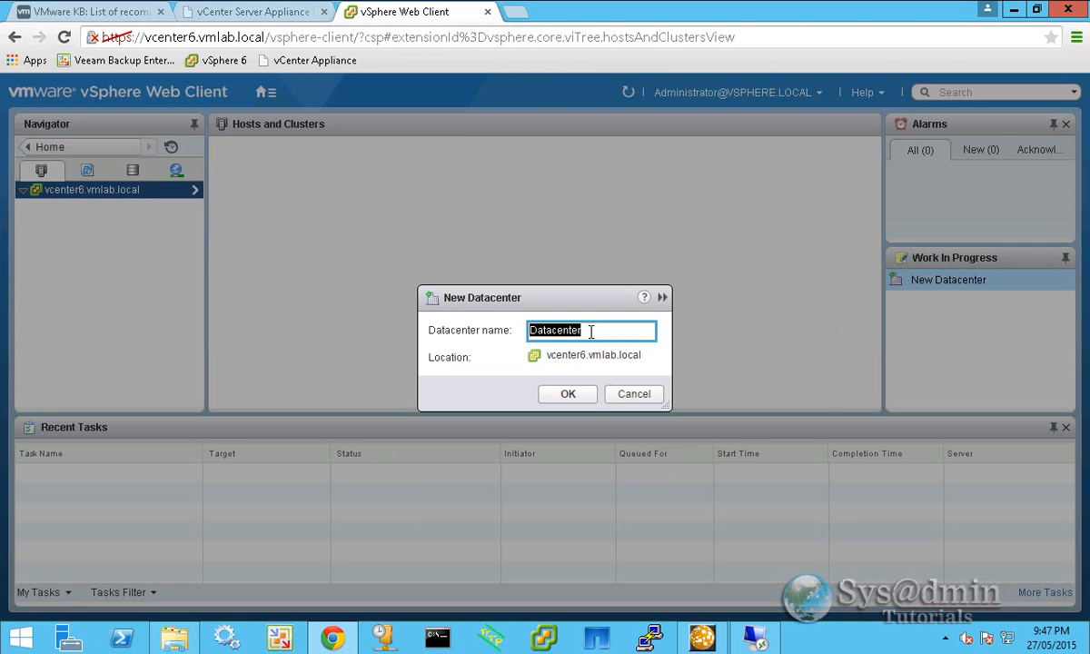
{"action": "type", "text": "Sysadmin"}
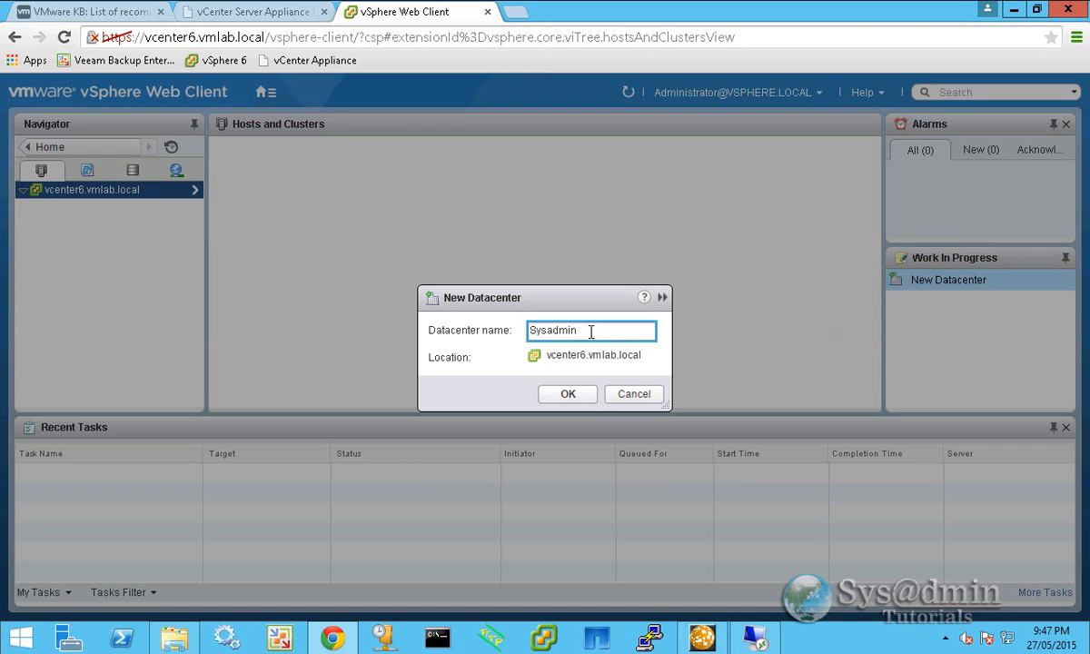
{"action": "type", "text": "Datacenter"}
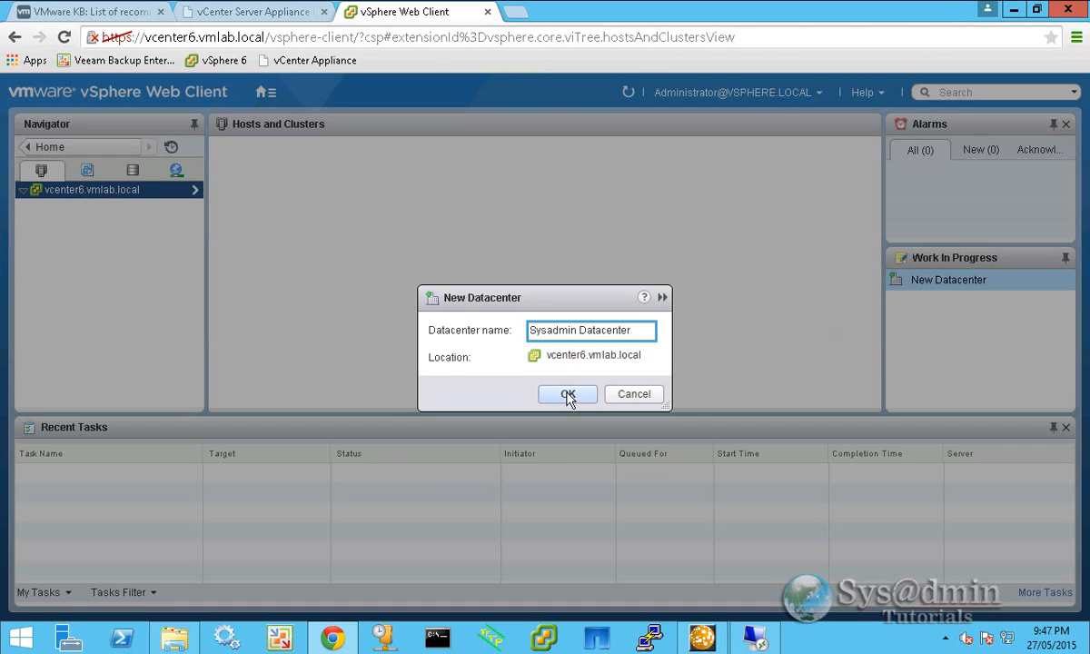
{"action": "left_click", "coordinate": [567, 393]}
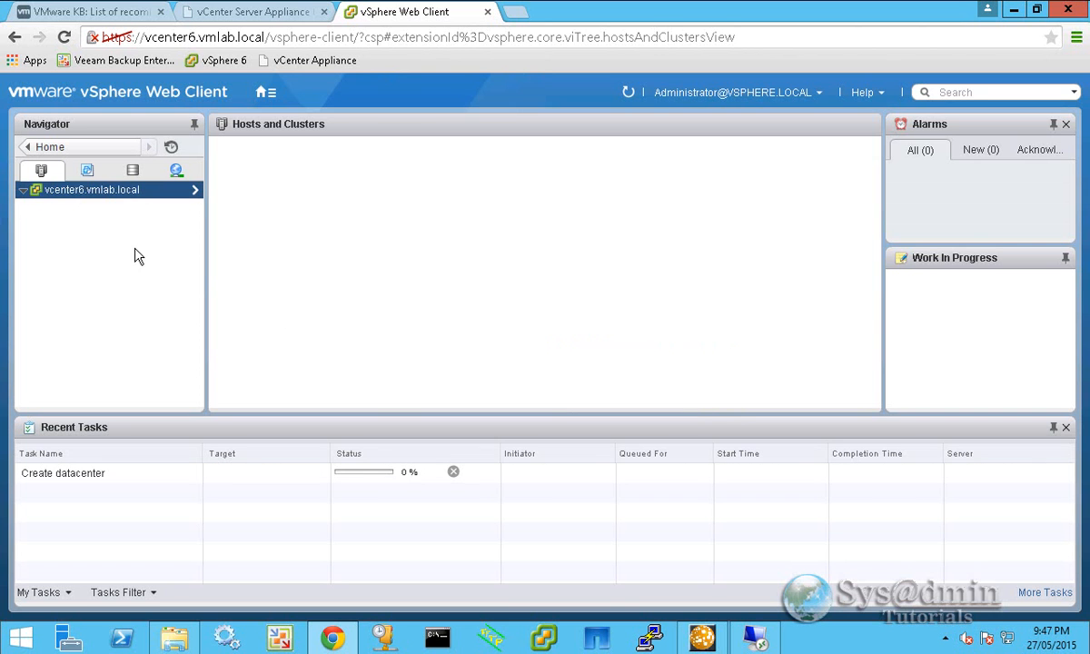
Add host 192.168.1.175 to Sysadmin Datacenter with root credentials, reaching the Security Alert
{"action": "left_click", "coordinate": [109, 206]}
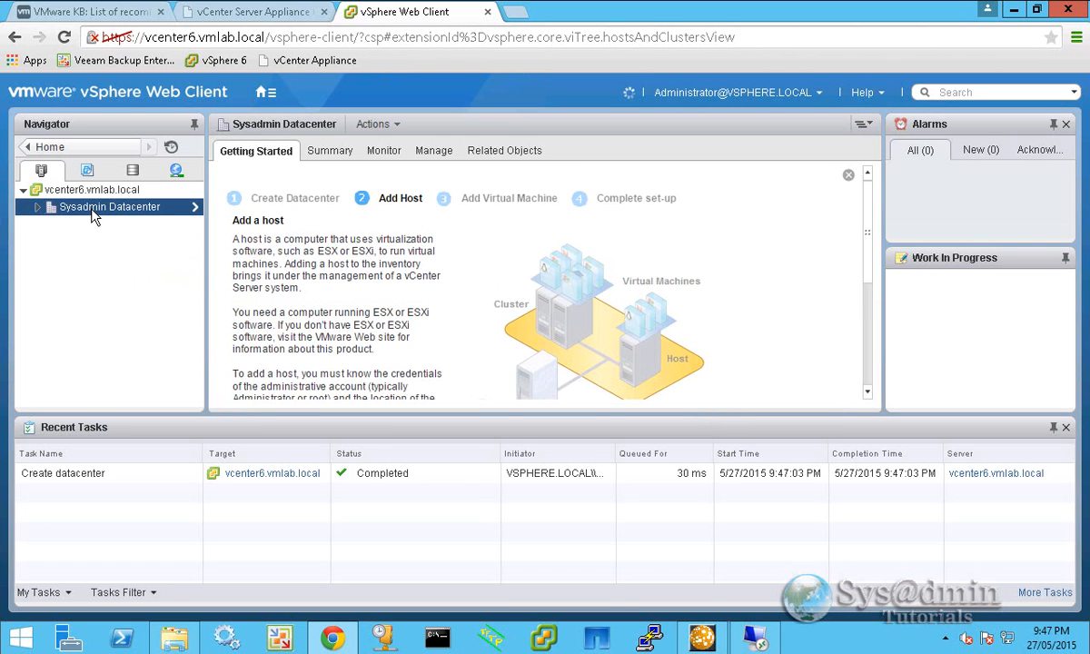
{"action": "right_click", "coordinate": [109, 207]}
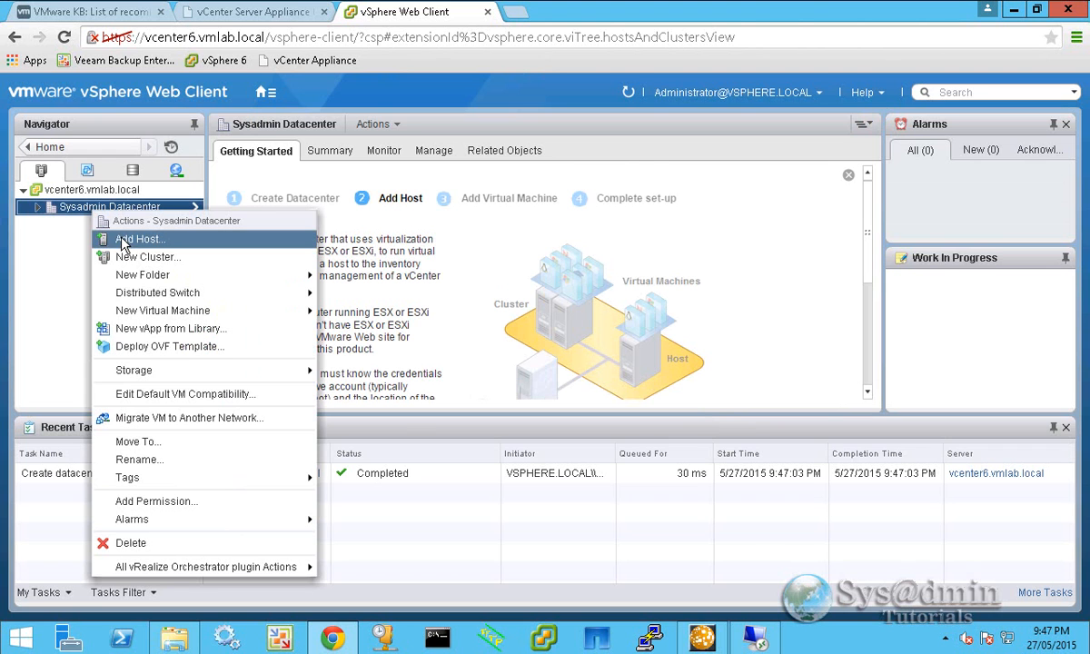
{"action": "left_click", "coordinate": [141, 238]}
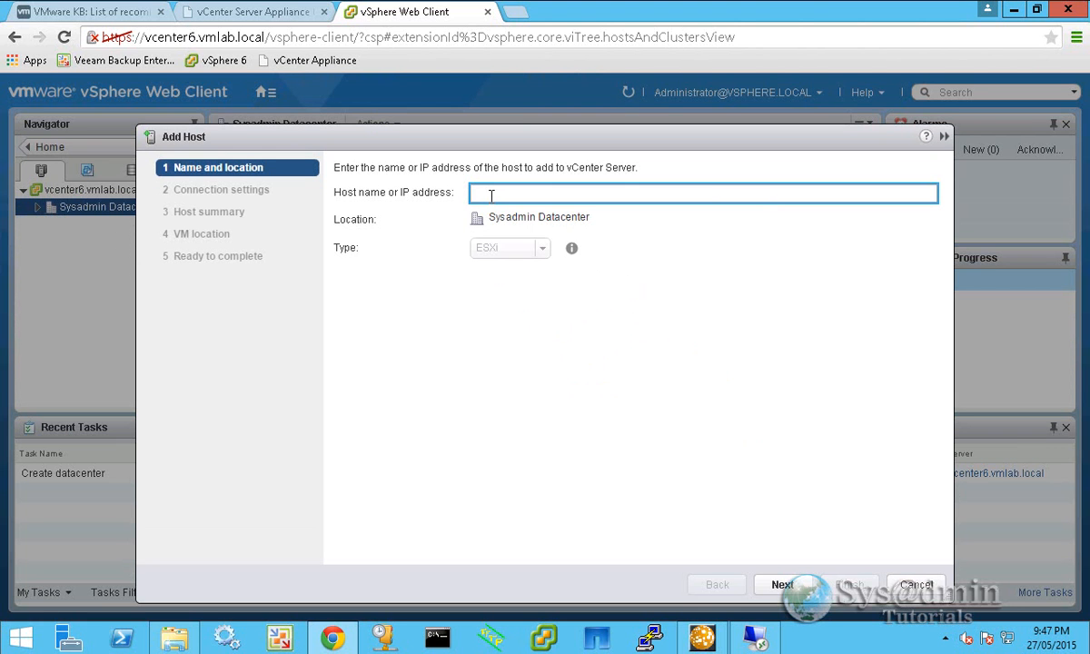
{"action": "type", "text": "192.168.1.175"}
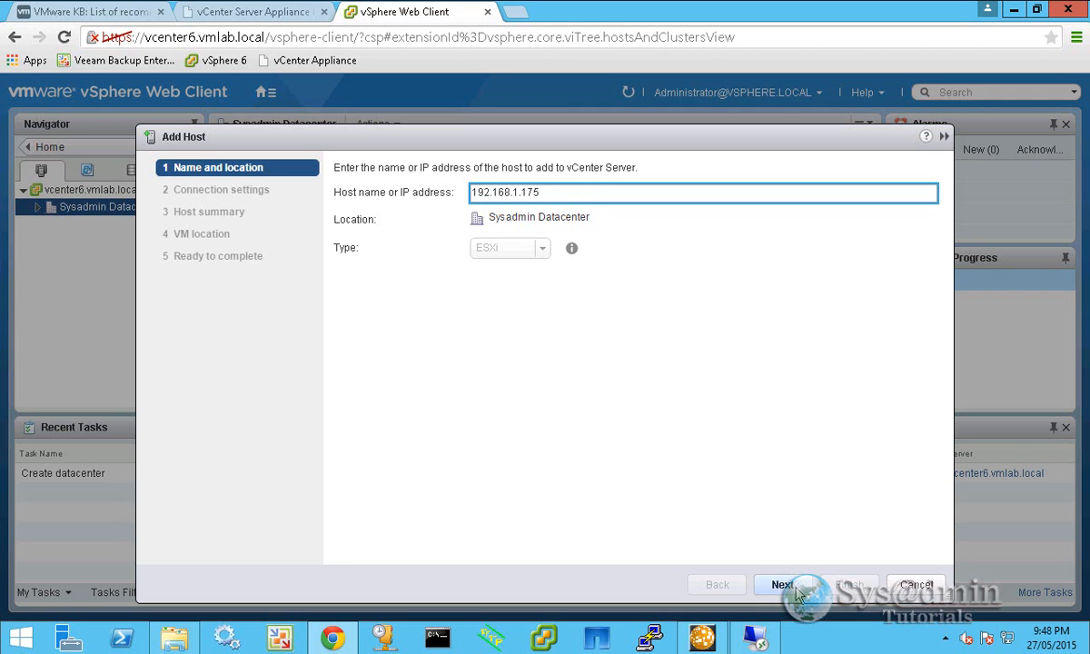
{"action": "left_click", "coordinate": [780, 584]}
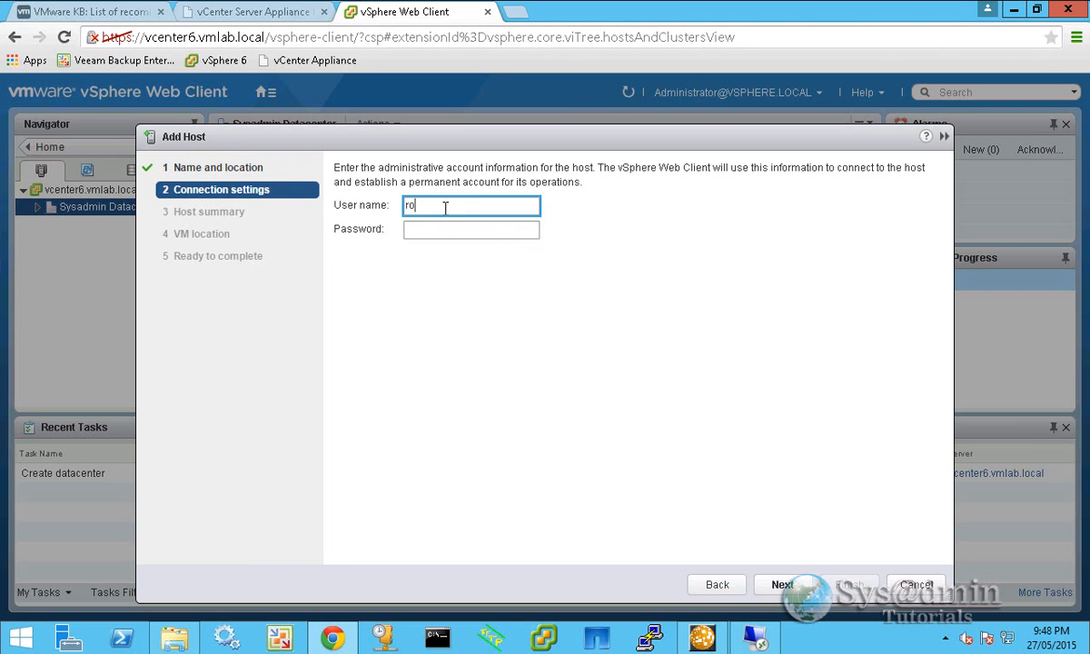
{"action": "type", "text": "****"}
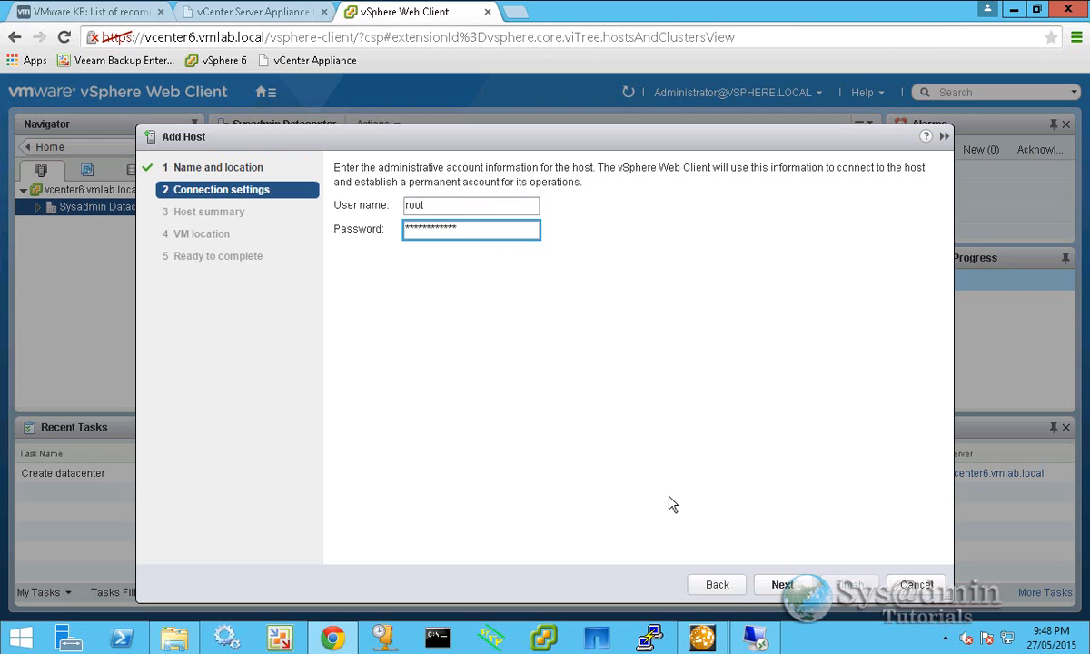
{"action": "left_click", "coordinate": [781, 584]}
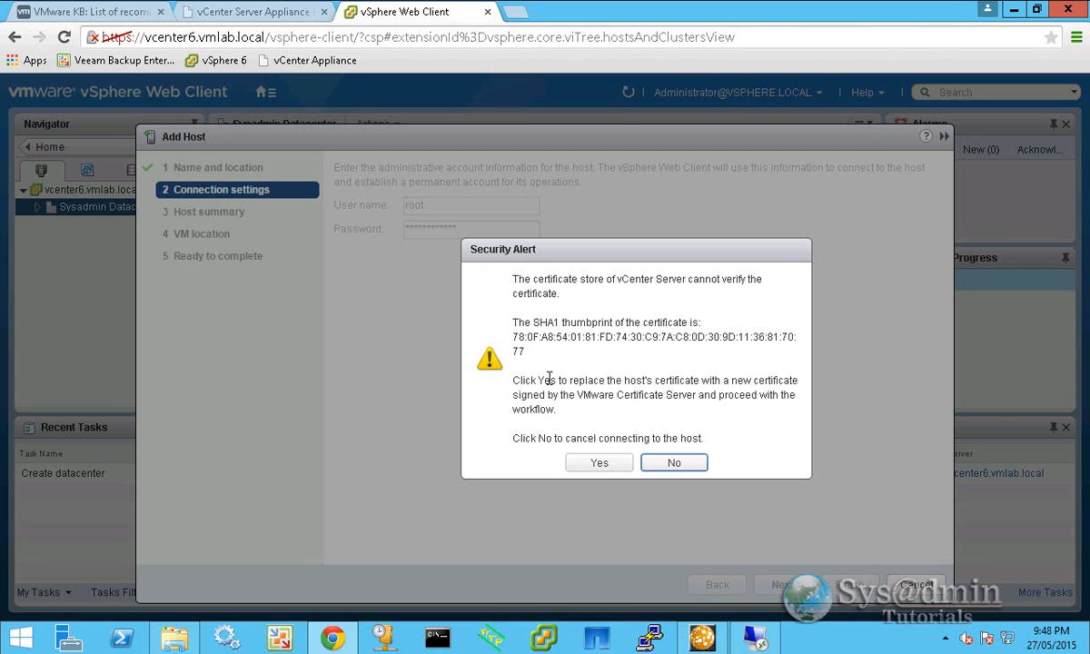
{"action": "mouse_move", "coordinate": [621, 395]}
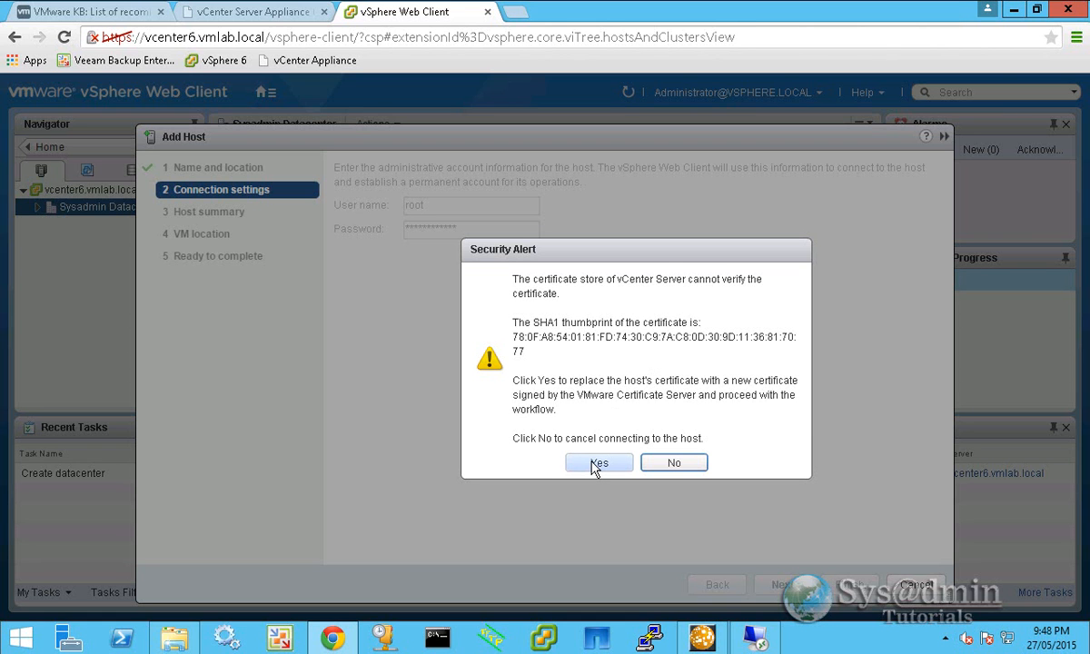
Accept the host certificate, pass the ESXi 6.0.0 summary and choose the Evaluation License
{"action": "left_click", "coordinate": [598, 462]}
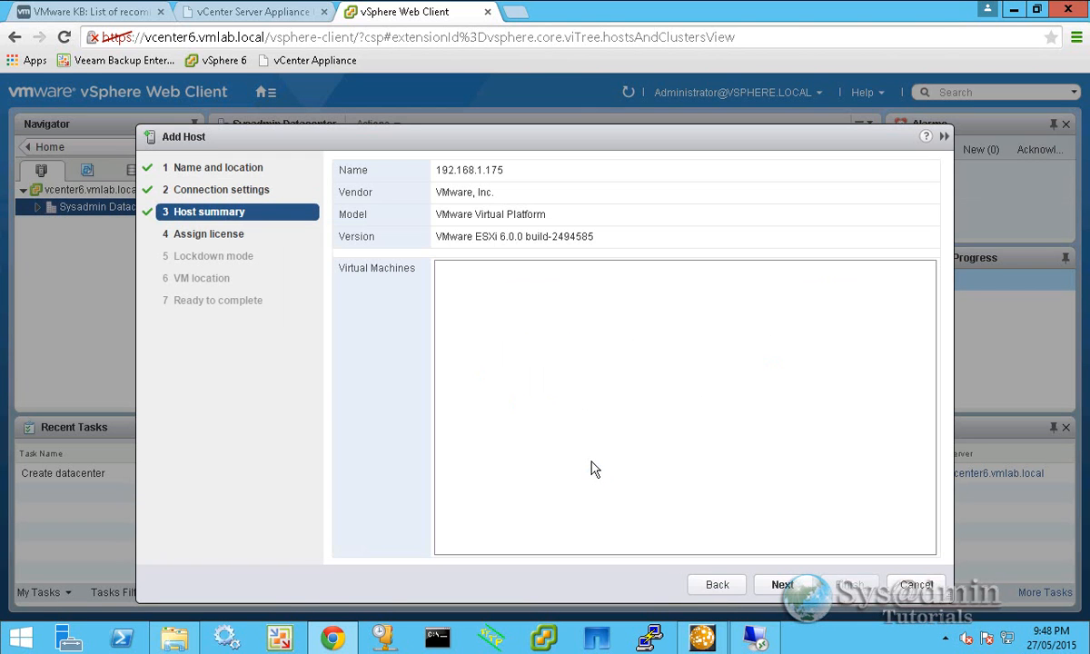
{"action": "mouse_move", "coordinate": [615, 376]}
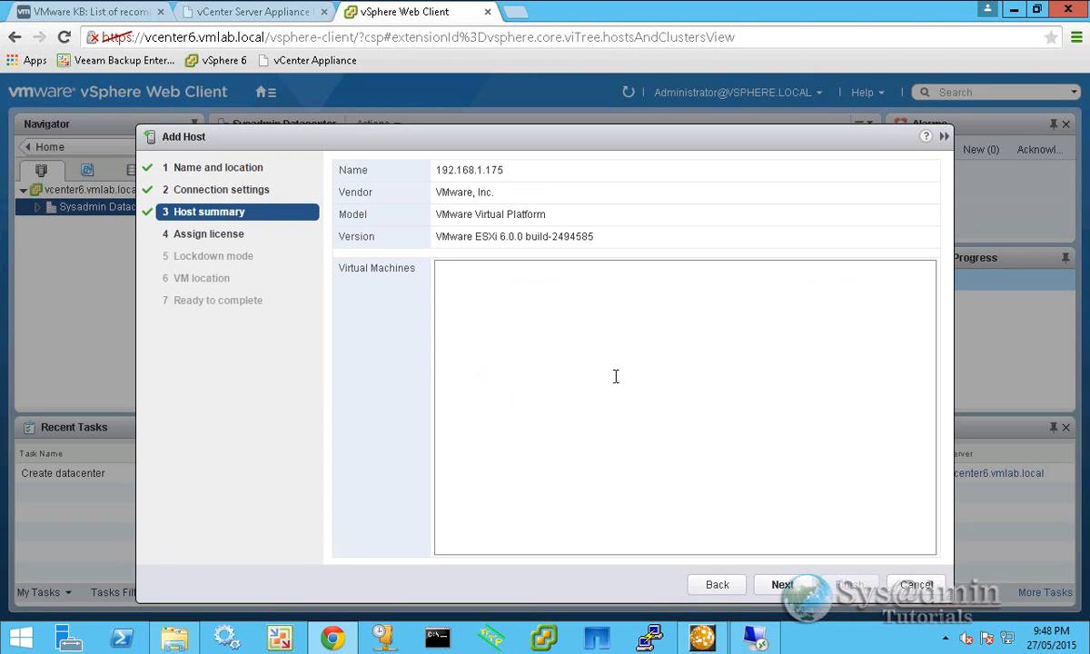
{"action": "mouse_move", "coordinate": [612, 367]}
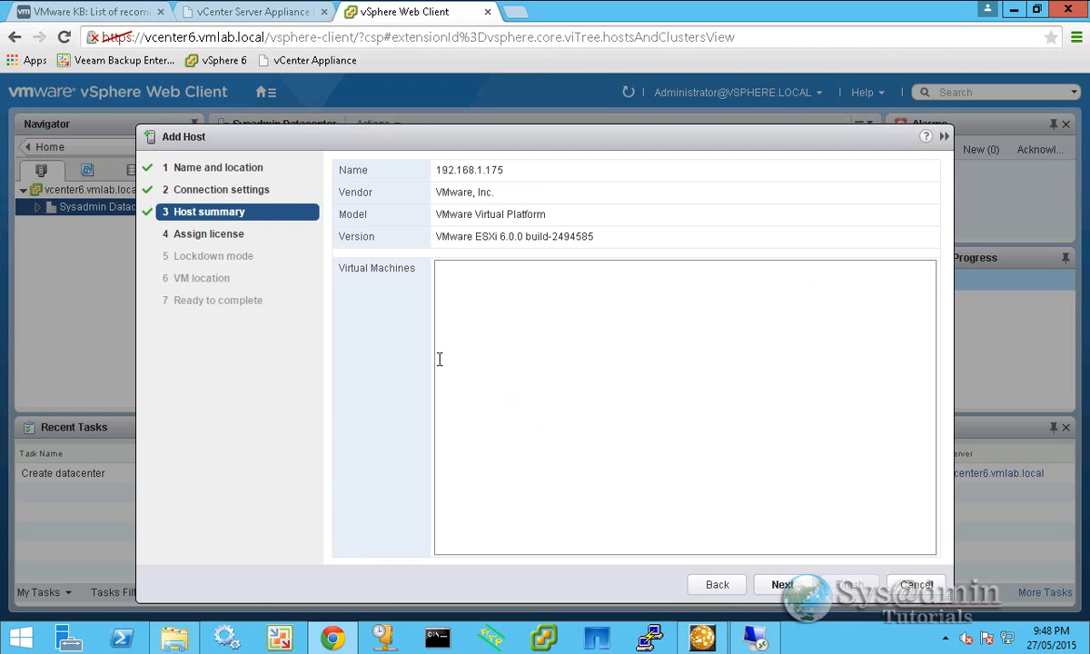
{"action": "left_click", "coordinate": [782, 584]}
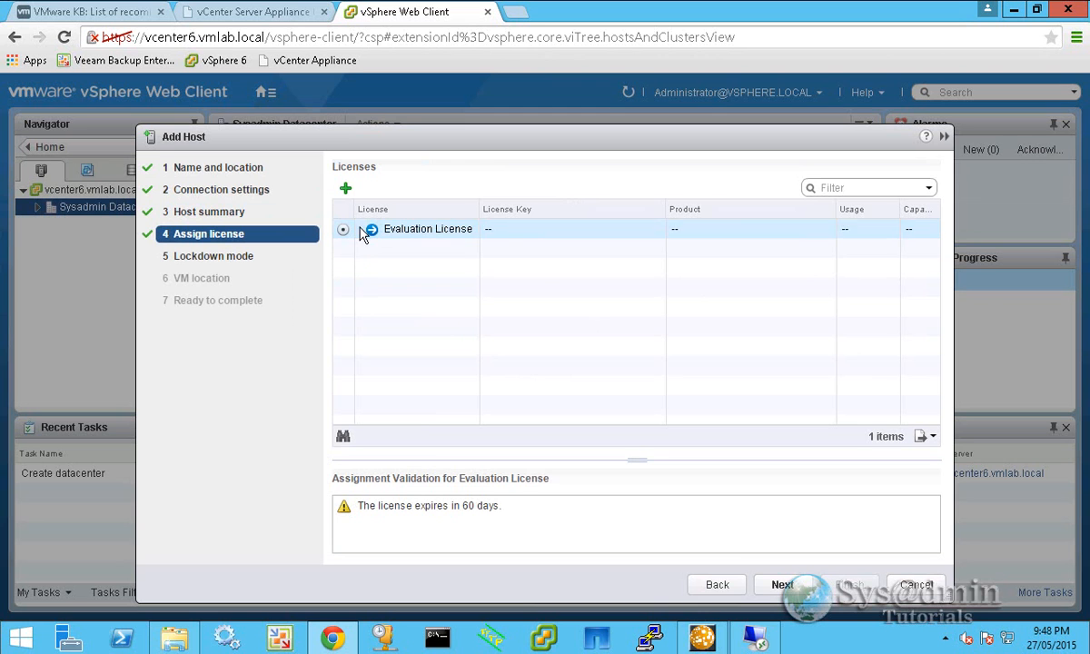
{"action": "left_click", "coordinate": [427, 229]}
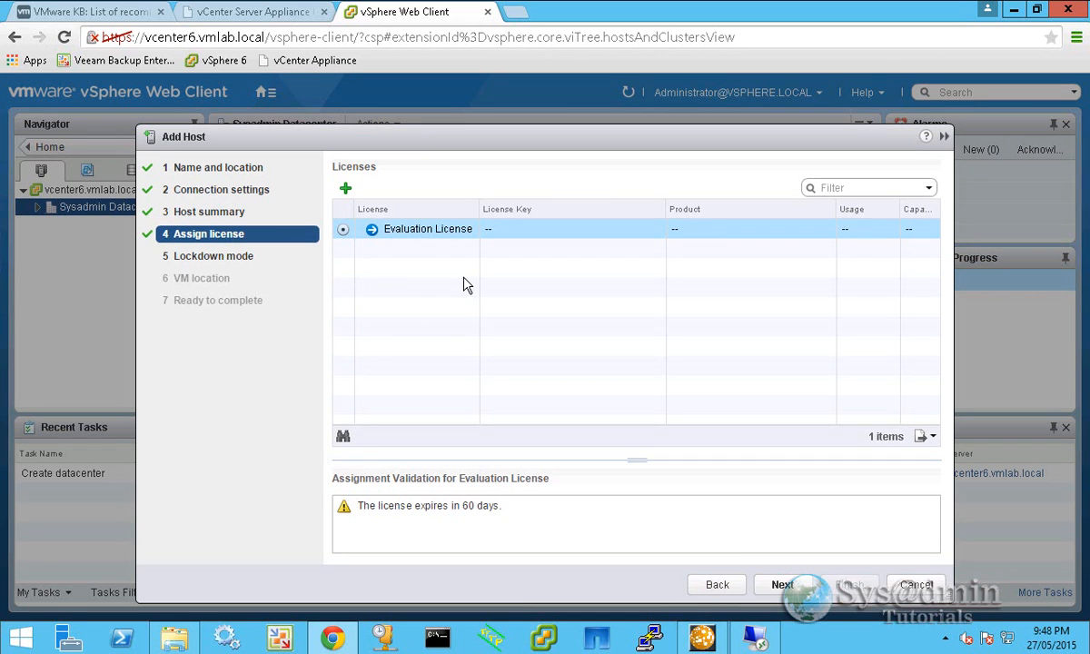
{"action": "mouse_move", "coordinate": [420, 291]}
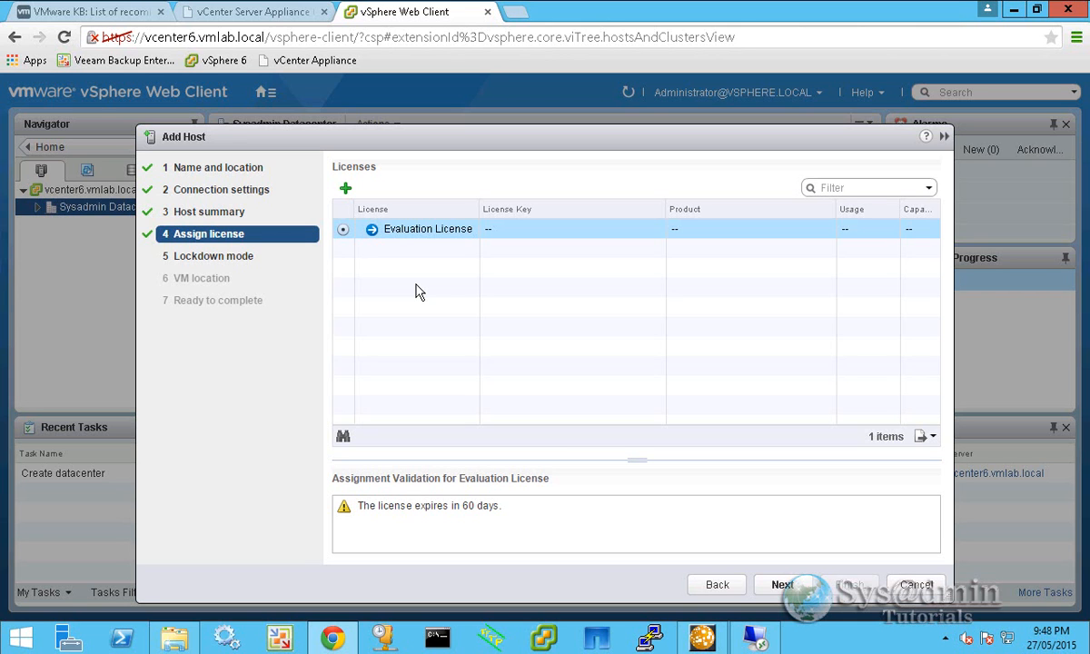
{"action": "mouse_move", "coordinate": [441, 531]}
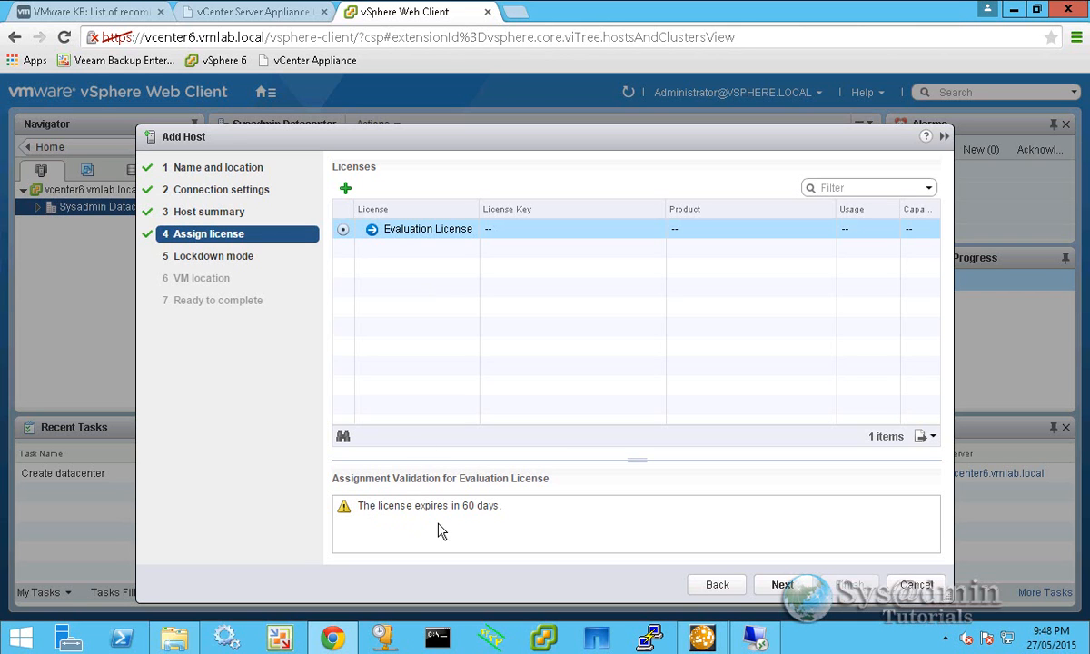
{"action": "mouse_move", "coordinate": [547, 538]}
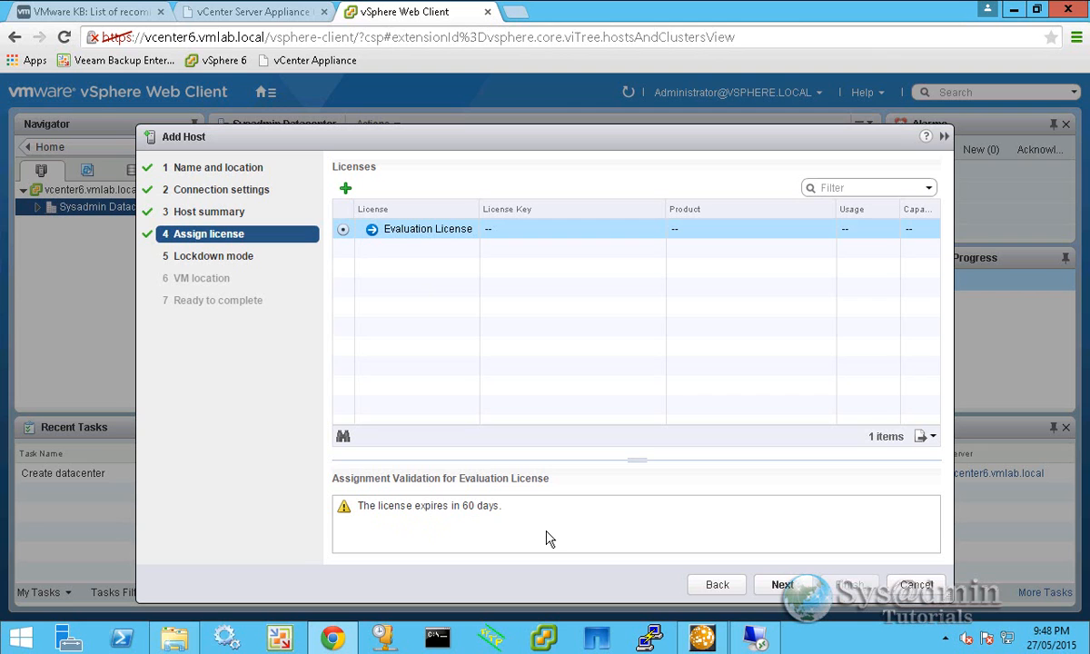
{"action": "mouse_move", "coordinate": [455, 343]}
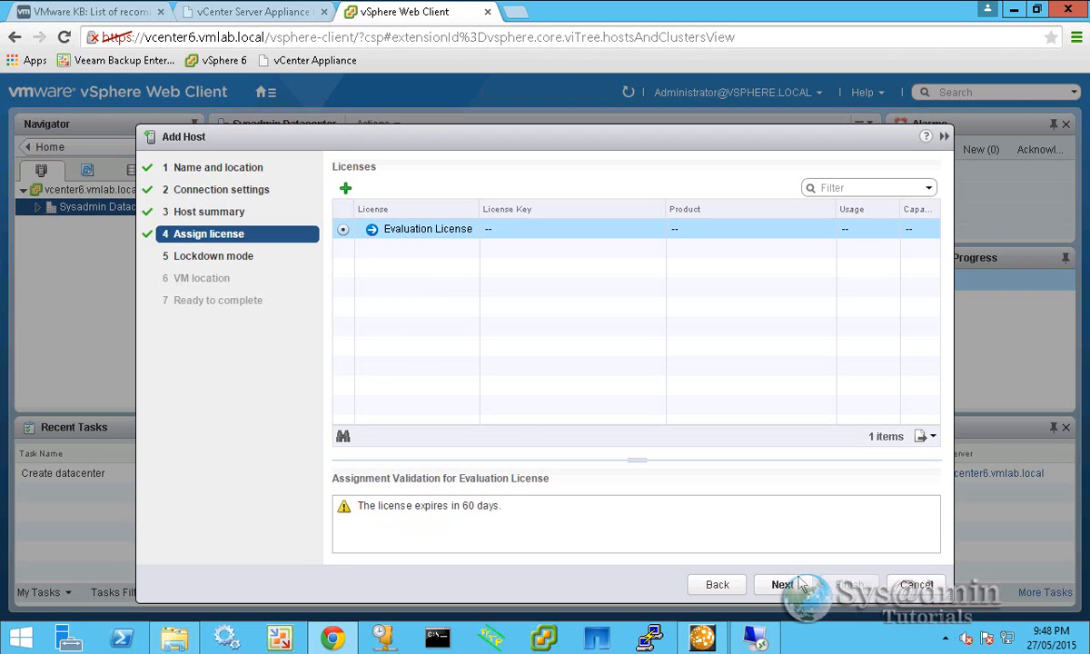
Keep lockdown Disabled and VM location Sysadmin Datacenter, reaching Ready to complete
{"action": "left_click", "coordinate": [781, 584]}
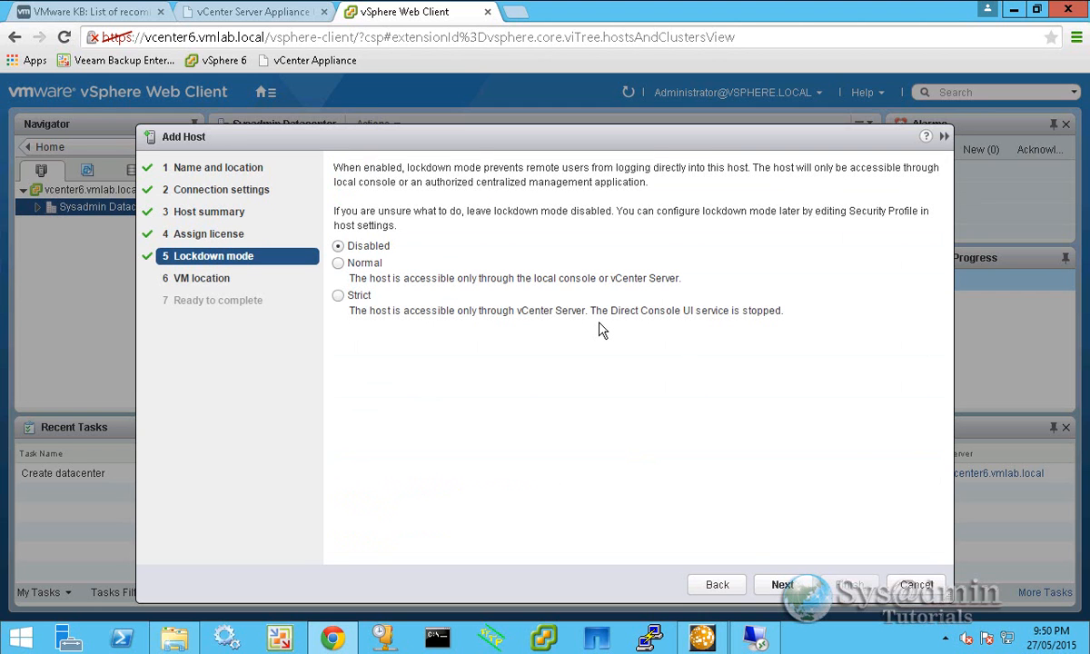
{"action": "mouse_move", "coordinate": [585, 392]}
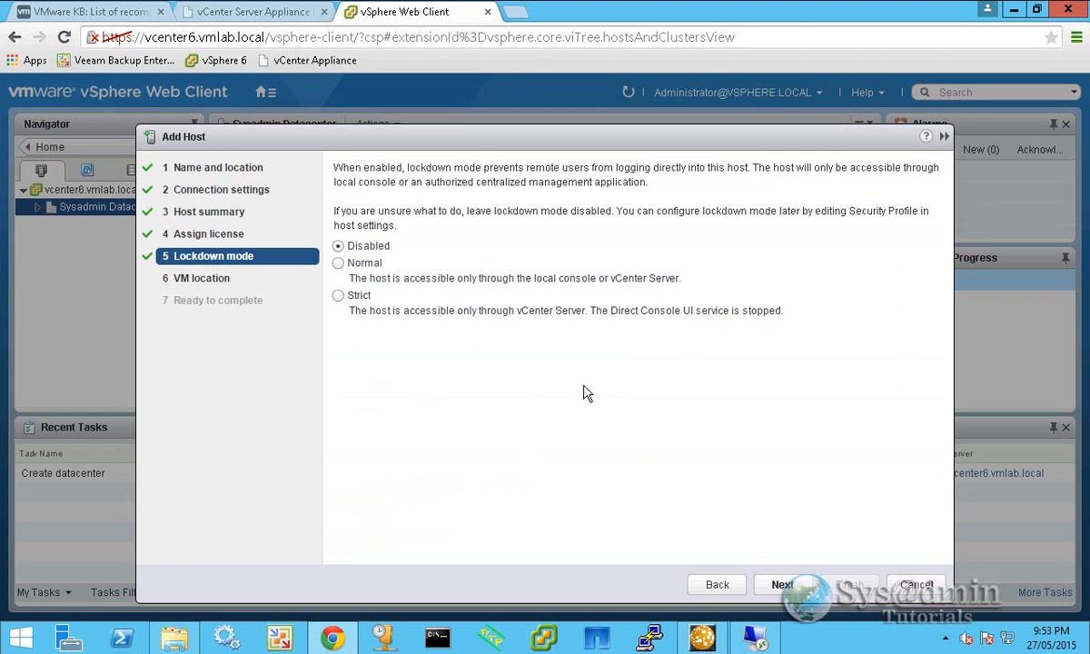
{"action": "mouse_move", "coordinate": [397, 243]}
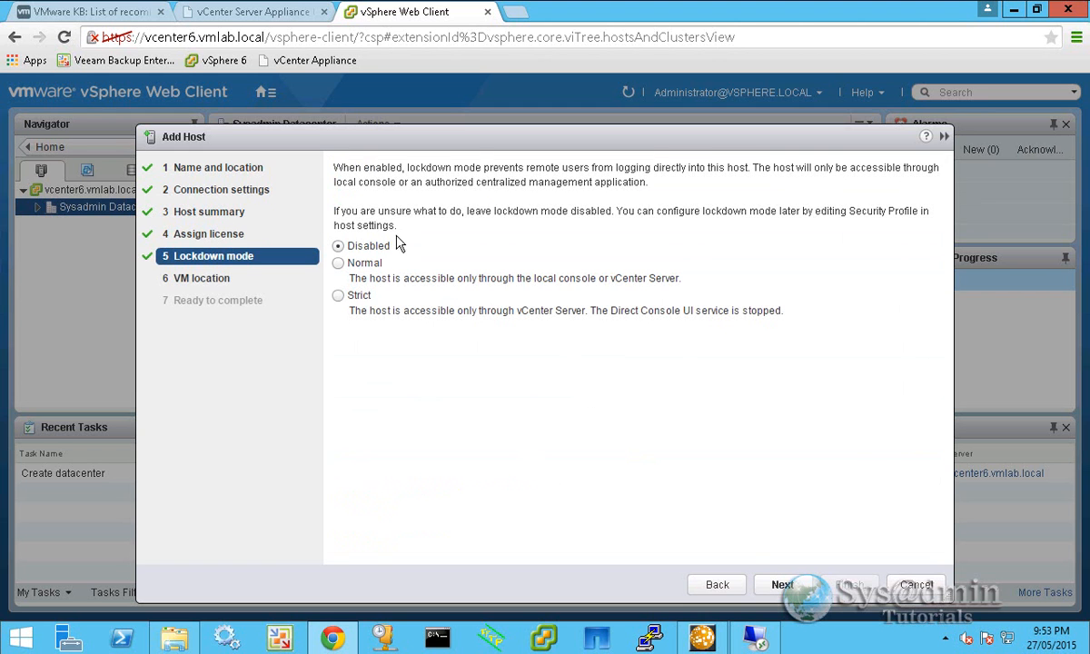
{"action": "mouse_move", "coordinate": [456, 256]}
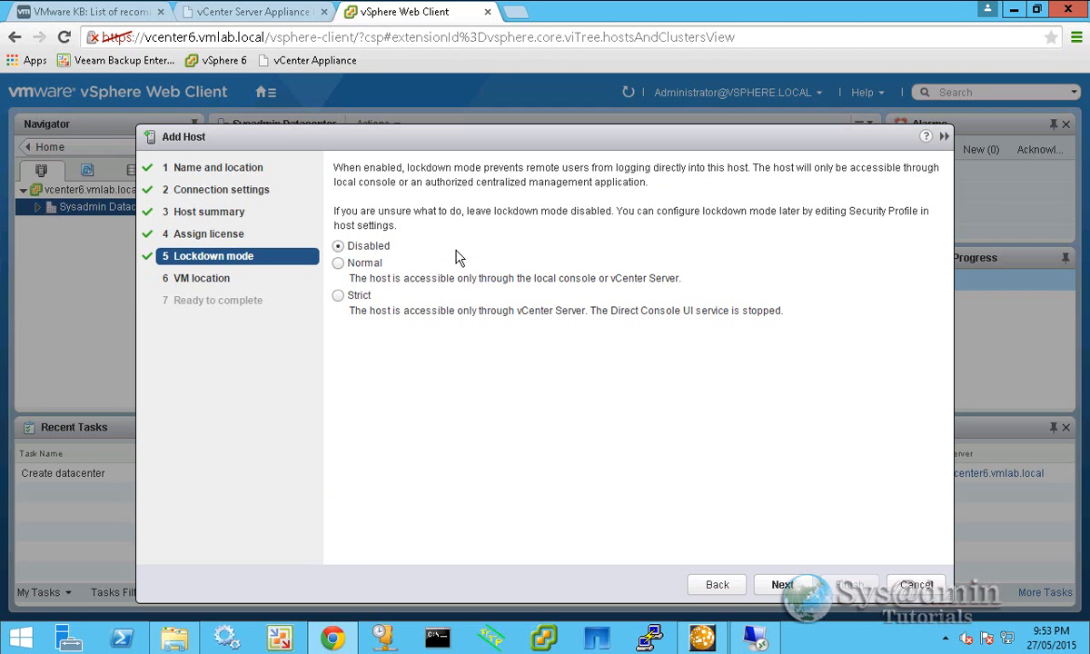
{"action": "mouse_move", "coordinate": [400, 382]}
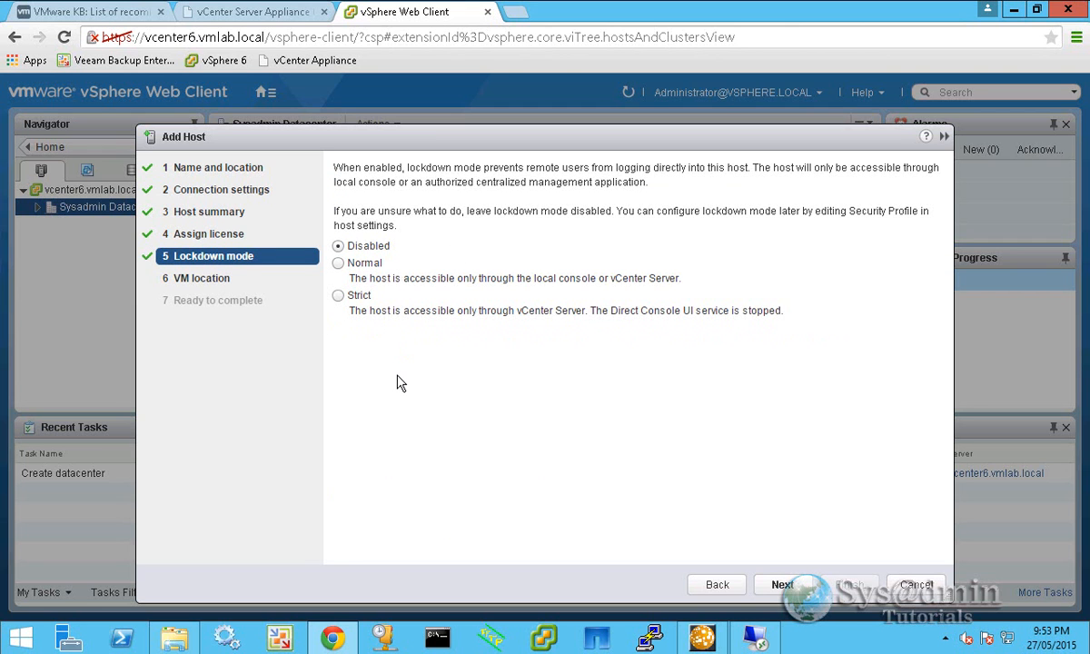
{"action": "mouse_move", "coordinate": [463, 407]}
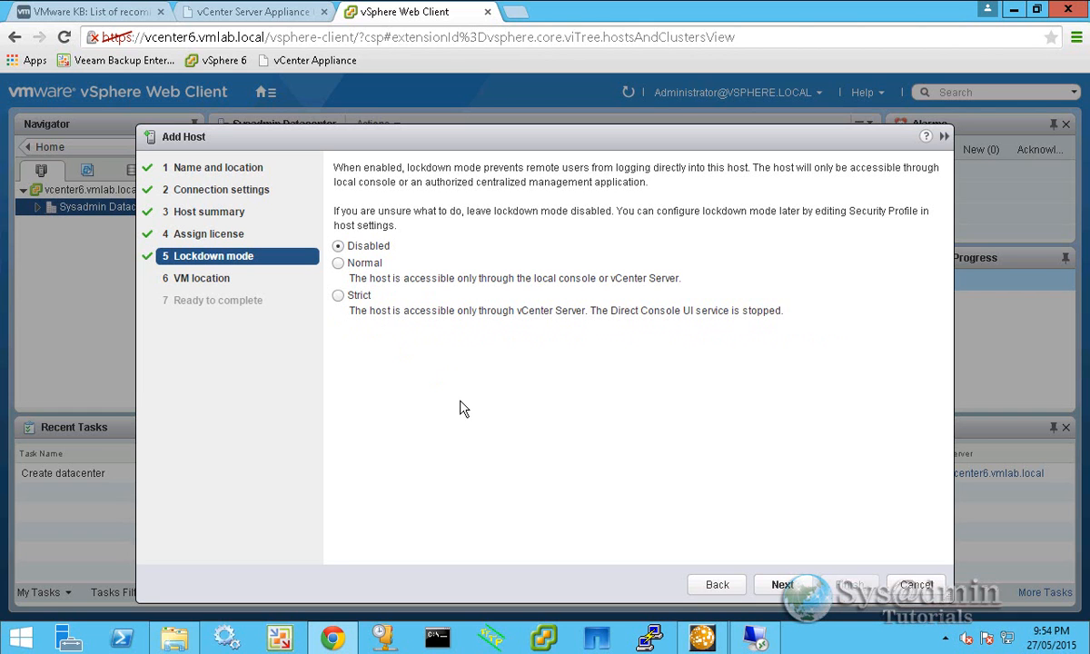
{"action": "mouse_move", "coordinate": [455, 399]}
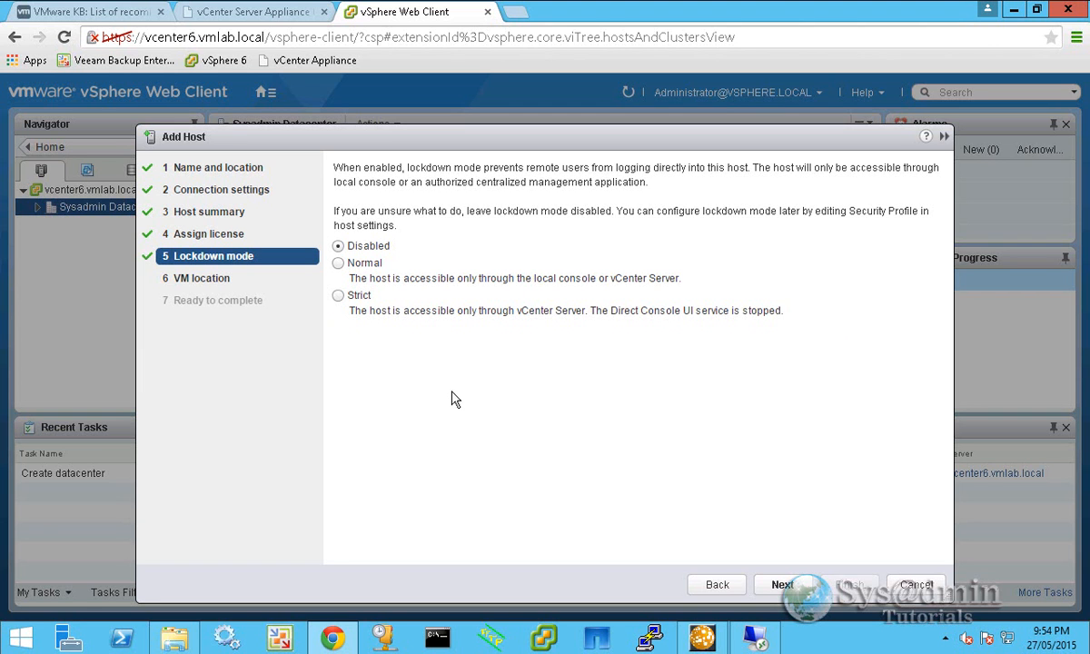
{"action": "mouse_move", "coordinate": [750, 514]}
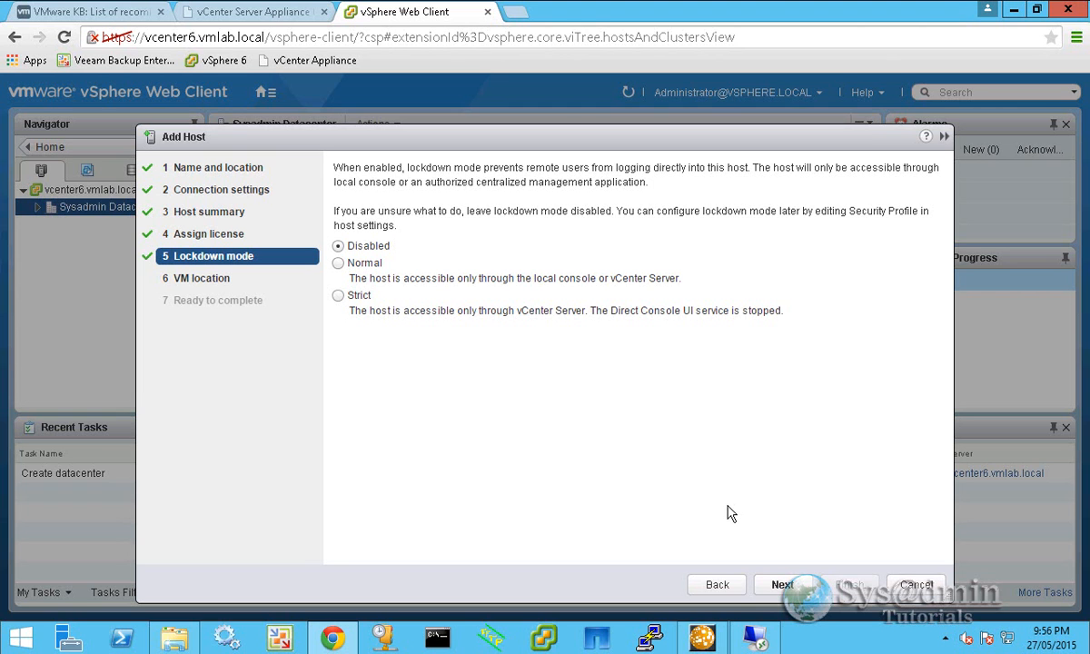
{"action": "left_click", "coordinate": [781, 584]}
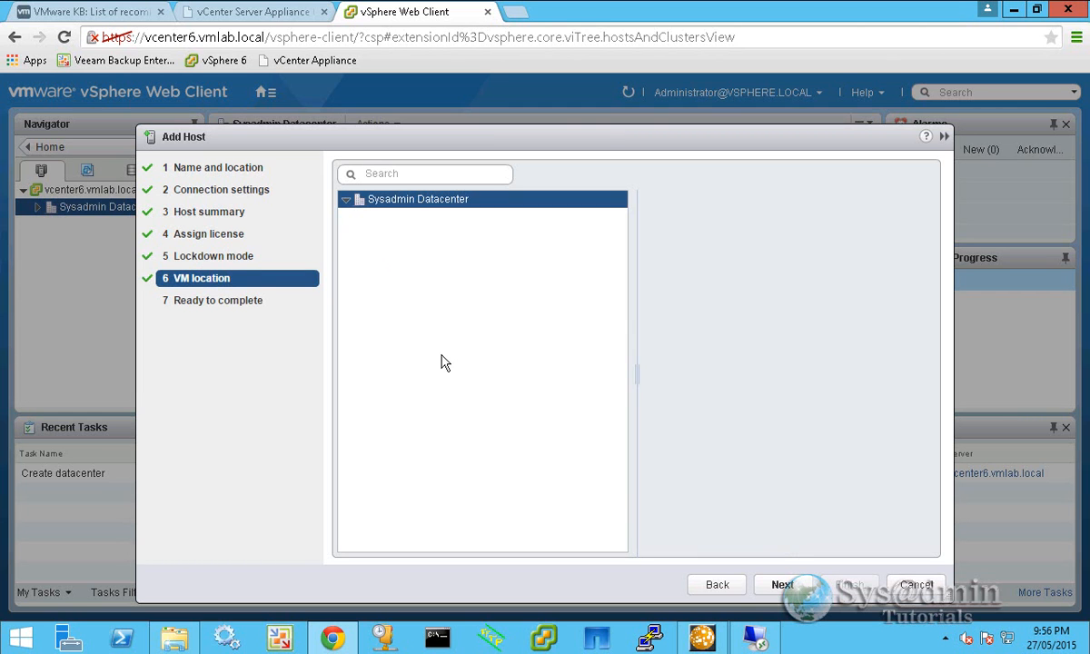
{"action": "mouse_move", "coordinate": [443, 355]}
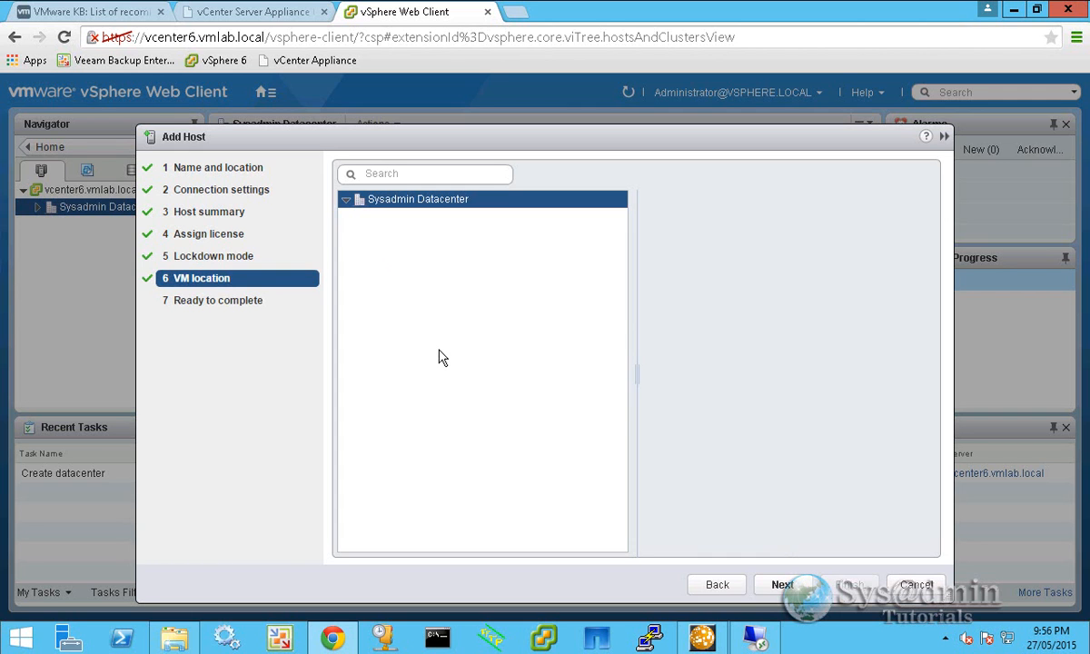
{"action": "mouse_move", "coordinate": [456, 327]}
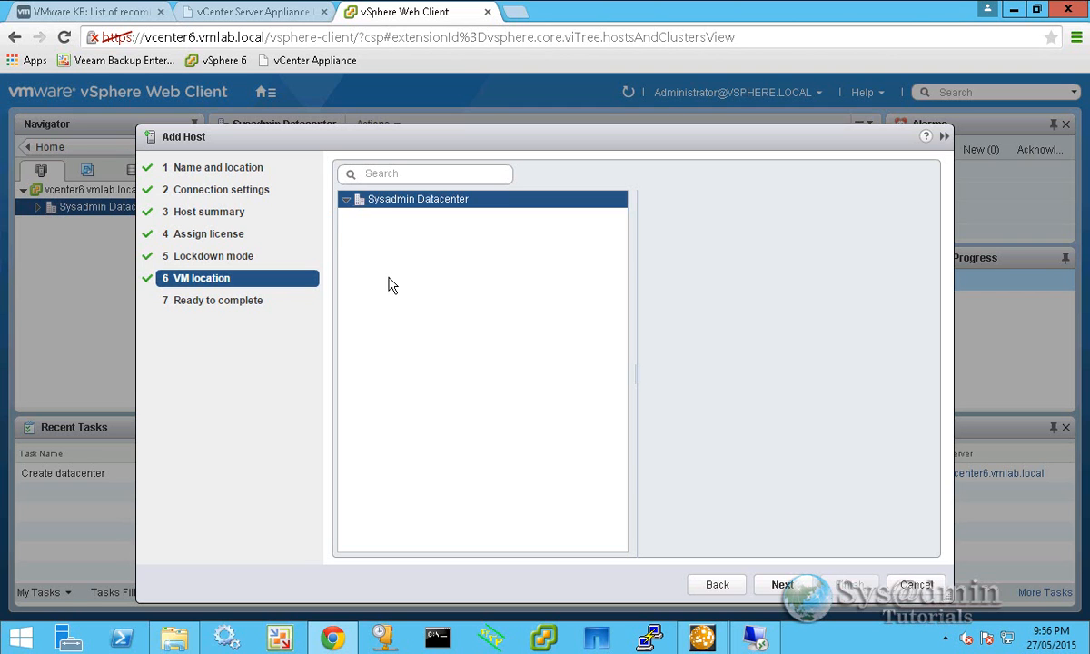
{"action": "left_click", "coordinate": [418, 199]}
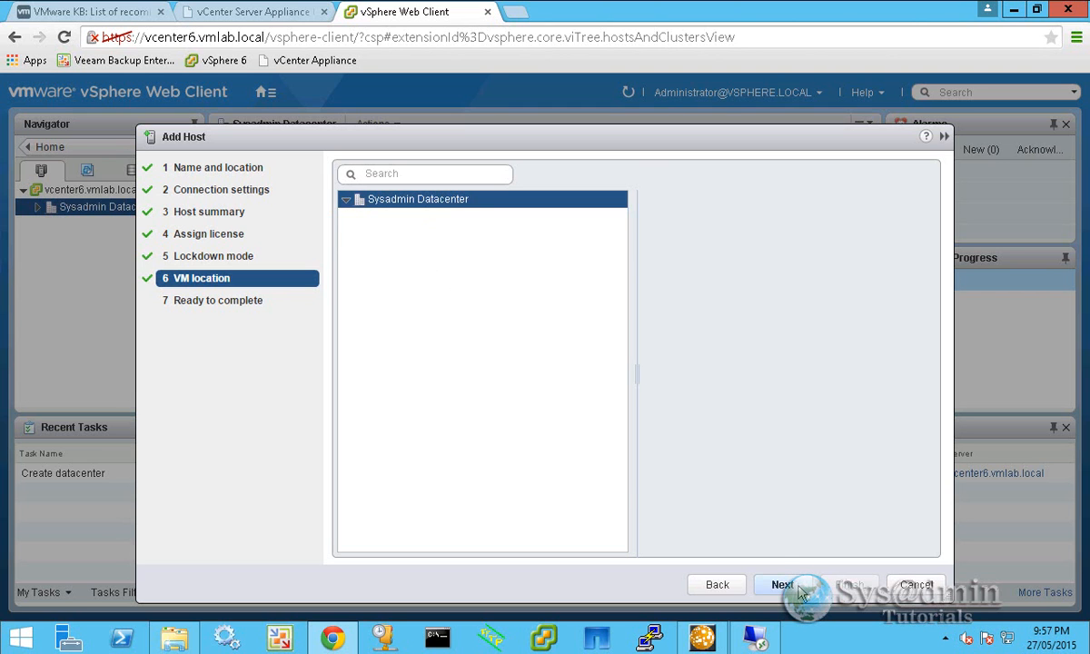
{"action": "left_click", "coordinate": [781, 584]}
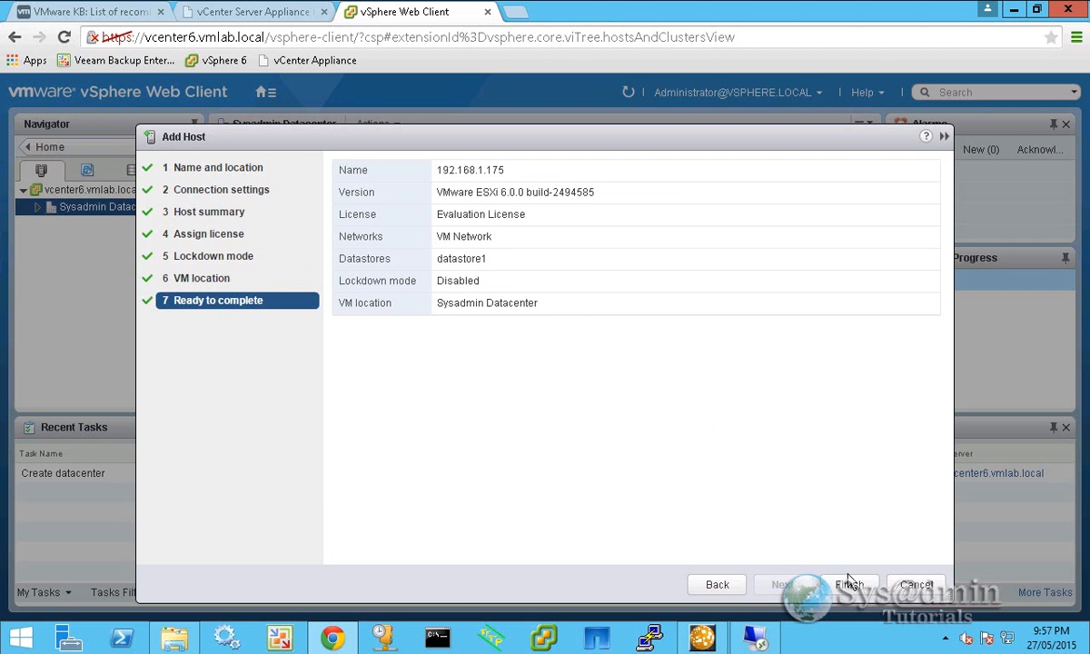
Finish adding the host and show 192.168.1.175's Summary under Sysadmin Datacenter
{"action": "left_click", "coordinate": [849, 584]}
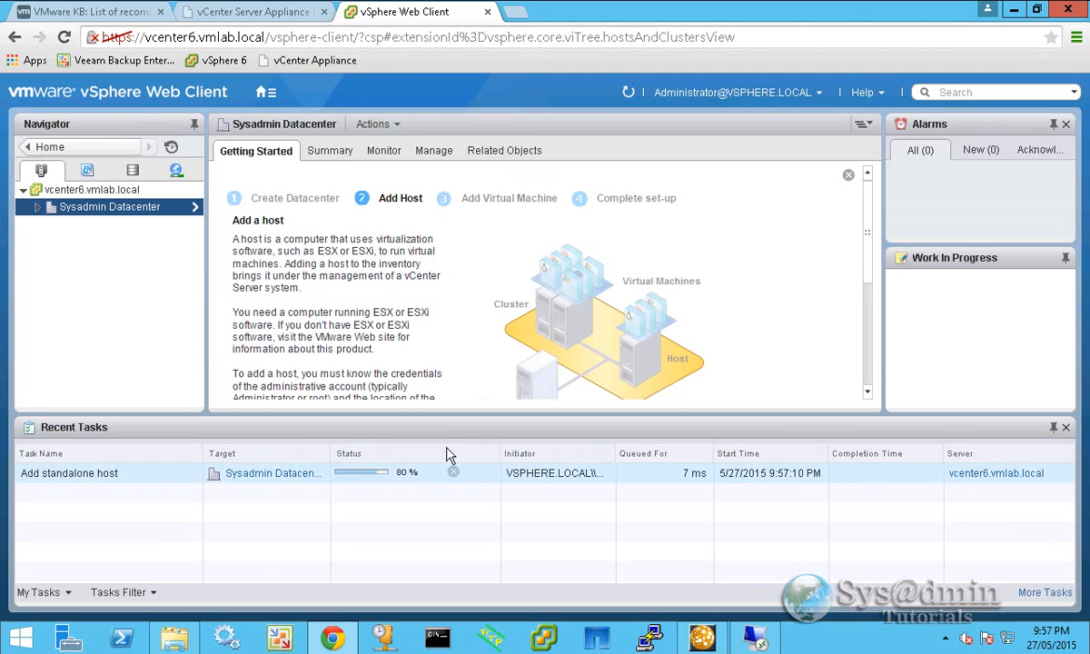
{"action": "mouse_move", "coordinate": [495, 534]}
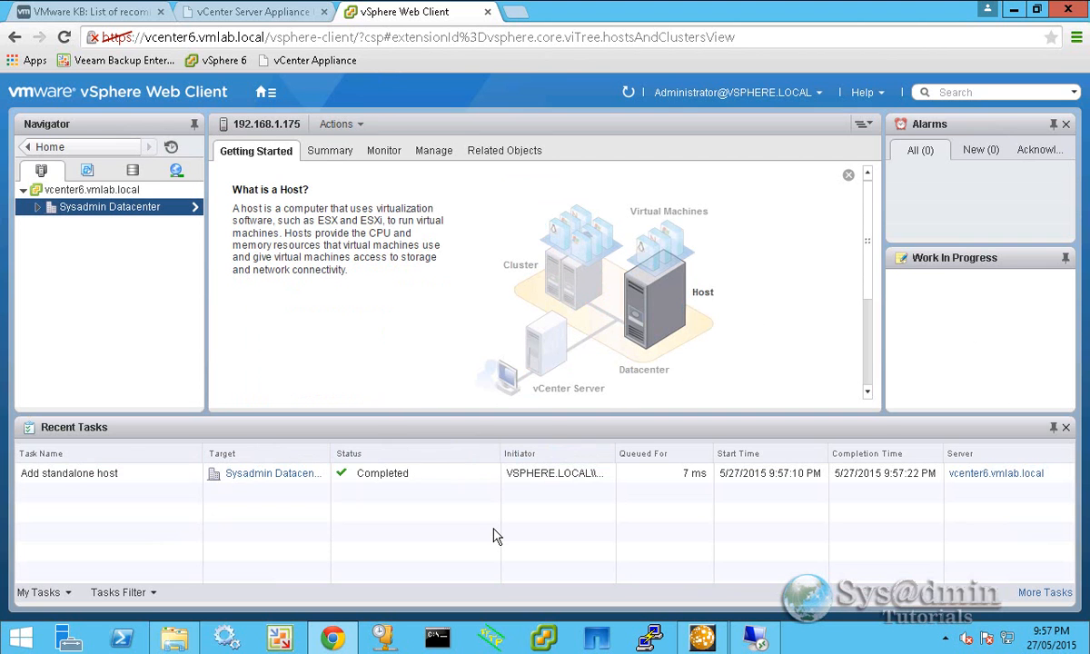
{"action": "mouse_move", "coordinate": [980, 125]}
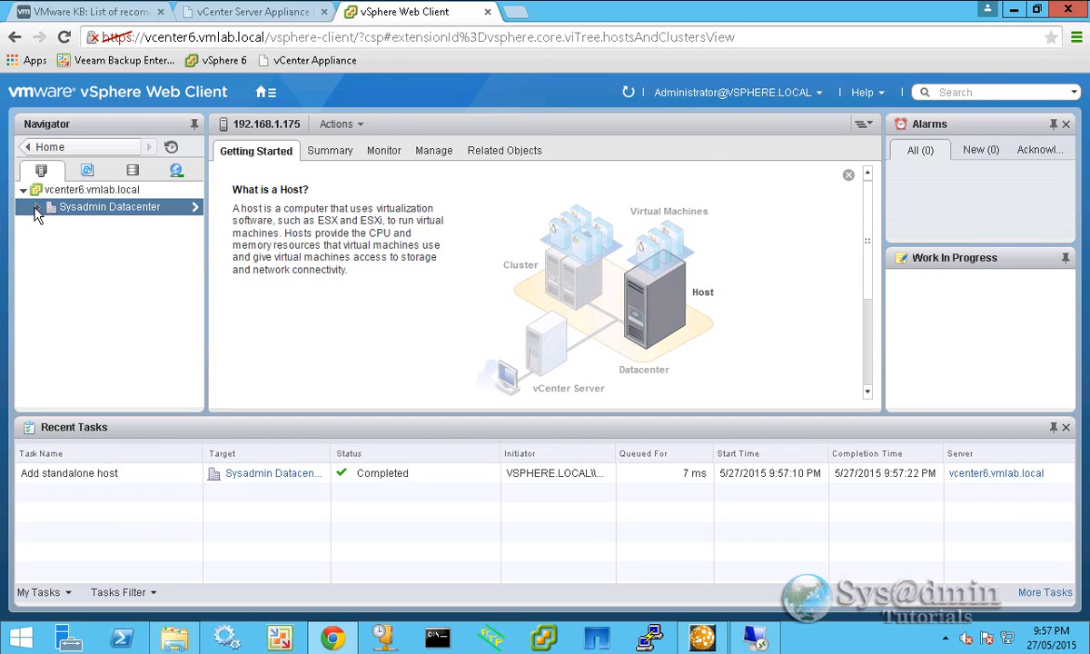
{"action": "left_click", "coordinate": [36, 207]}
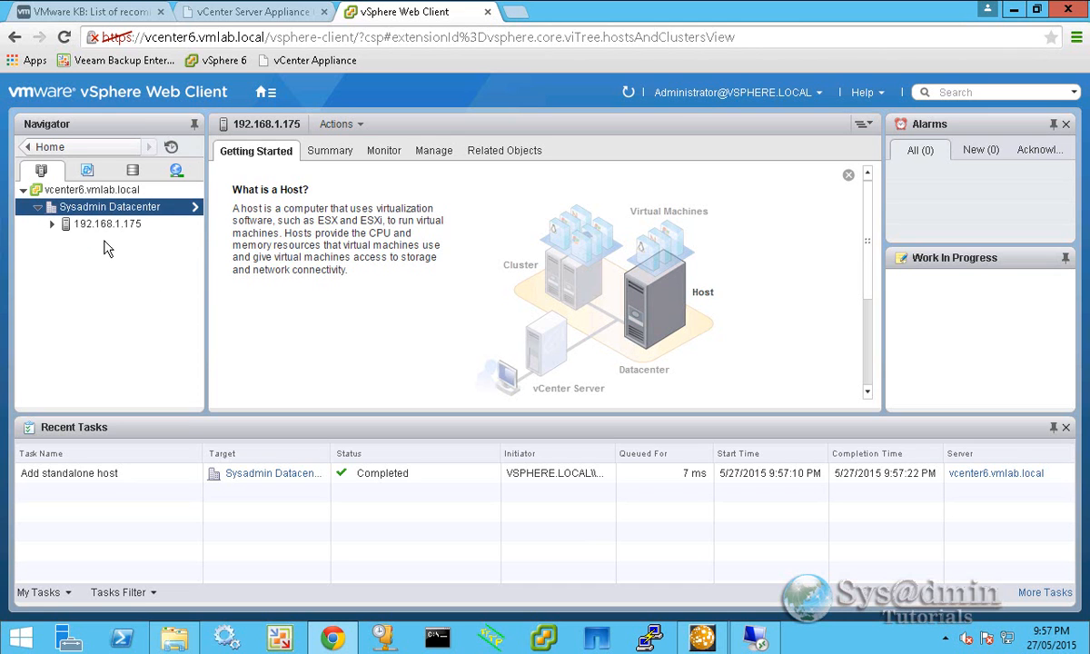
{"action": "left_click", "coordinate": [107, 224]}
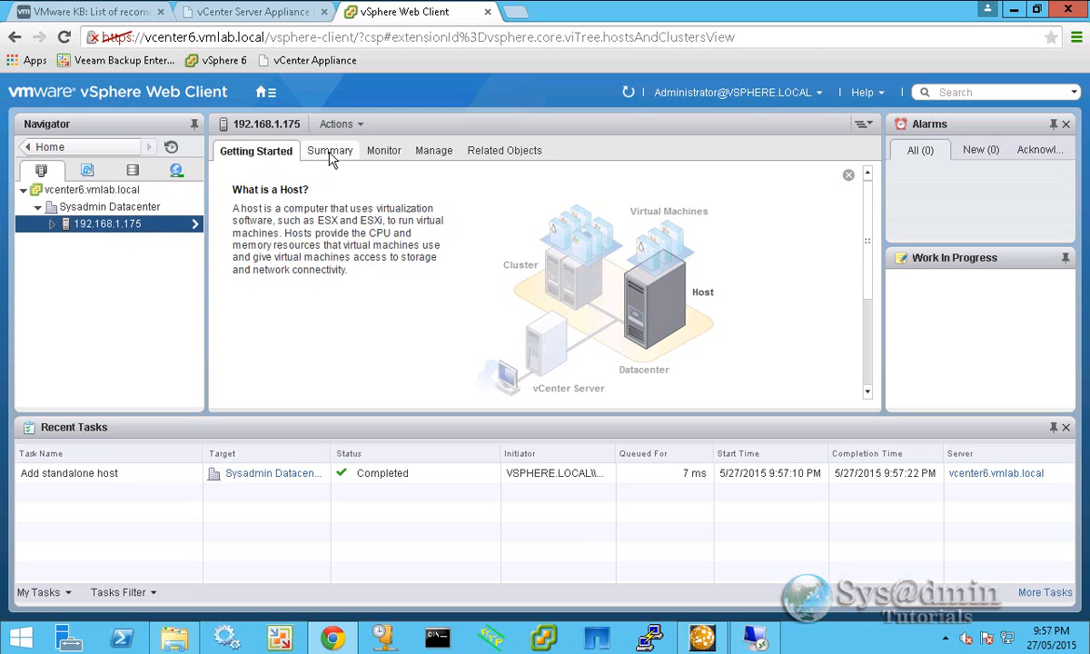
{"action": "left_click", "coordinate": [329, 150]}
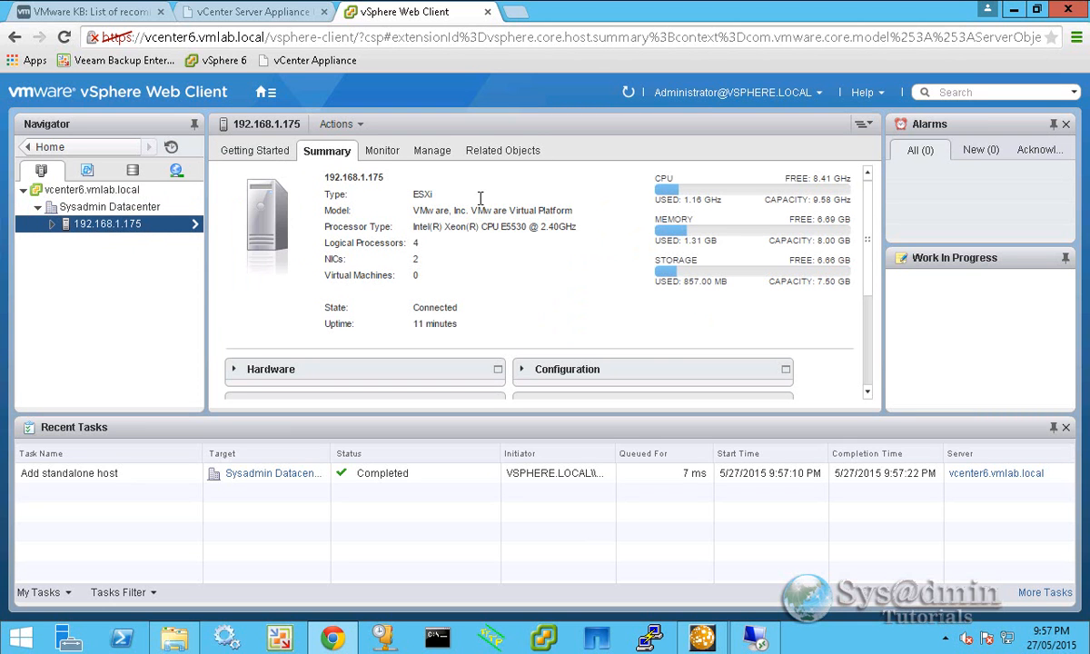